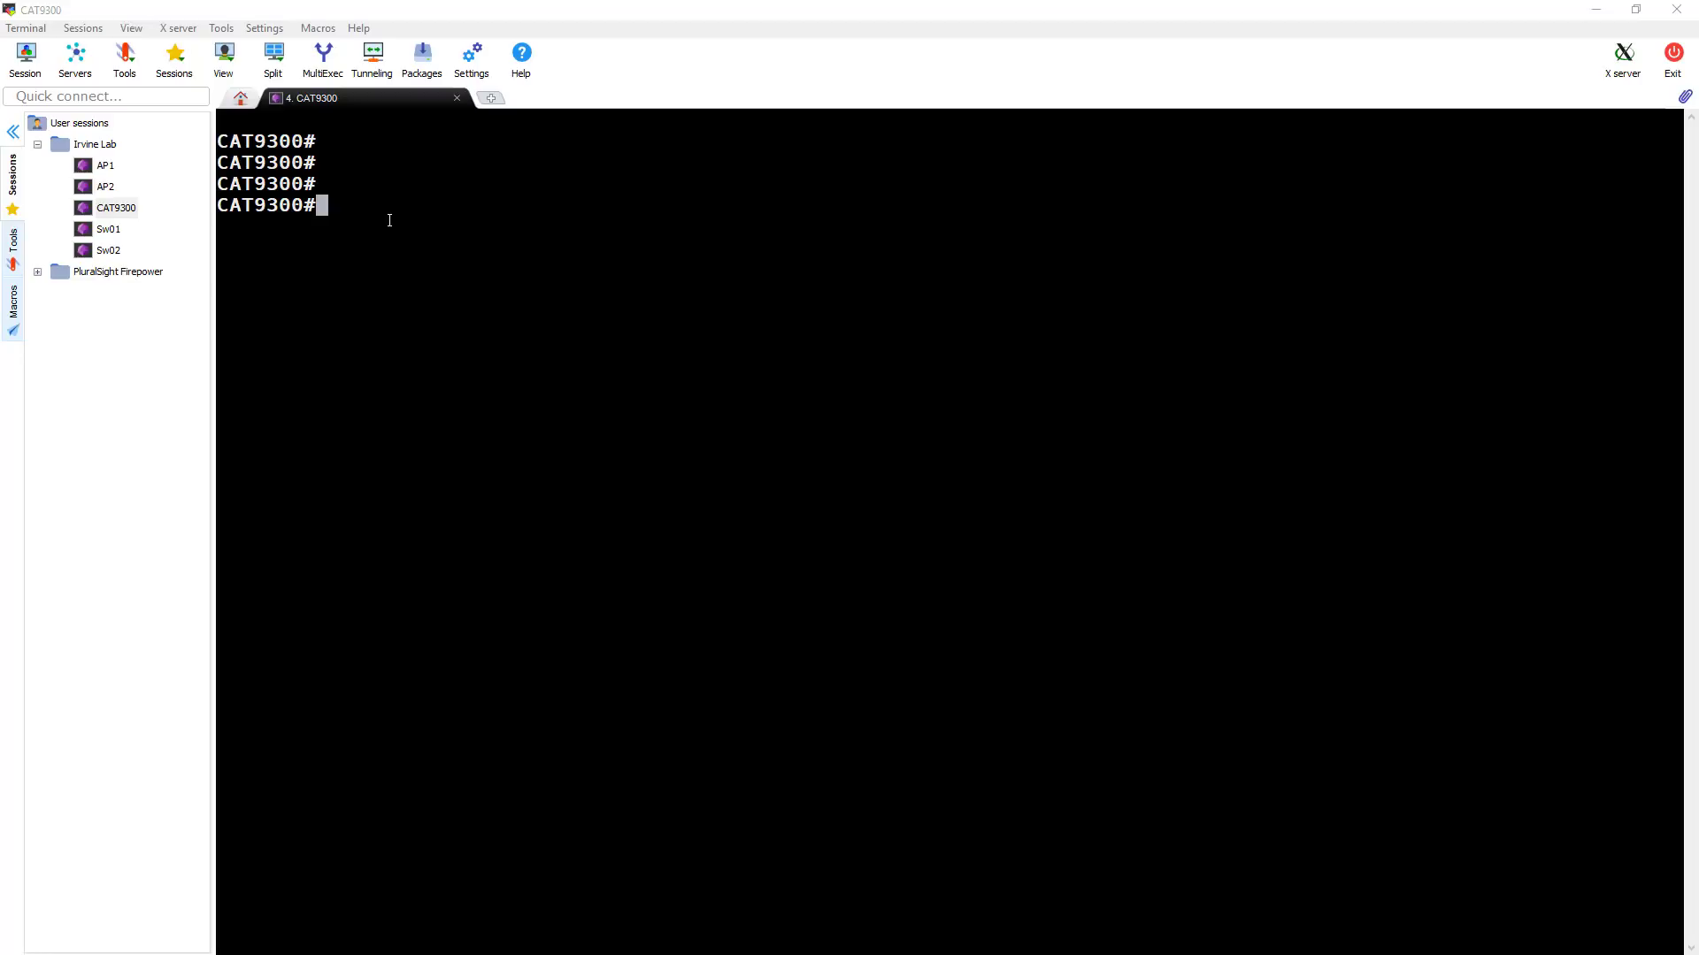
mouse_move(874, 205)
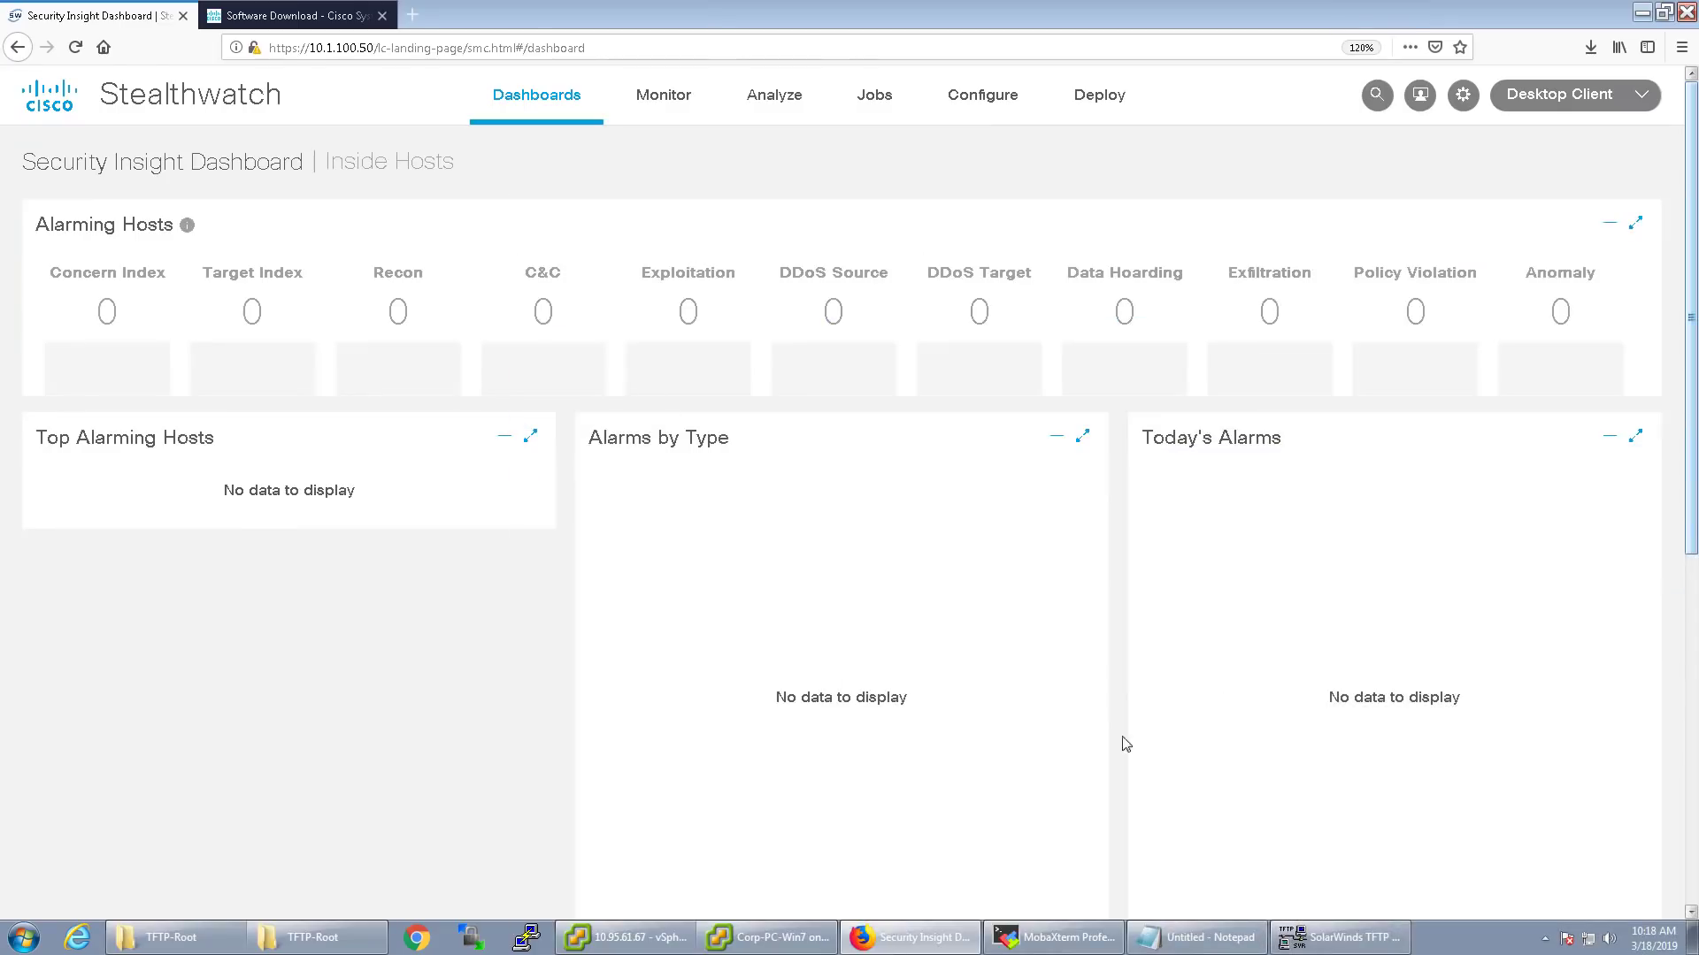
In config mode set ip tftp blocksize 8192, then exit to the privileged prompt
left_click(1340, 938)
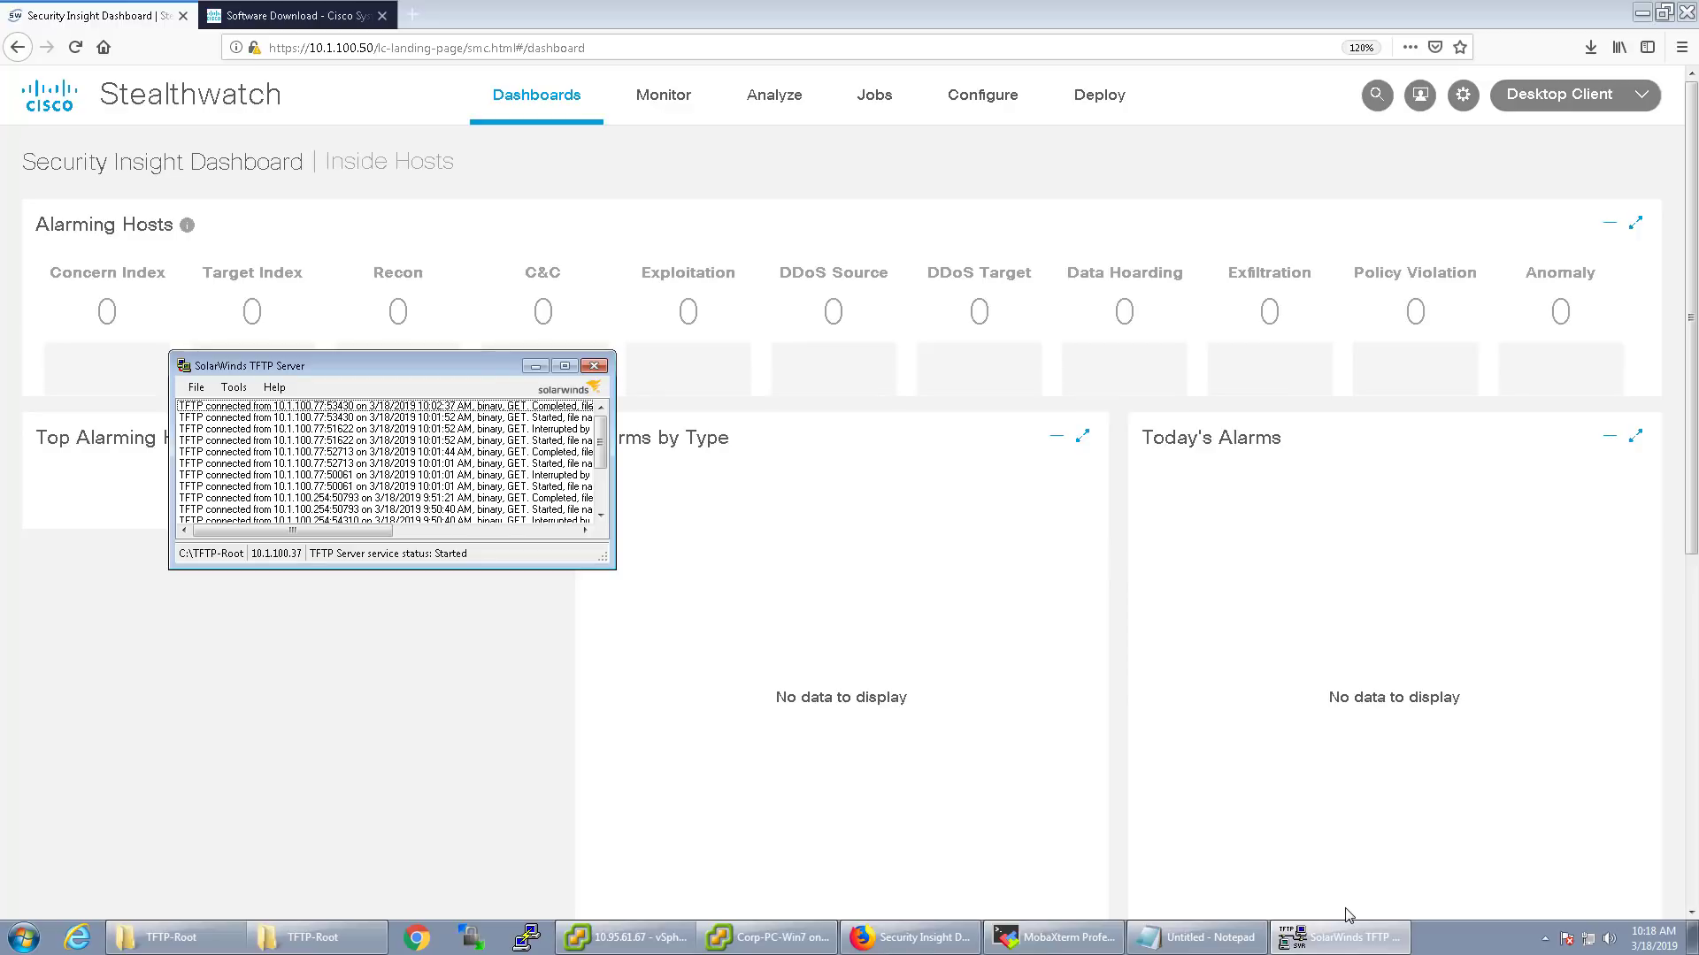
mouse_move(1686, 938)
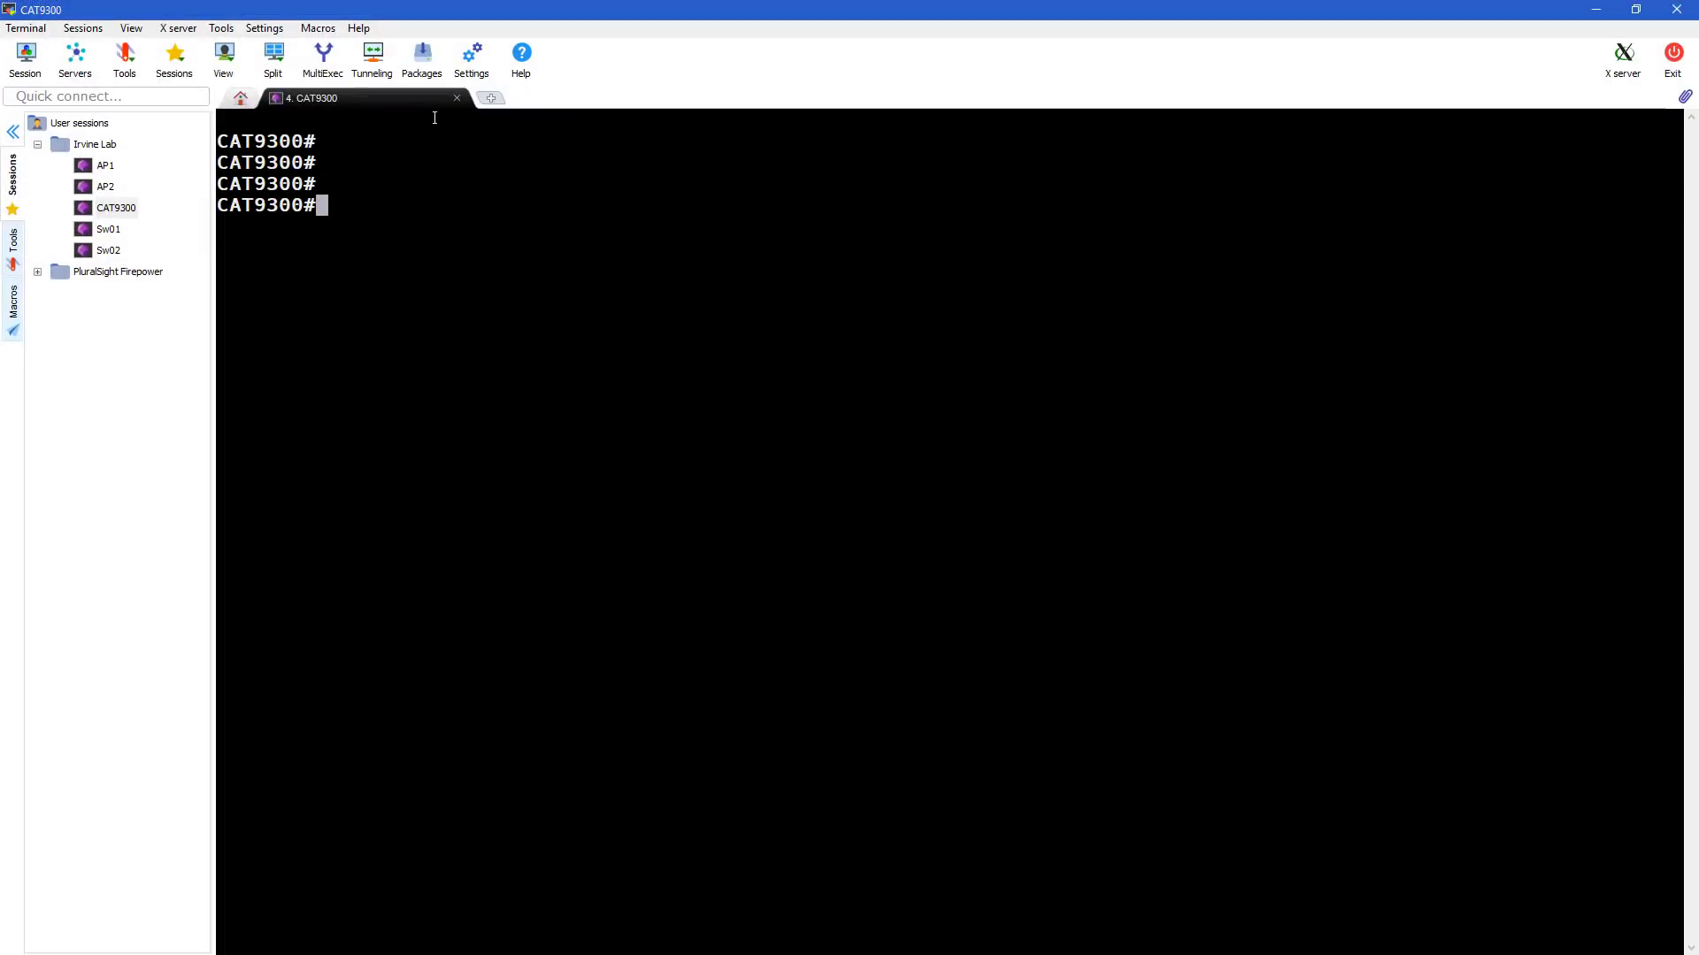
mouse_move(384, 228)
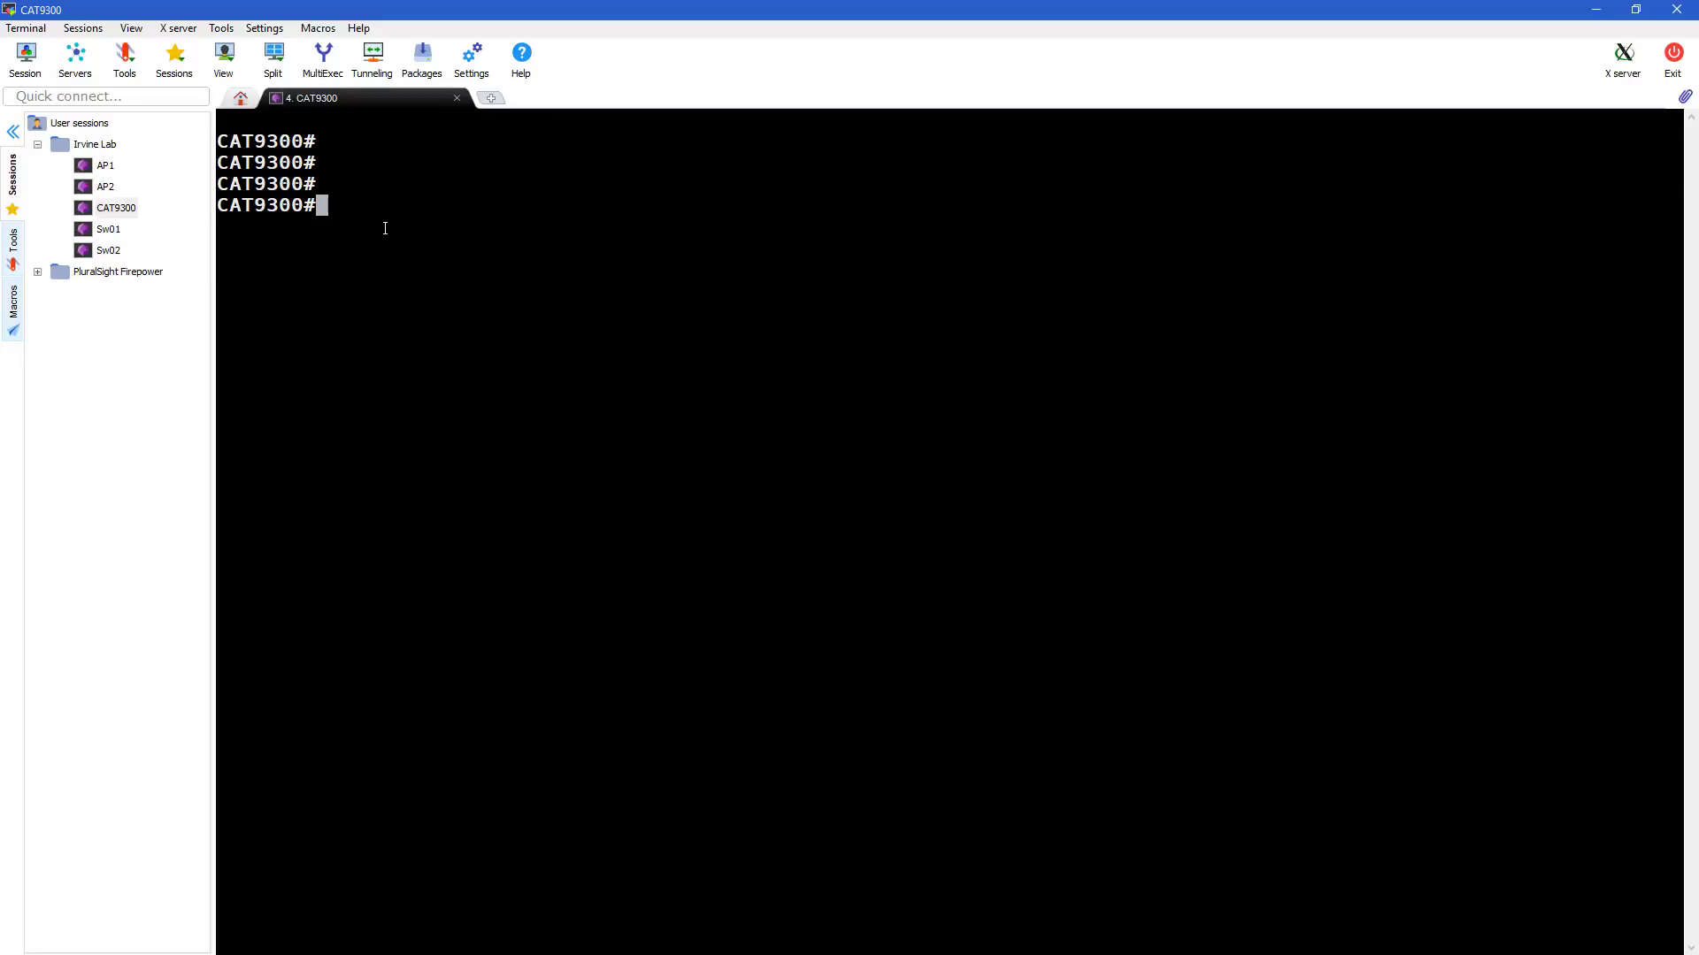
type("conf t")
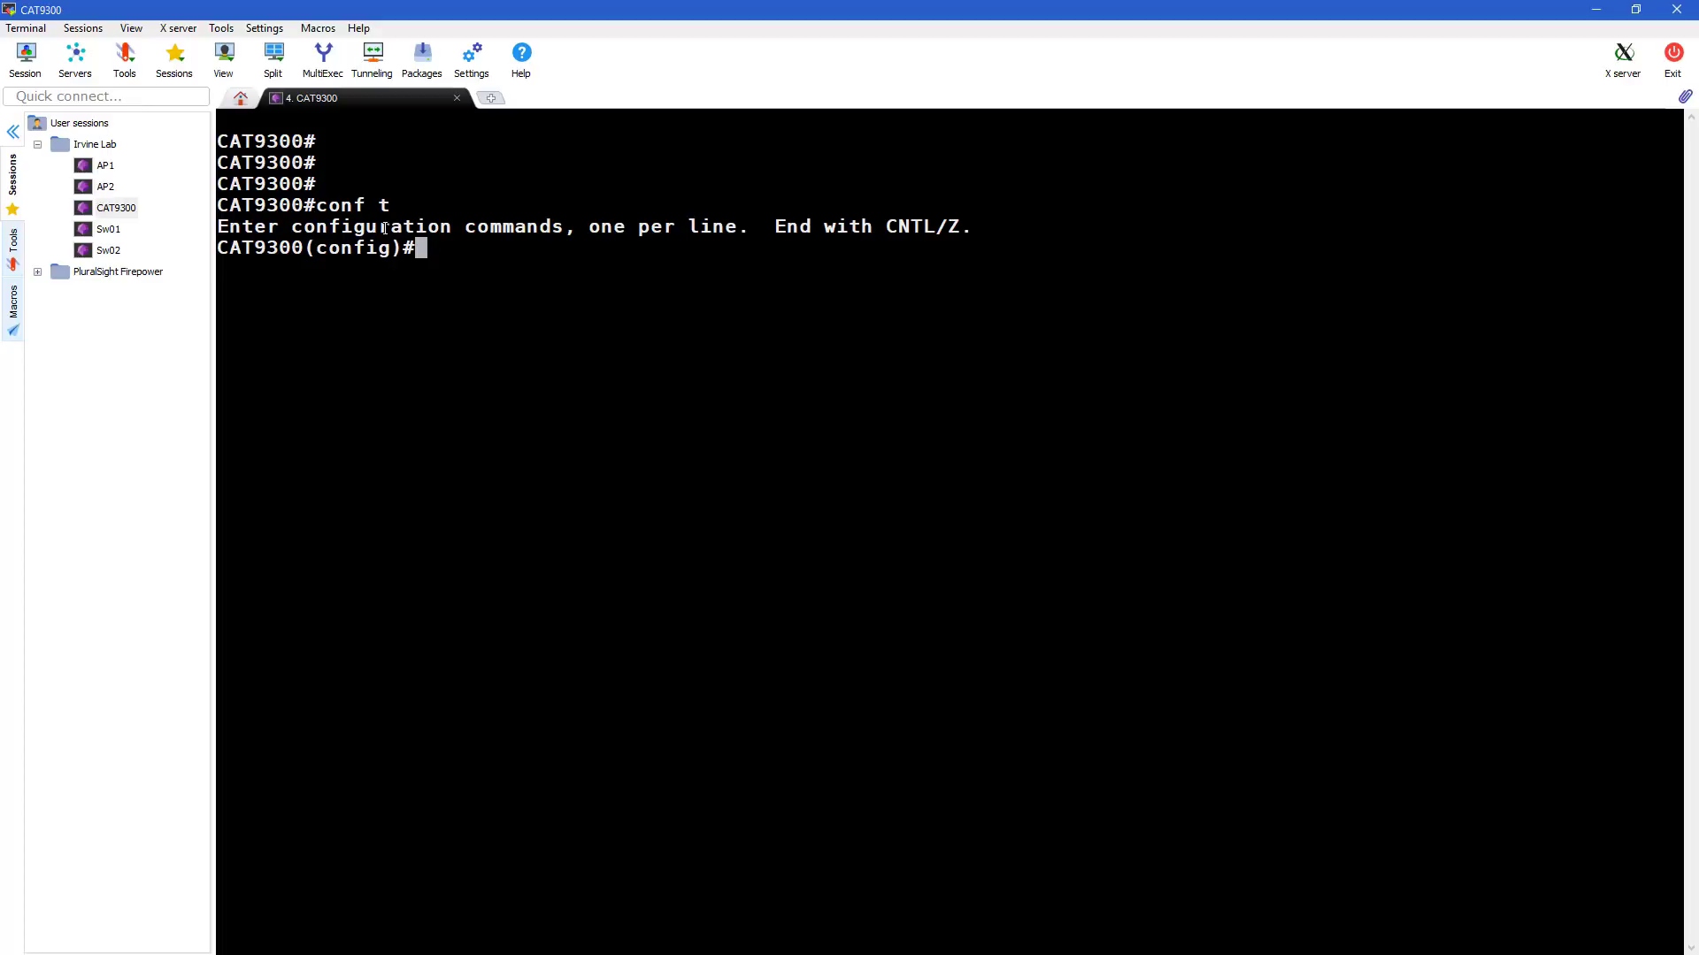
mouse_move(368, 248)
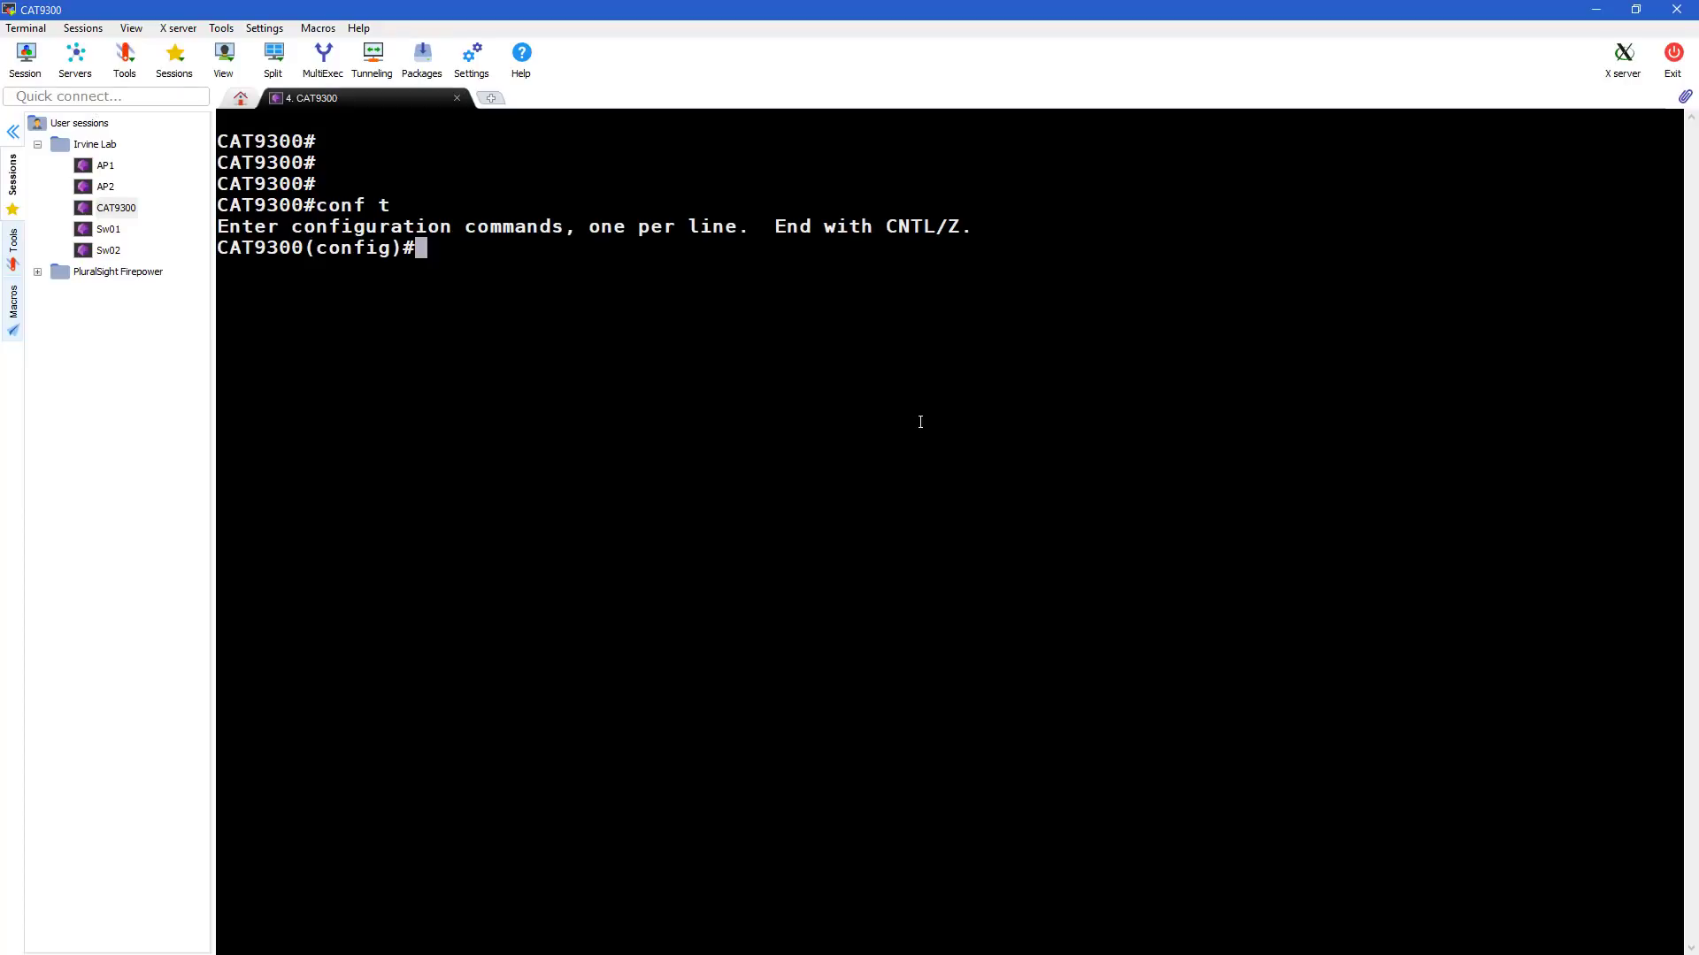
type("ip tftp blocksize")
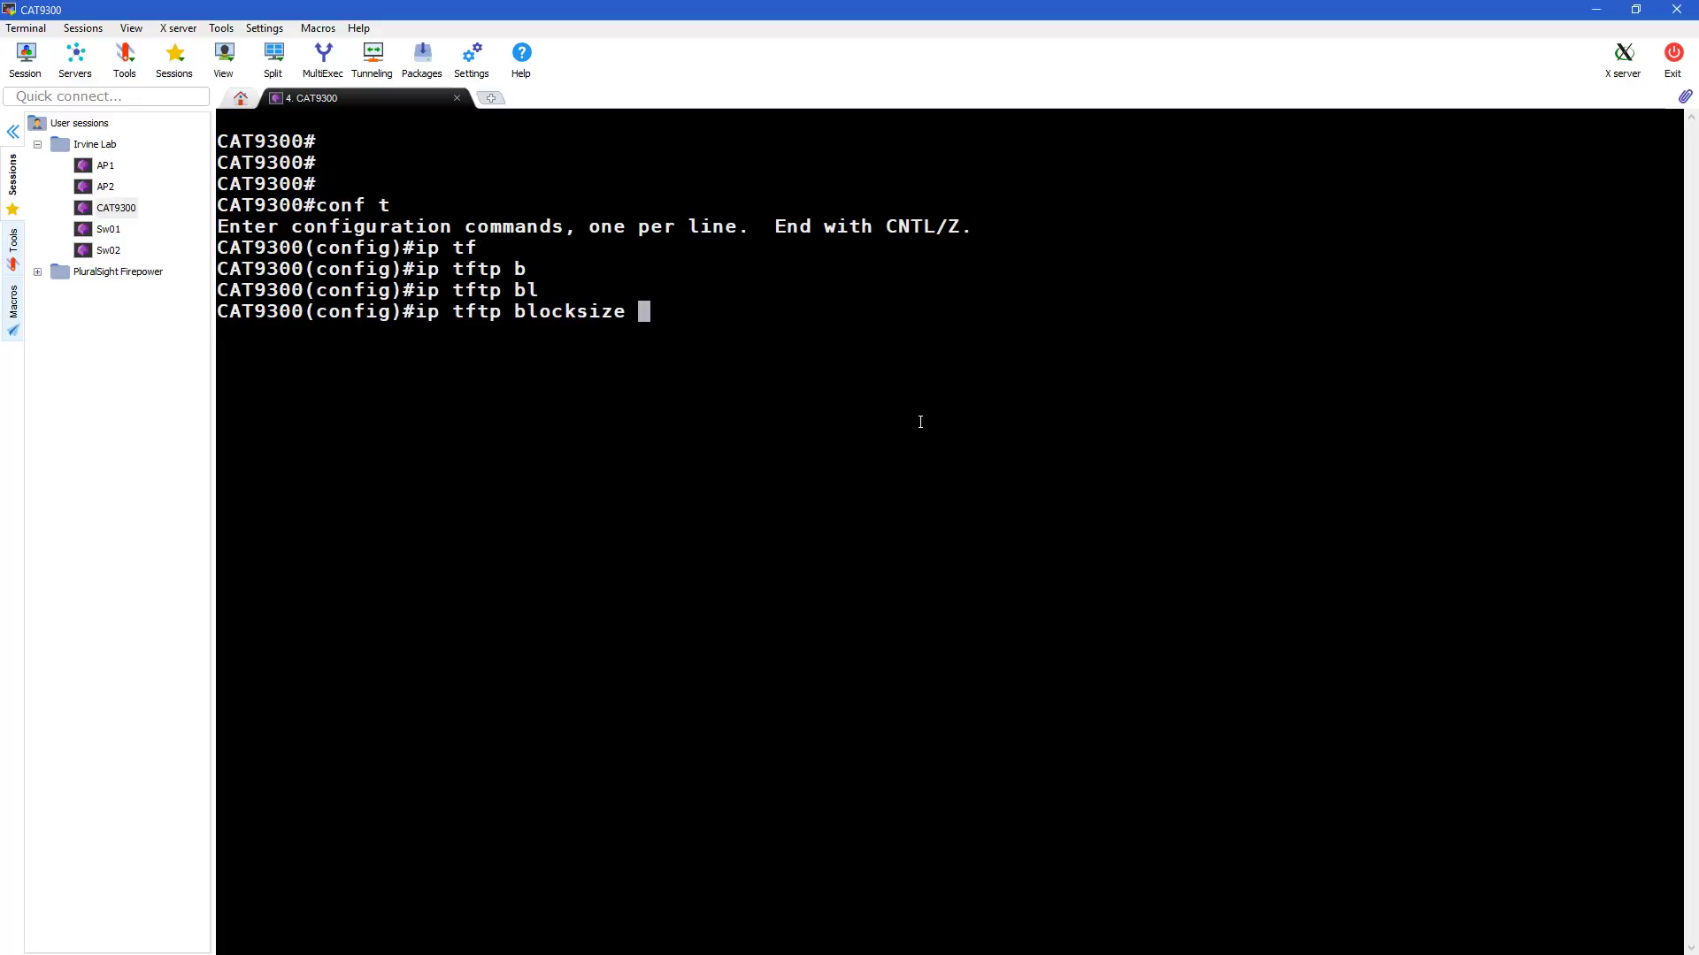
type("?")
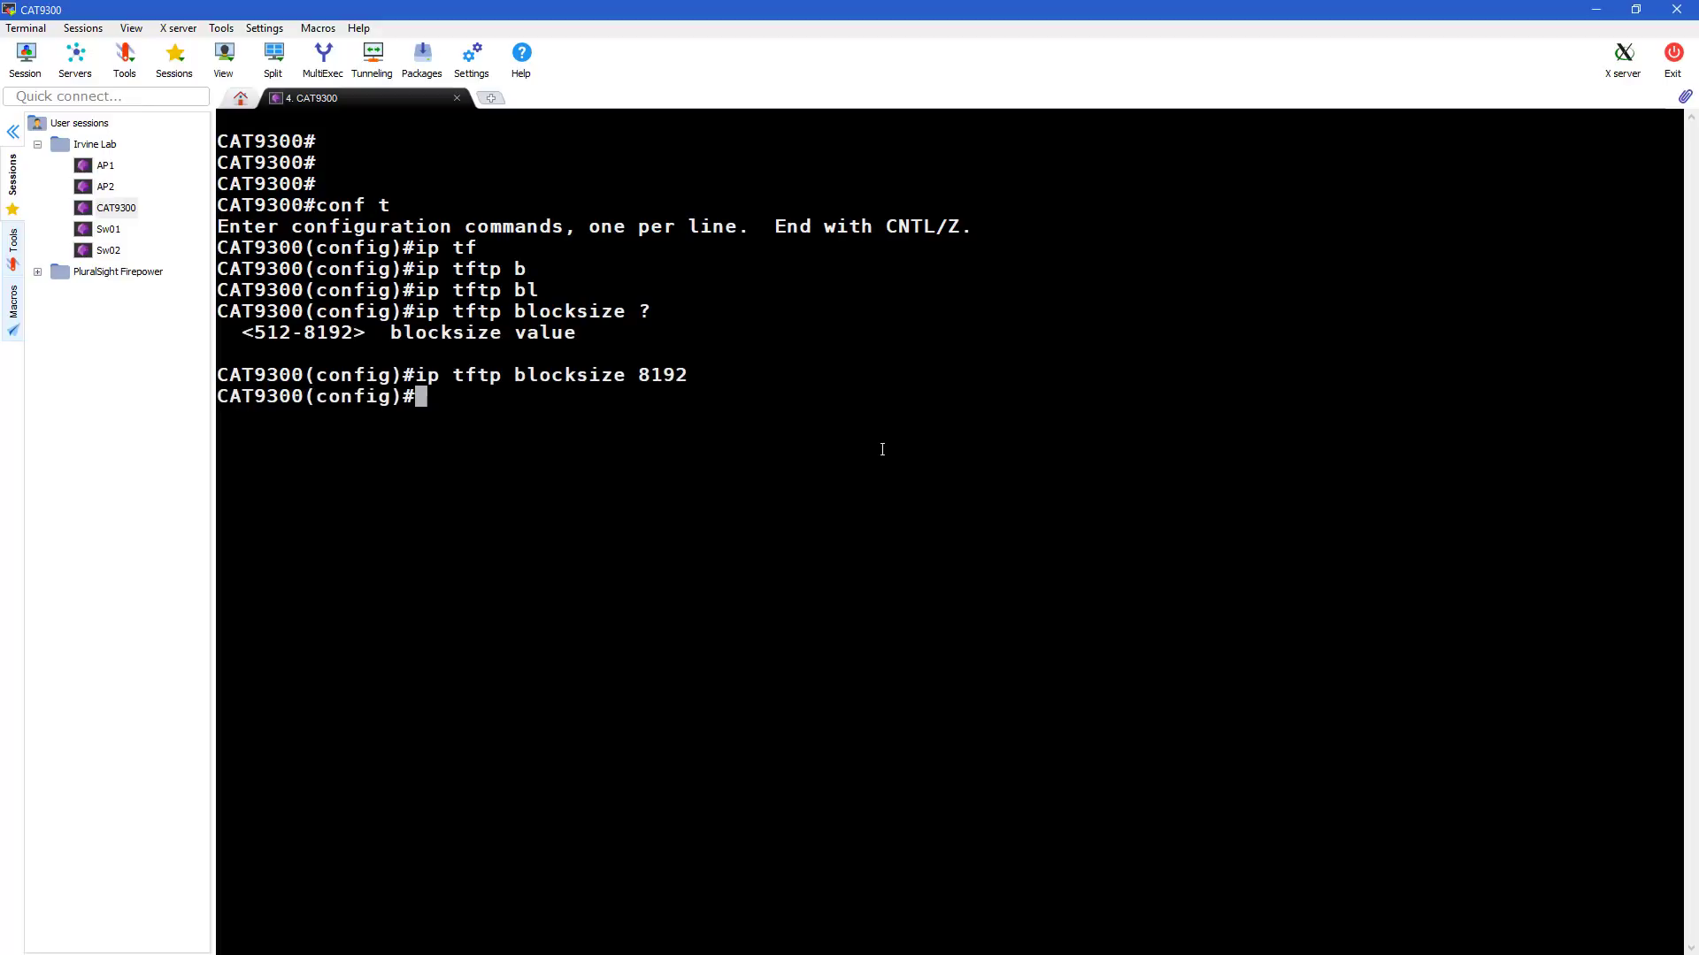
type("exit")
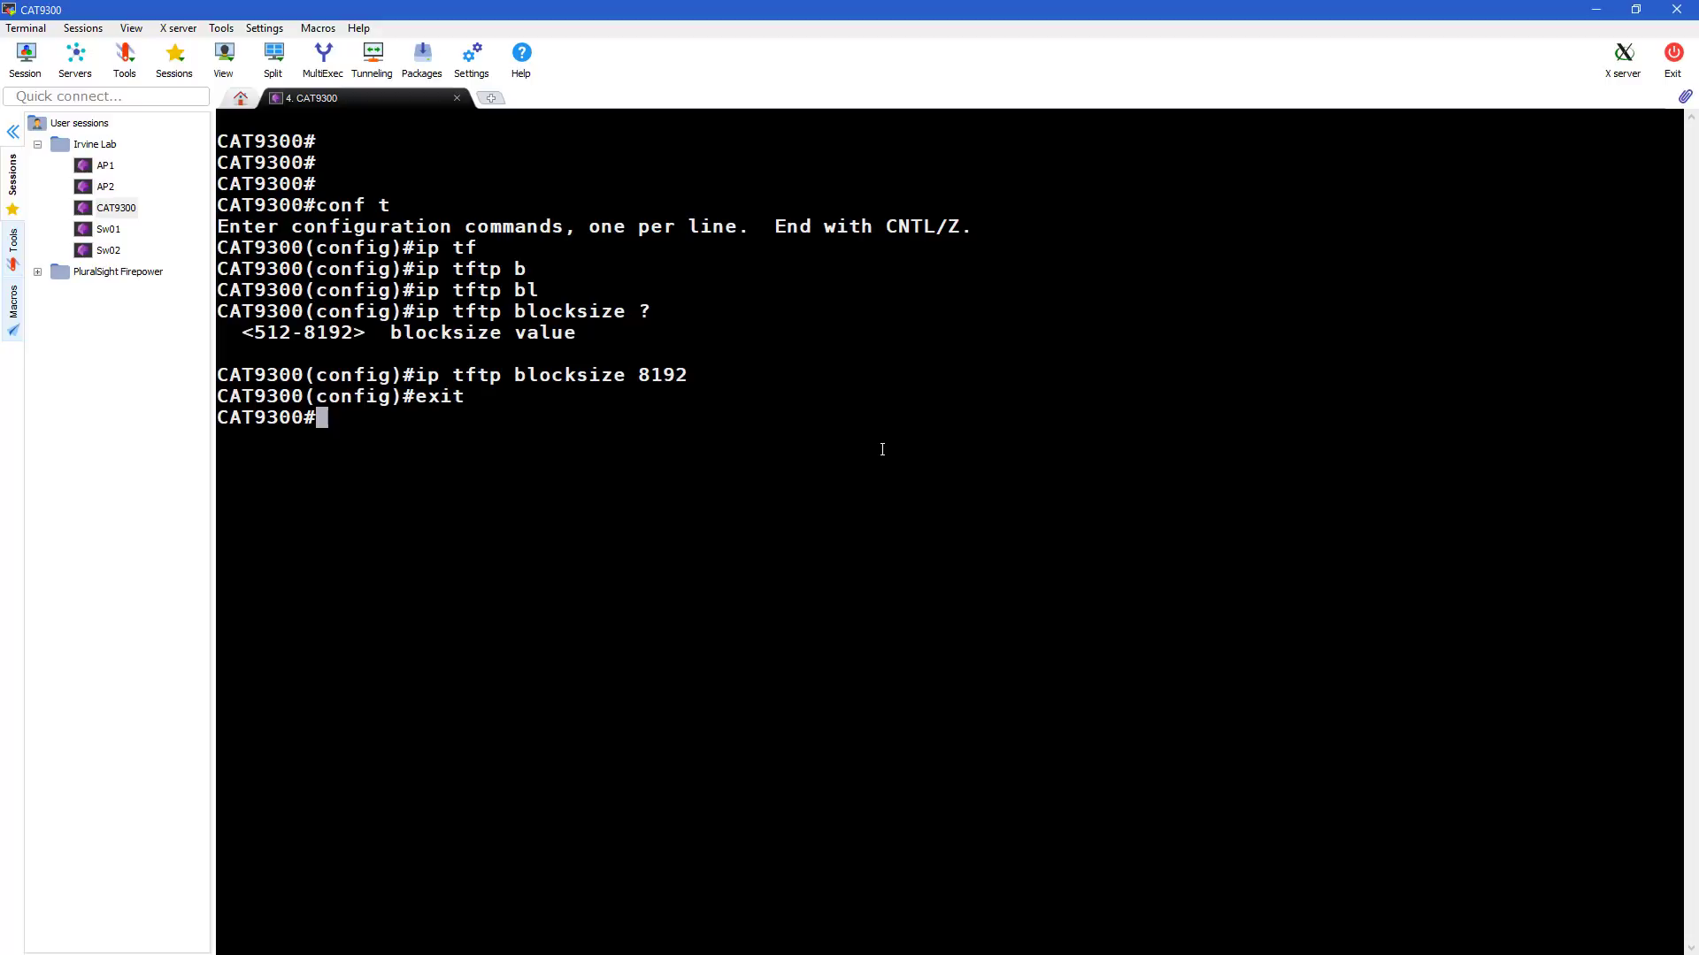
key("enter")
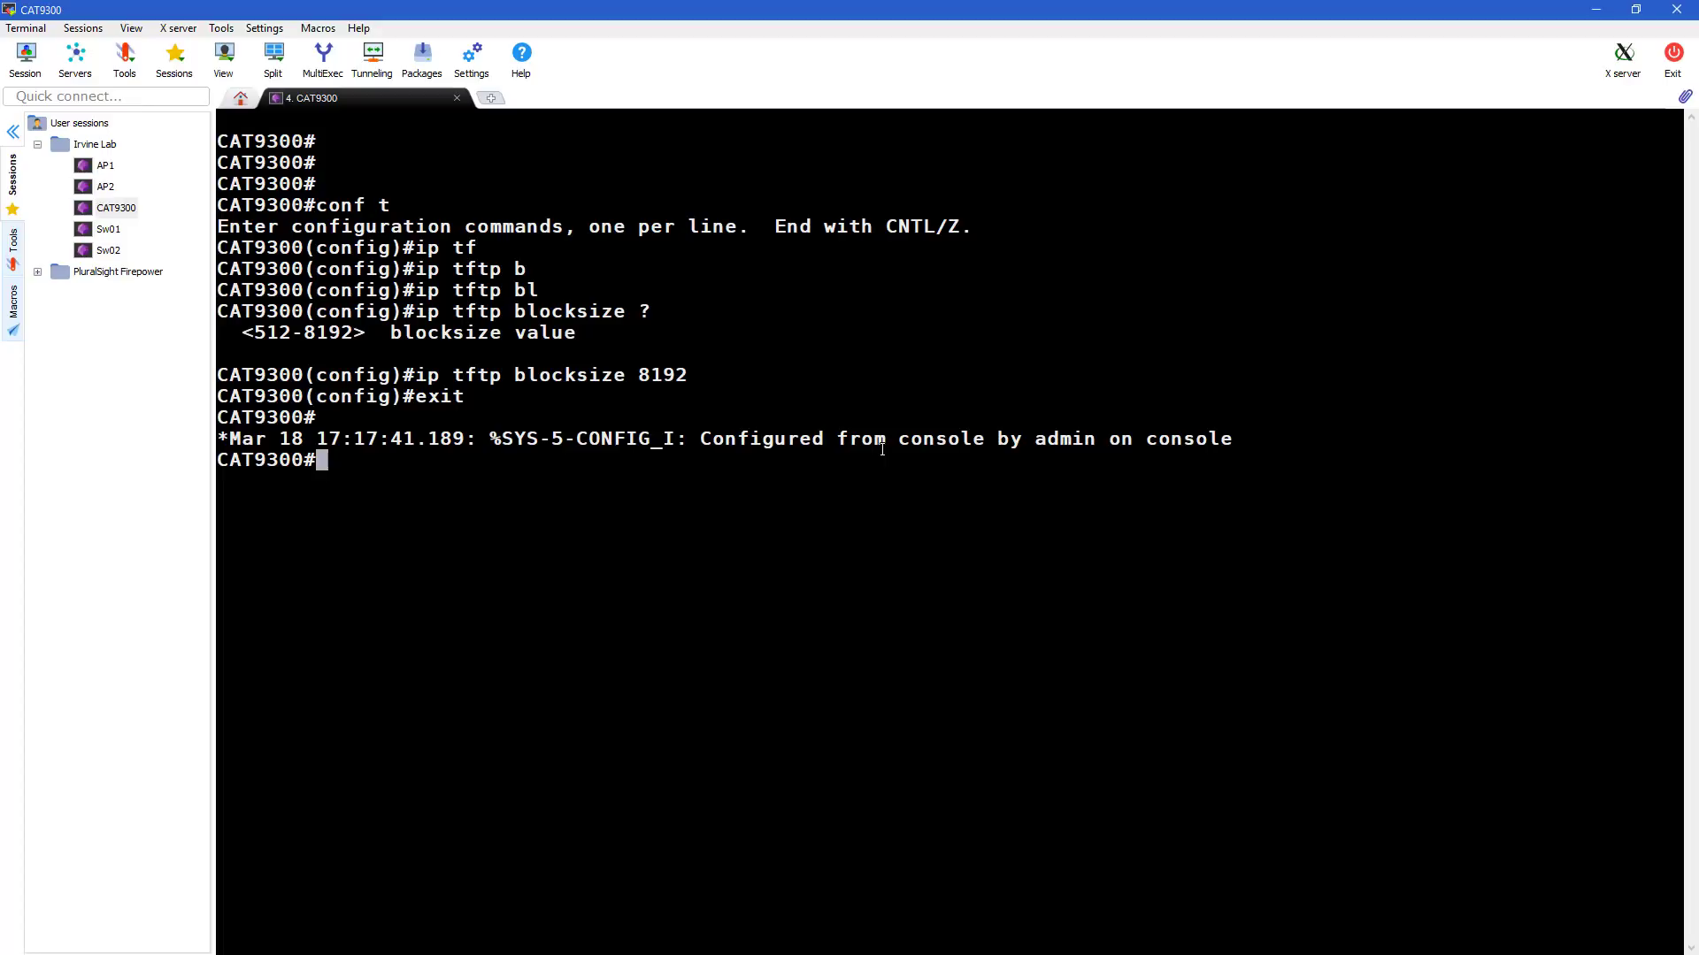
Run install add file tftp://.../cat9k_iosxe.16.06.05.SPA.bin activate to download the image to flash
type("install add file t")
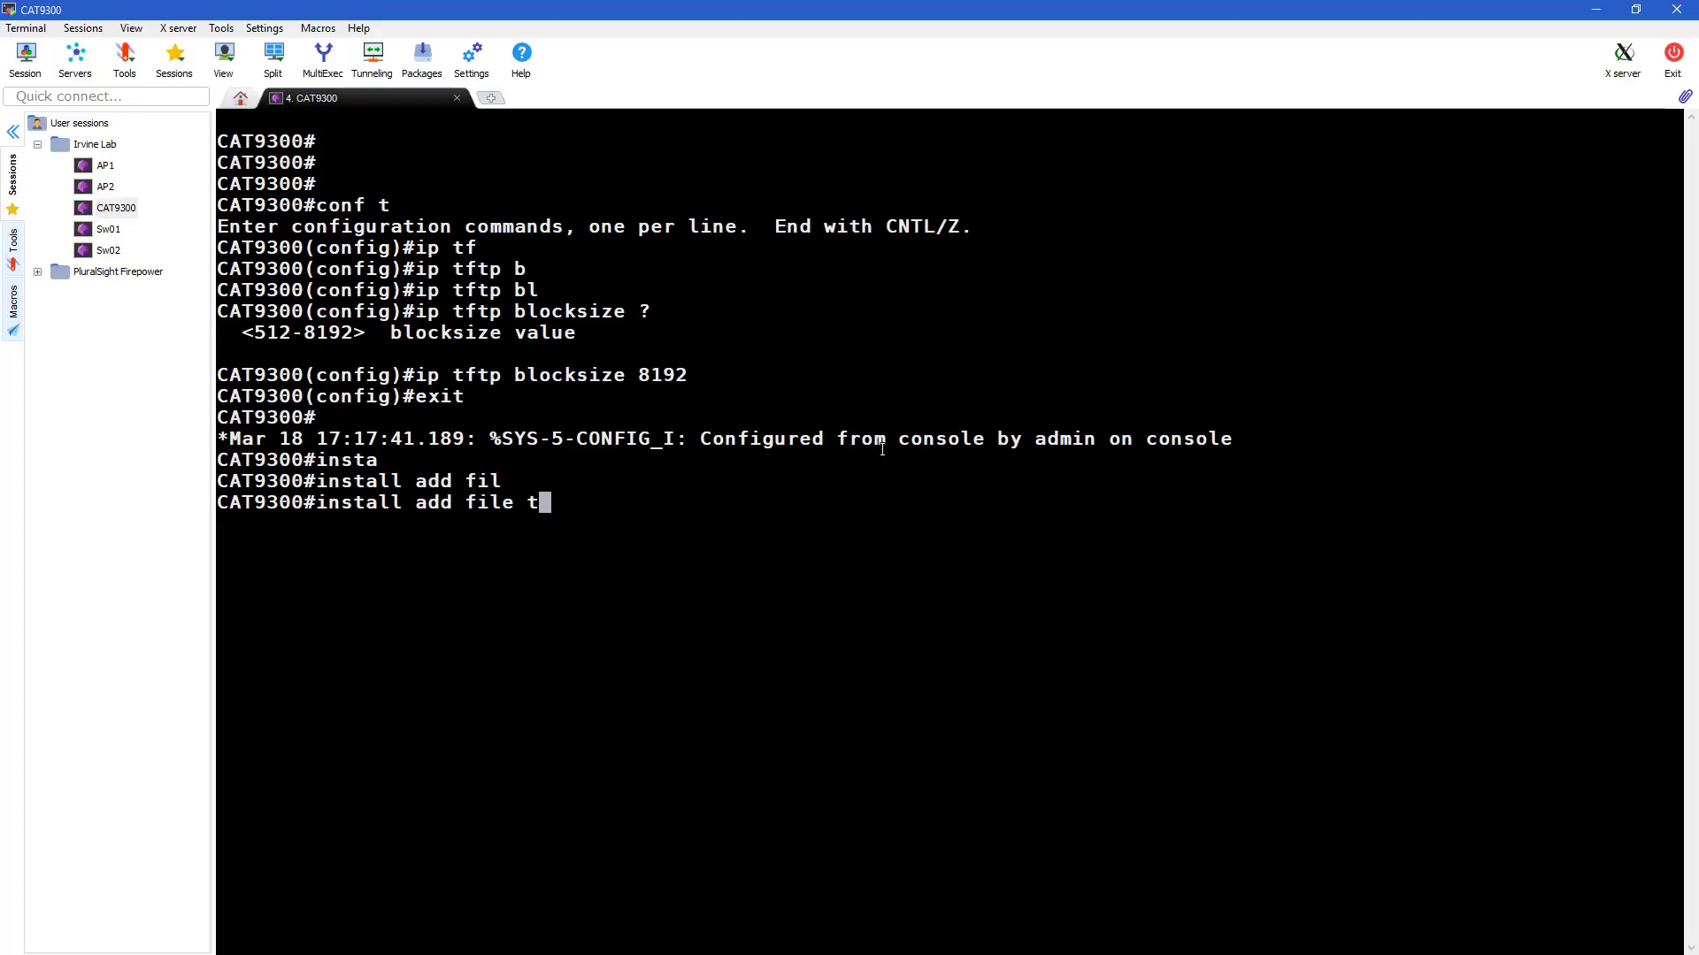
type("ftp://10.1.100.3")
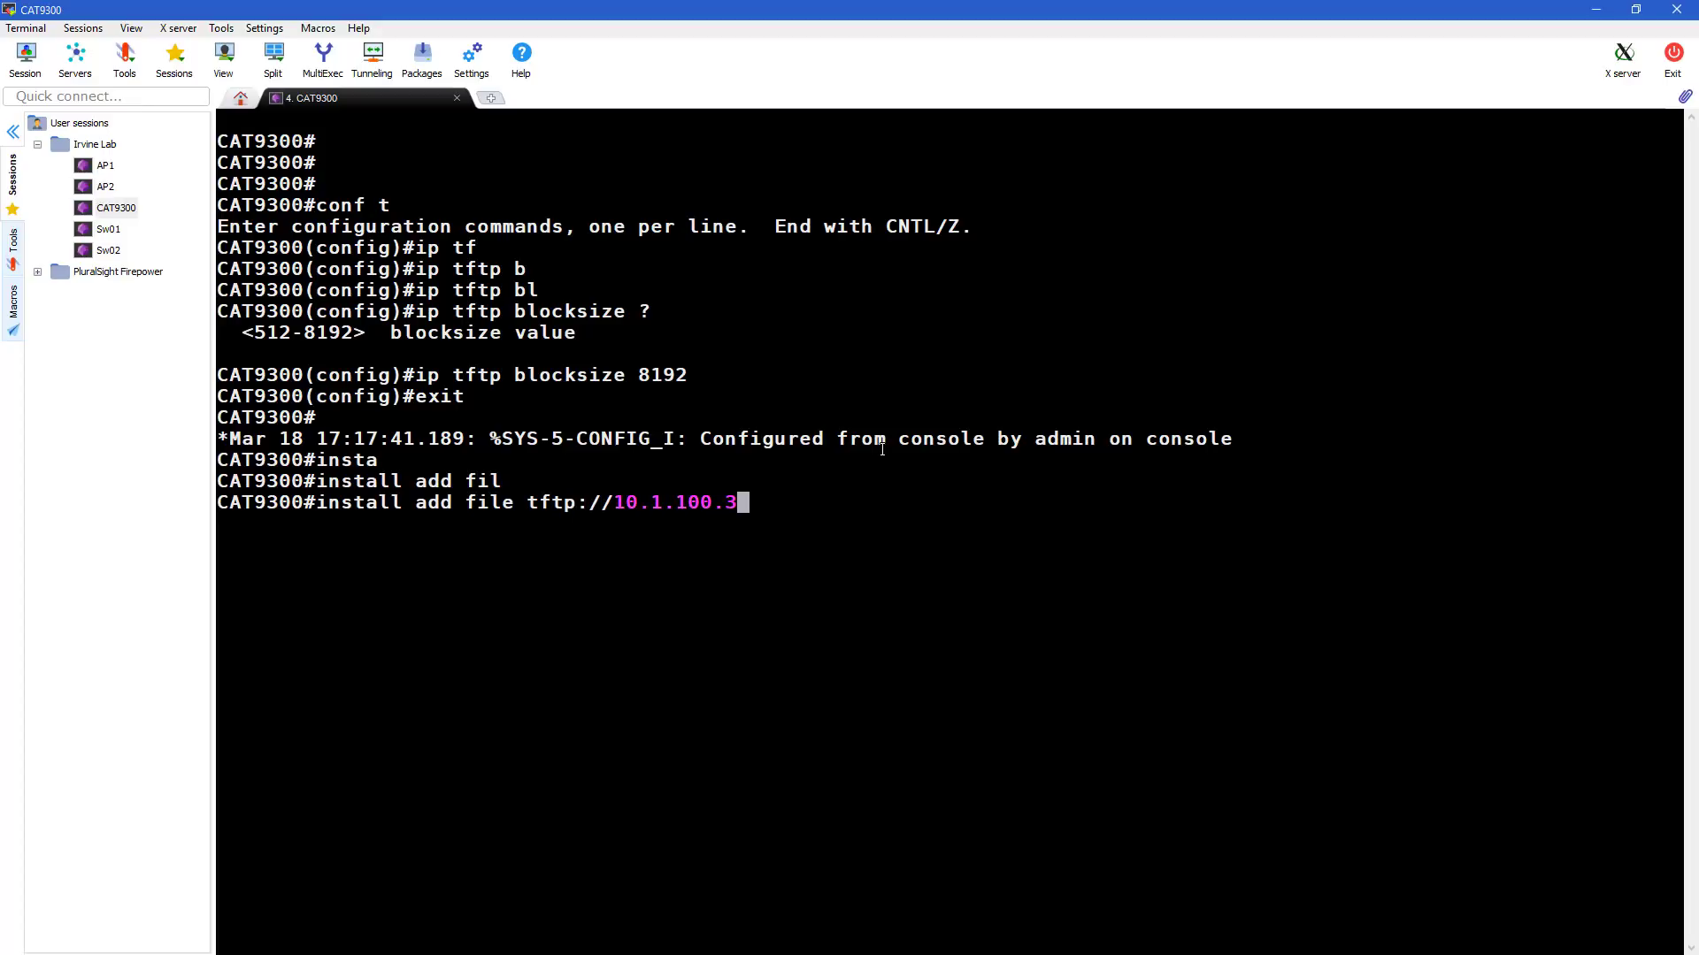
type("7/")
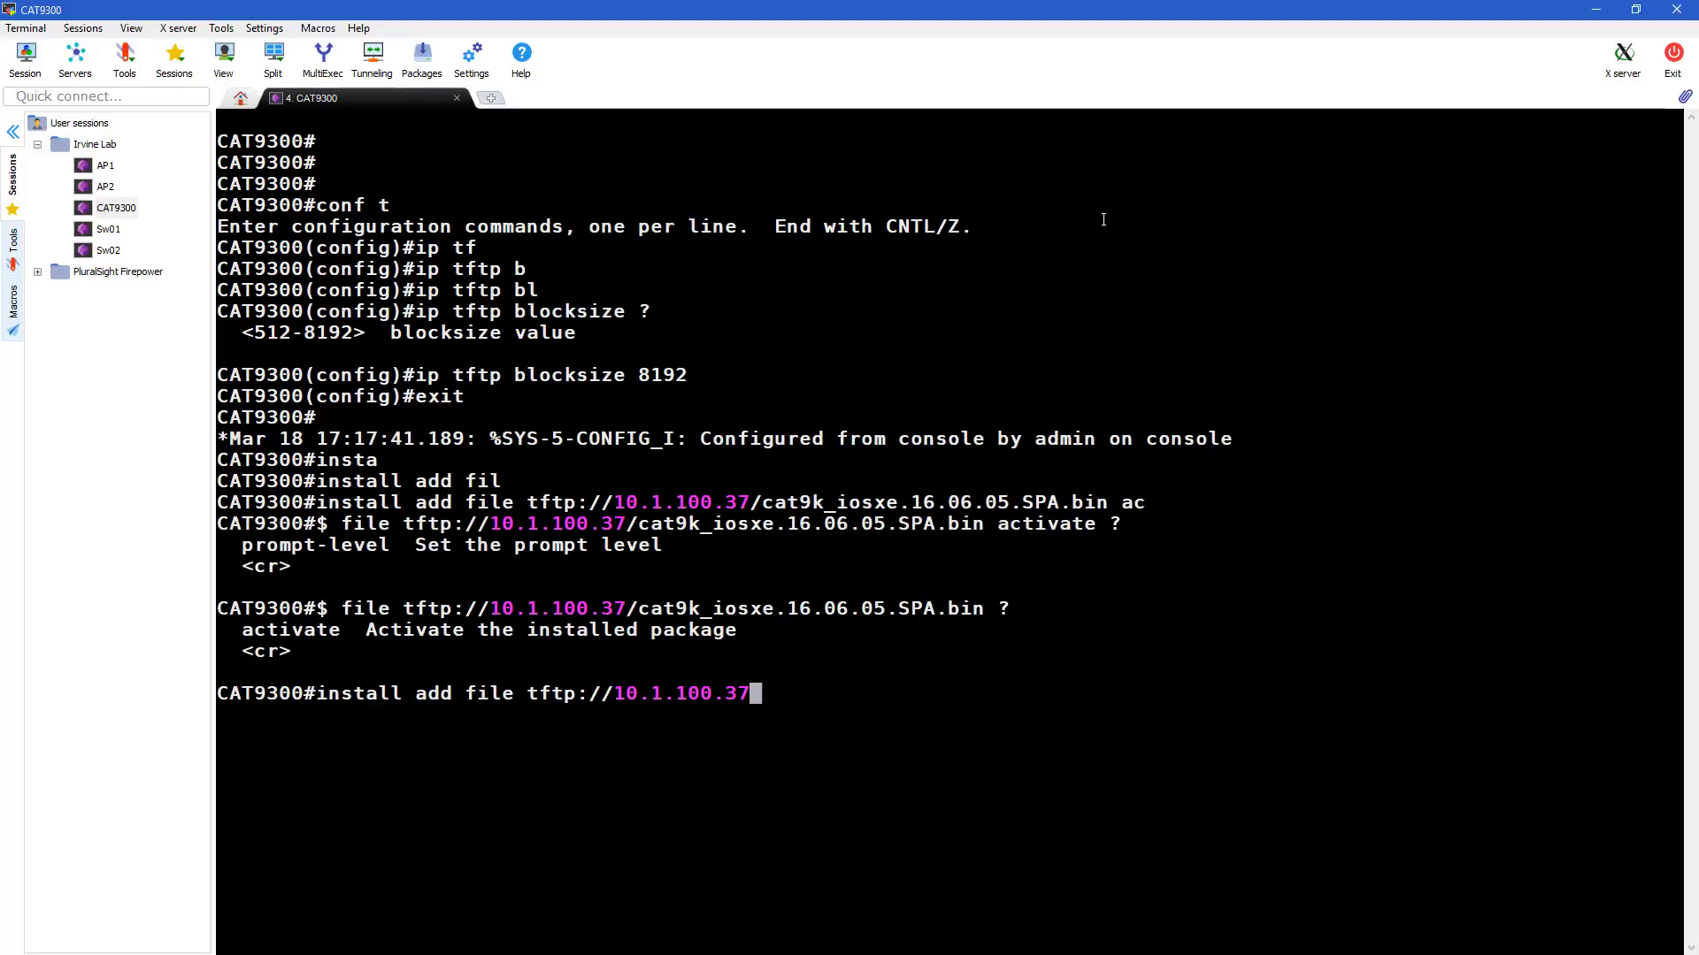
type("cat9k_iosxe.16.06.05.SPA.bin activate")
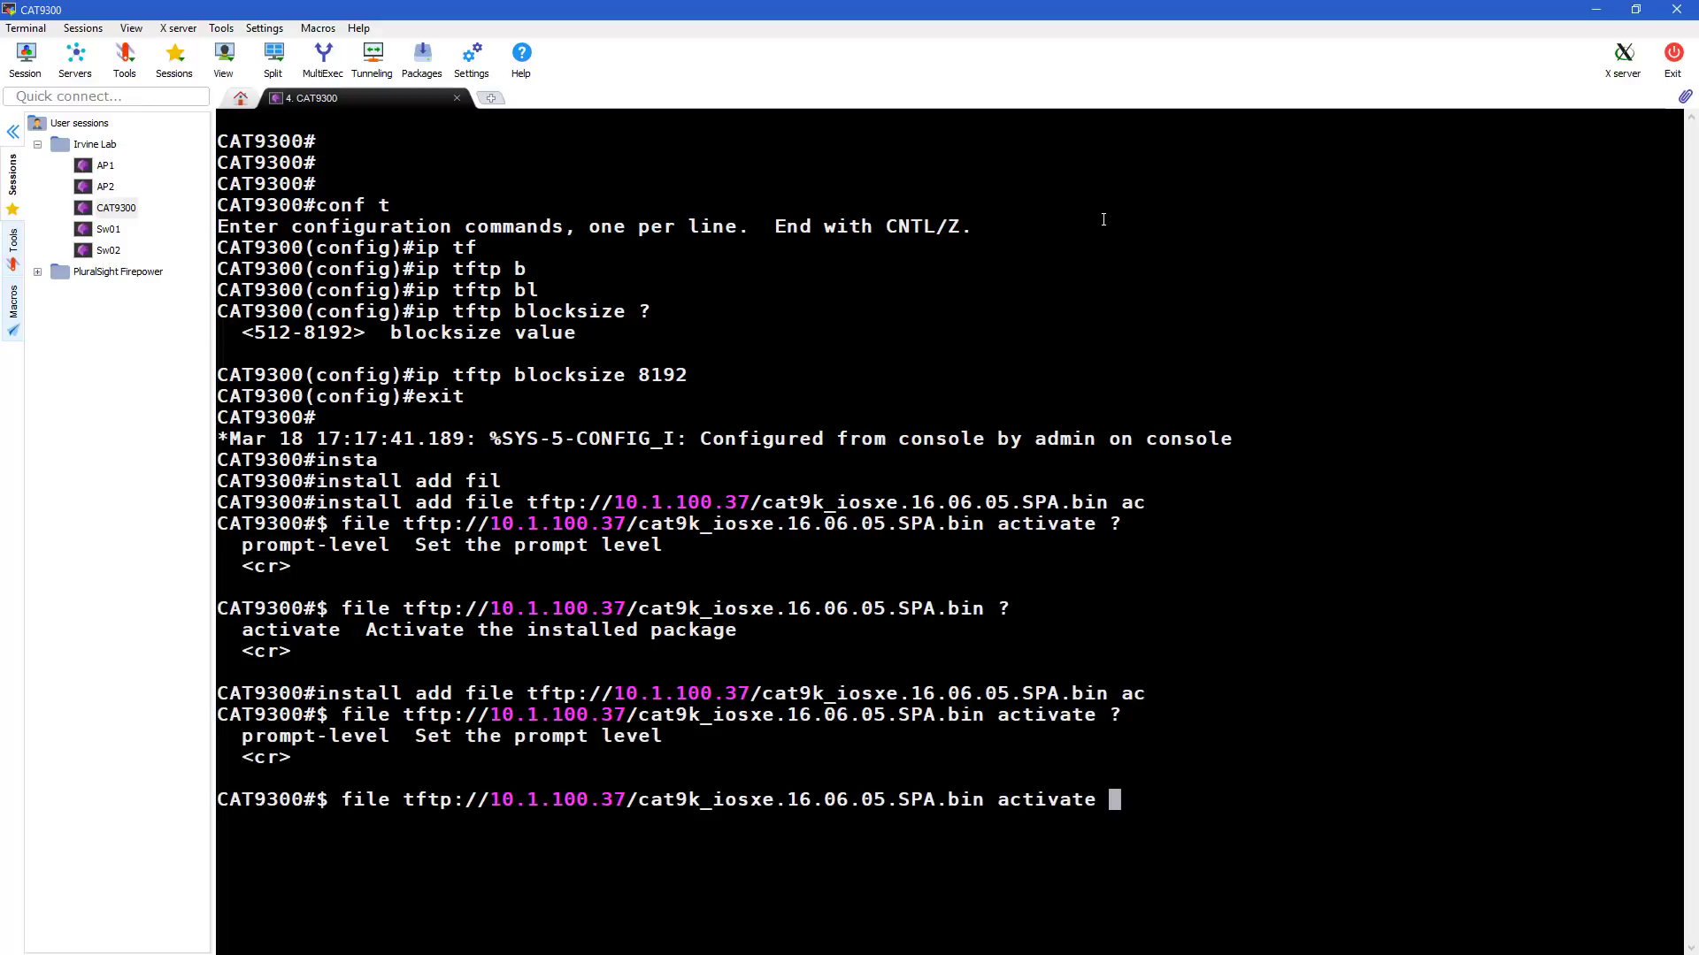
key("BackSpace")
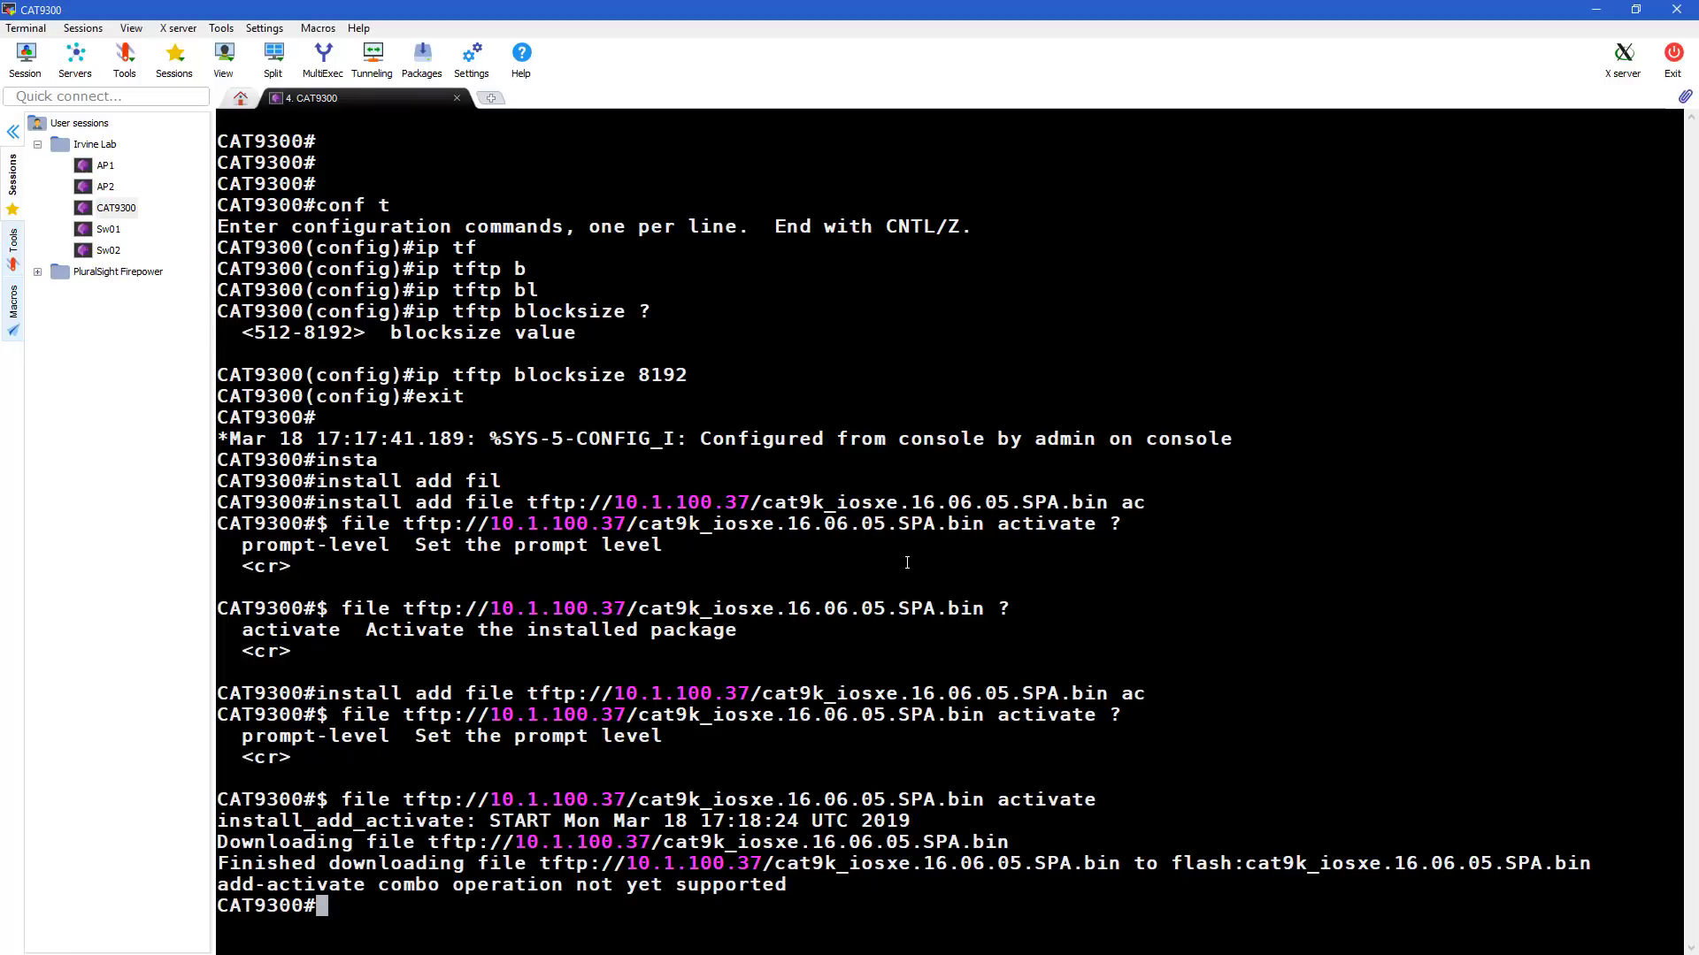
Check show version (16.5.1a) and dir flash, selecting the new 16.06.05 image file name
type("show ver")
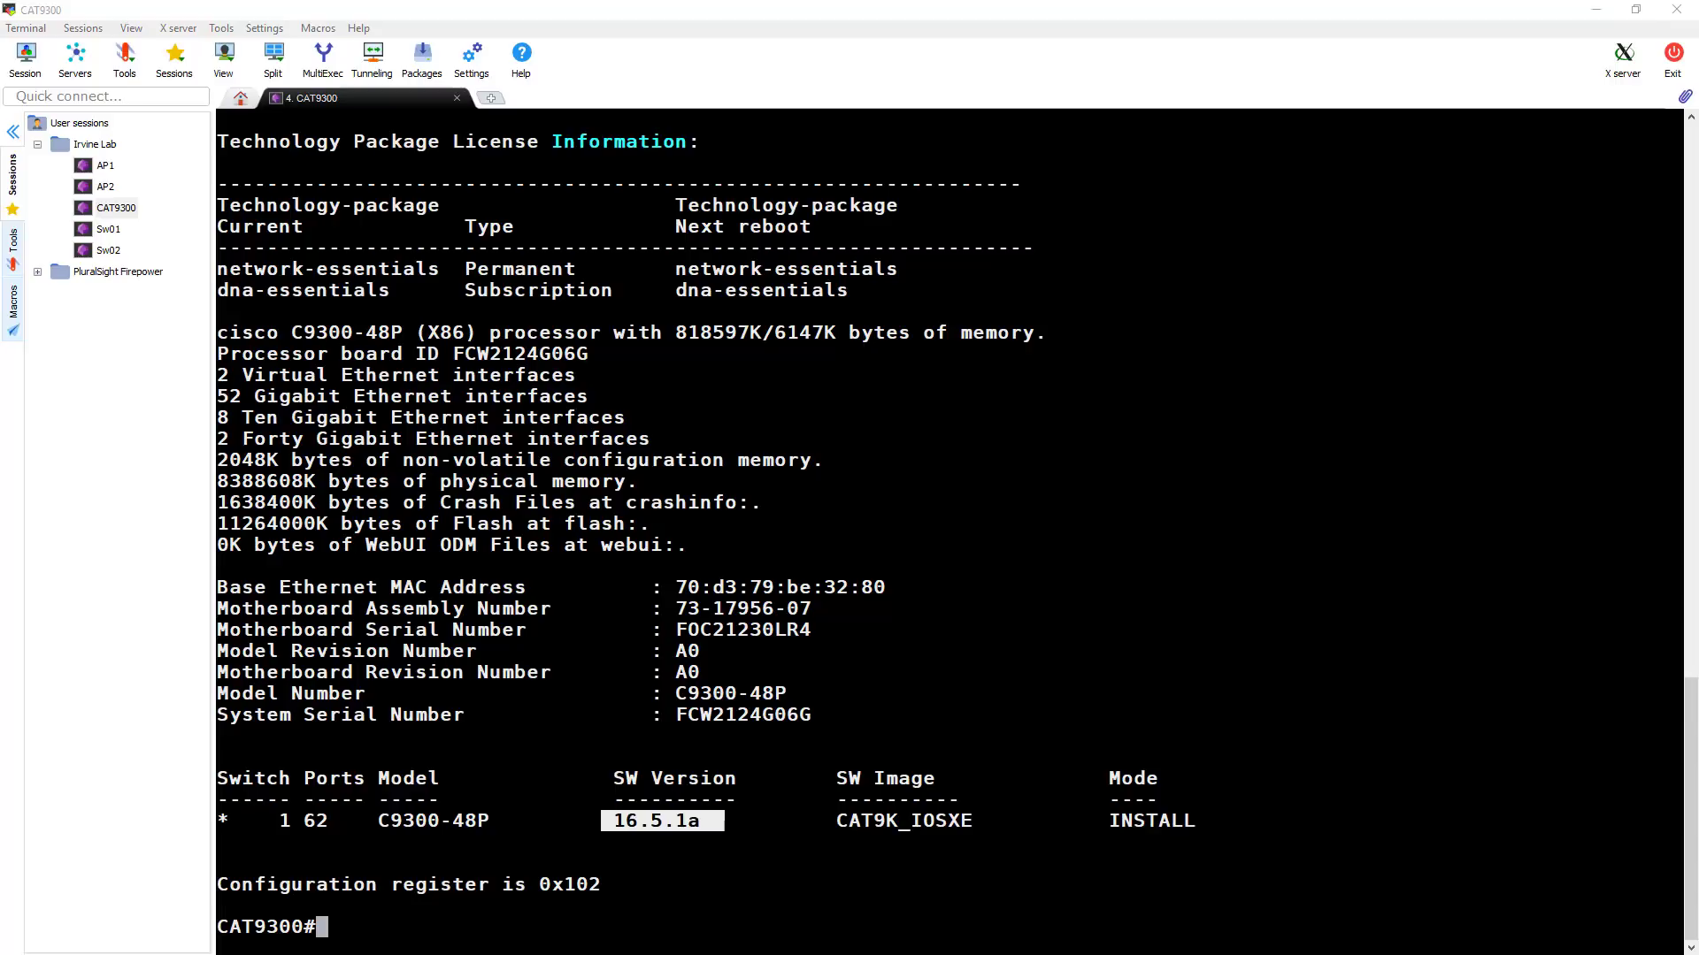
type("dir")
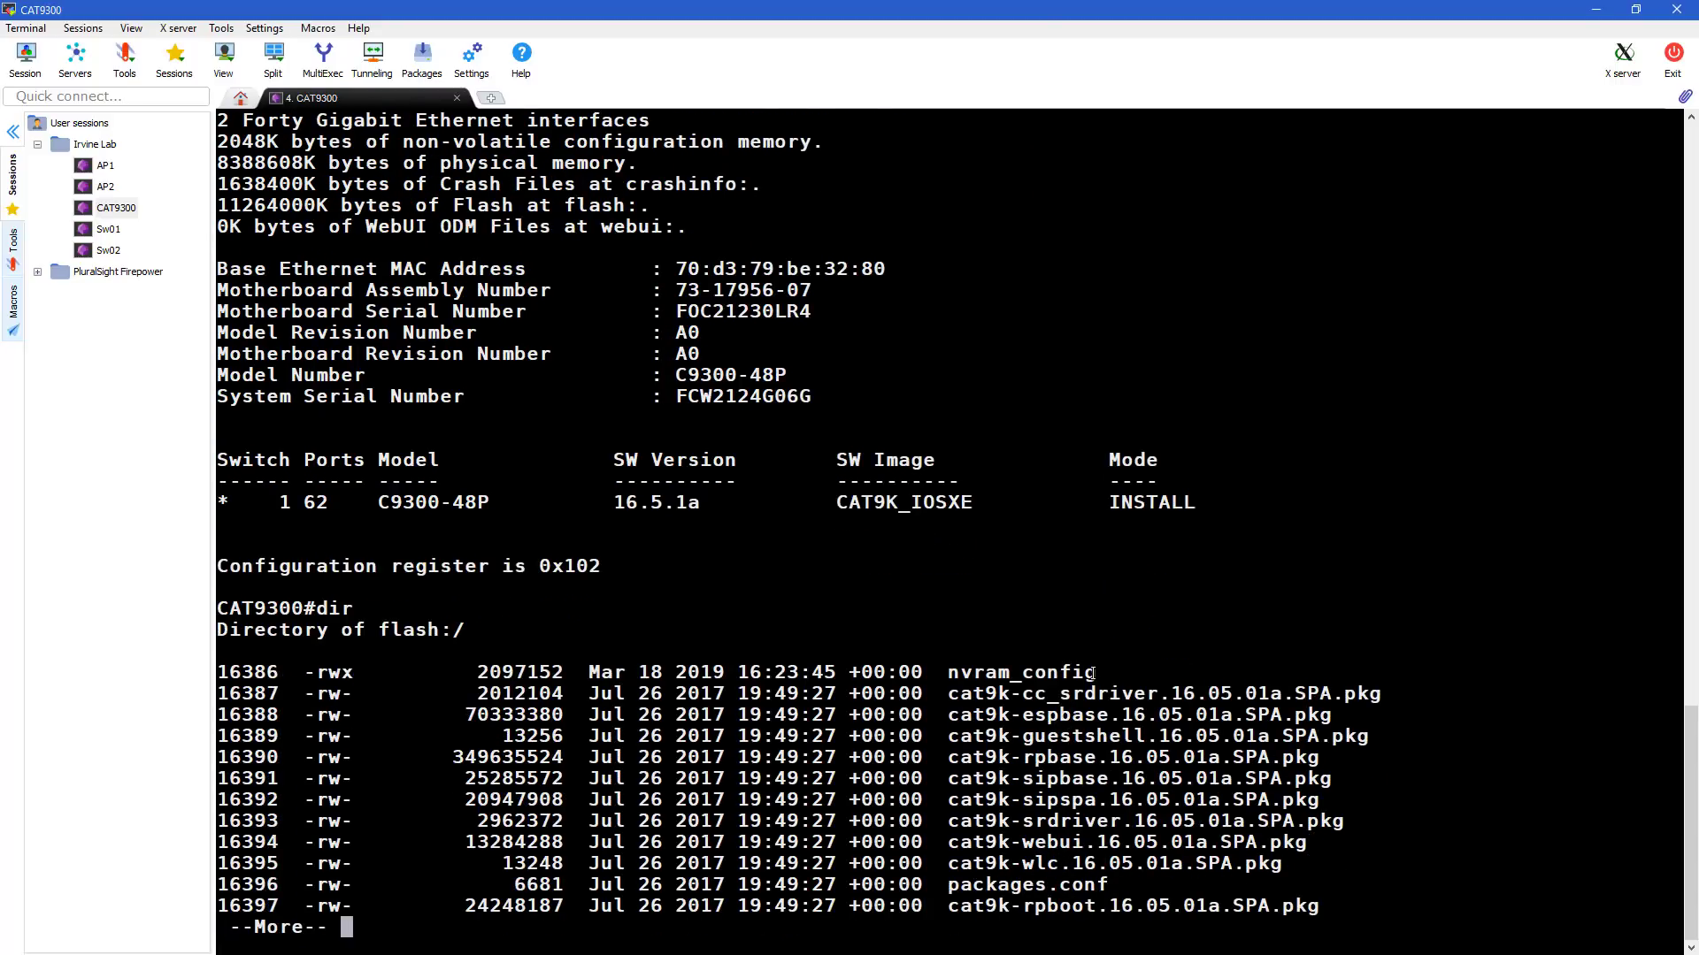
key("space")
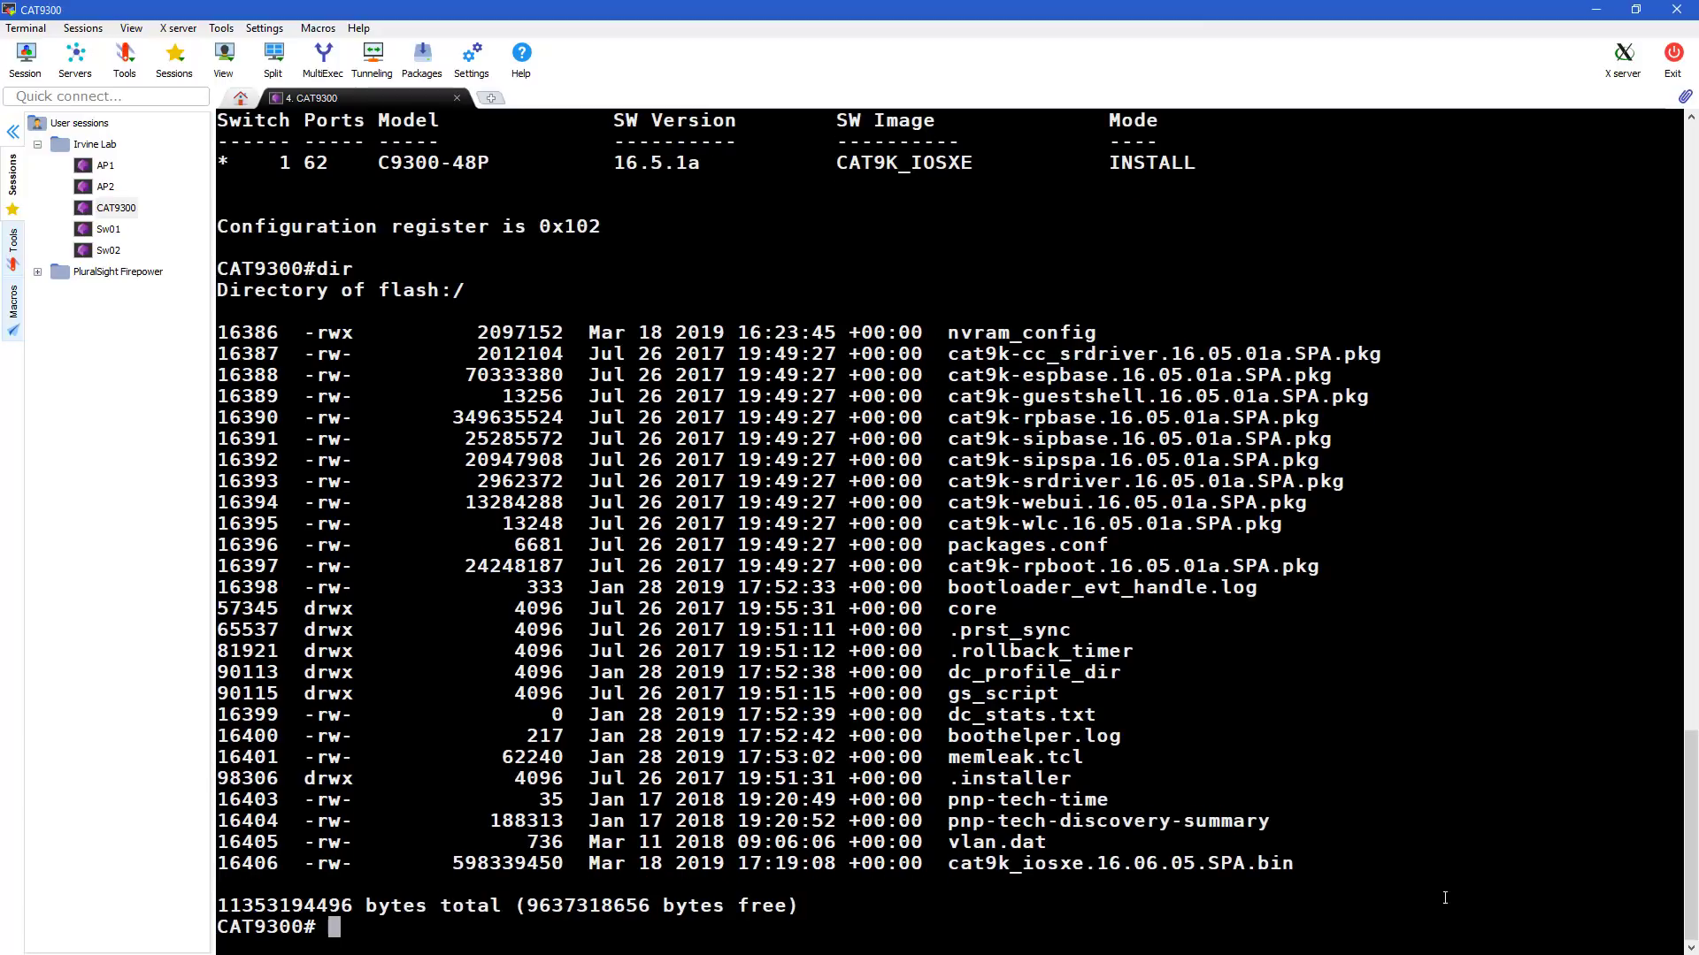
double_click(1119, 864)
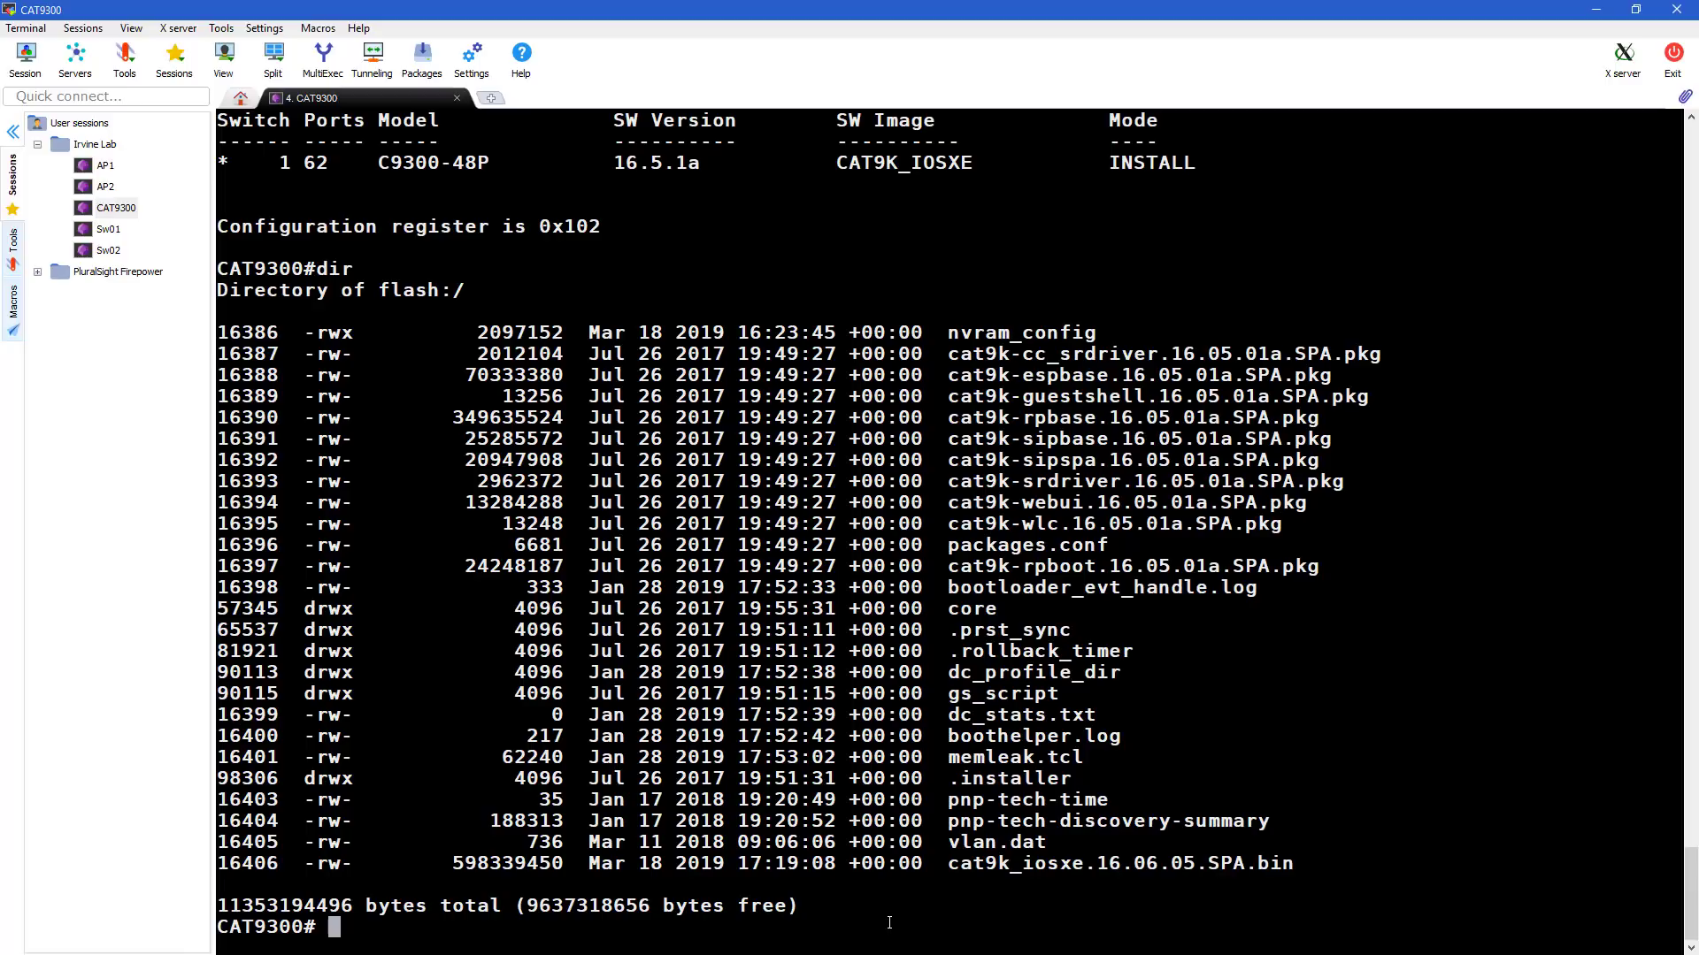
Run request platform software package install switch all file flash:cat9k_iosxe.16.06.05.SPA.bin until SUCCESS
type("request platform")
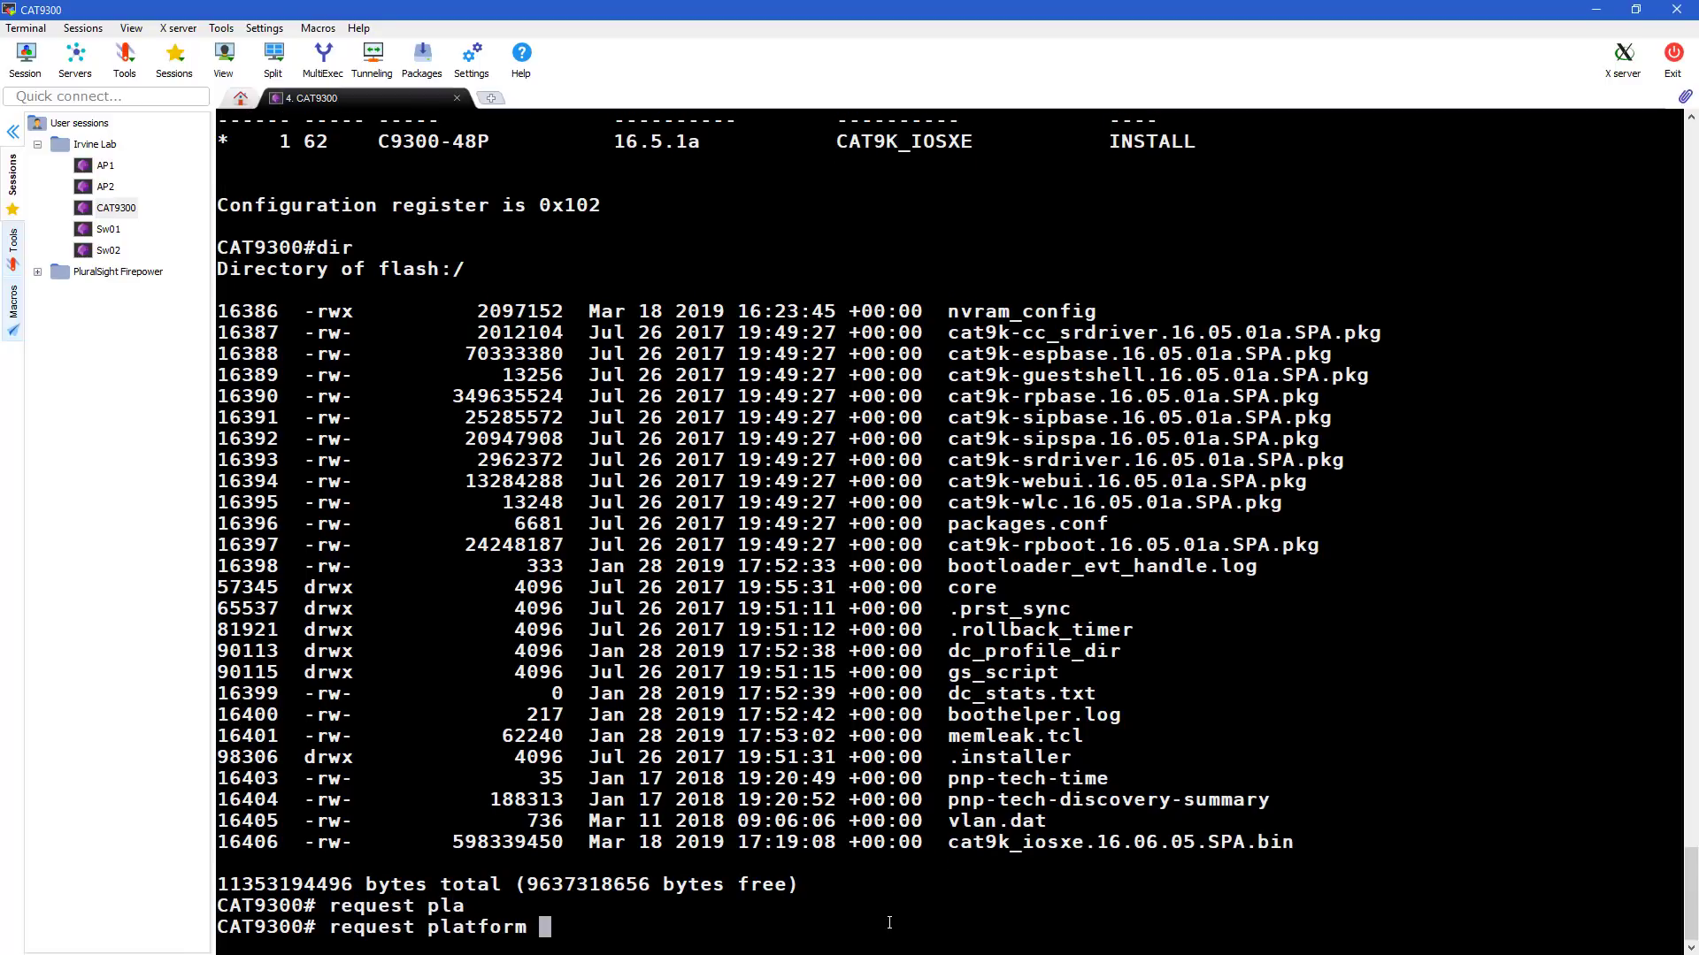
type("software package install switch all file")
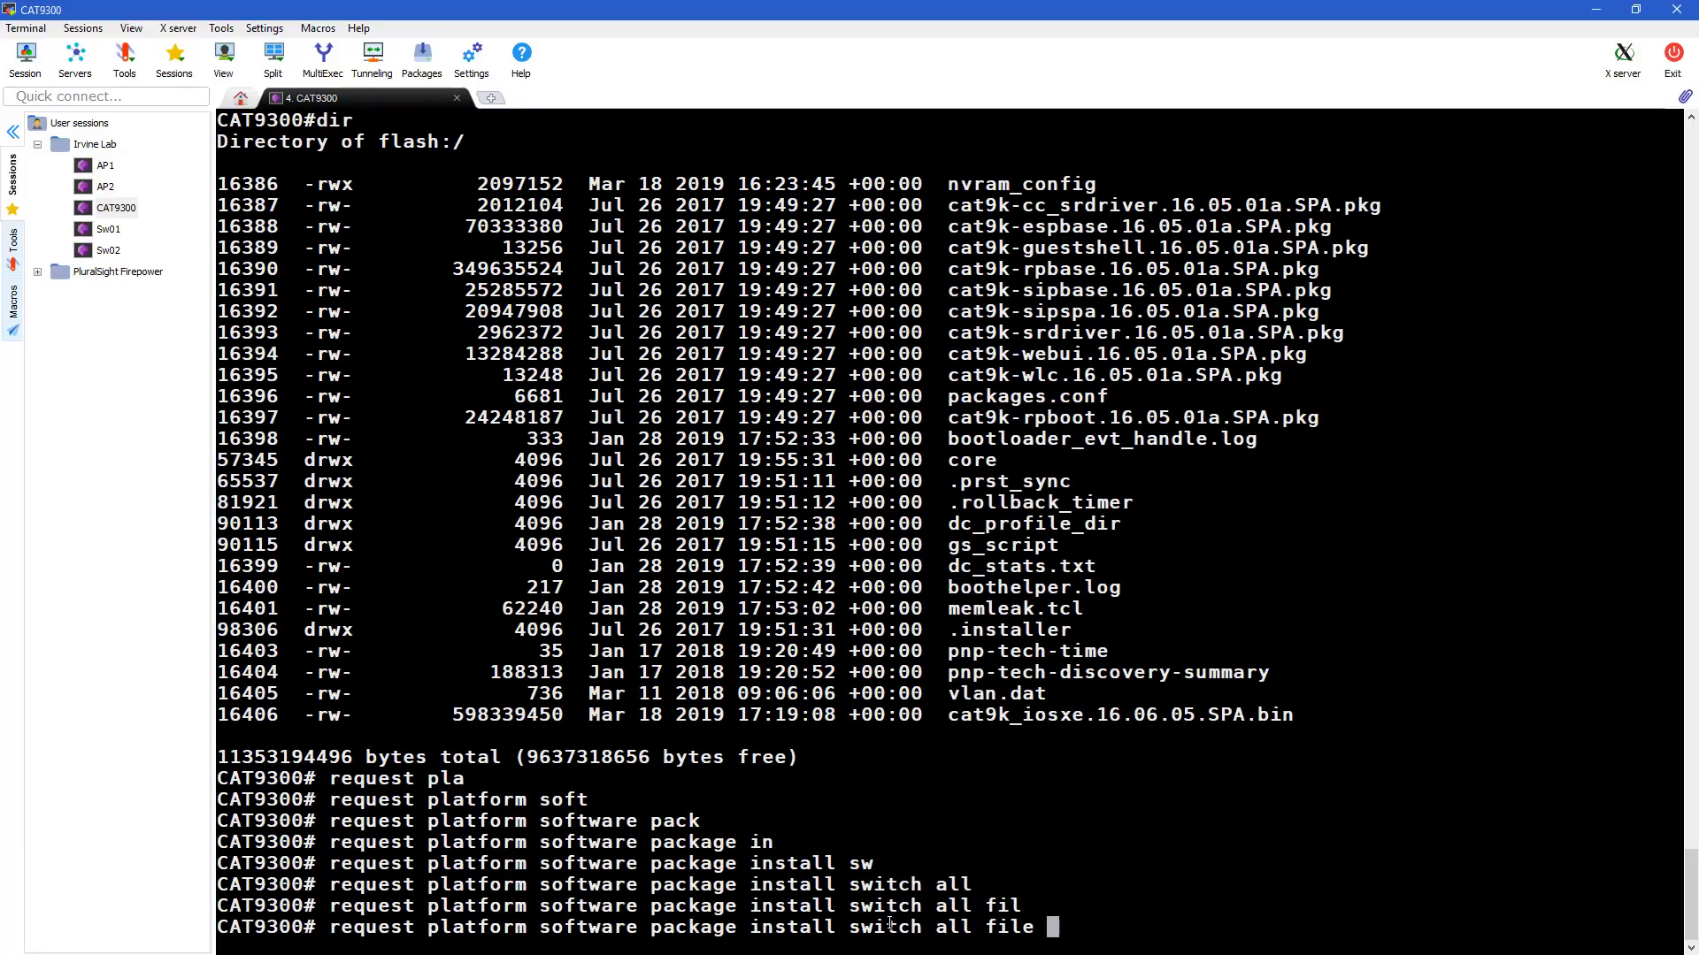
type("flash:/")
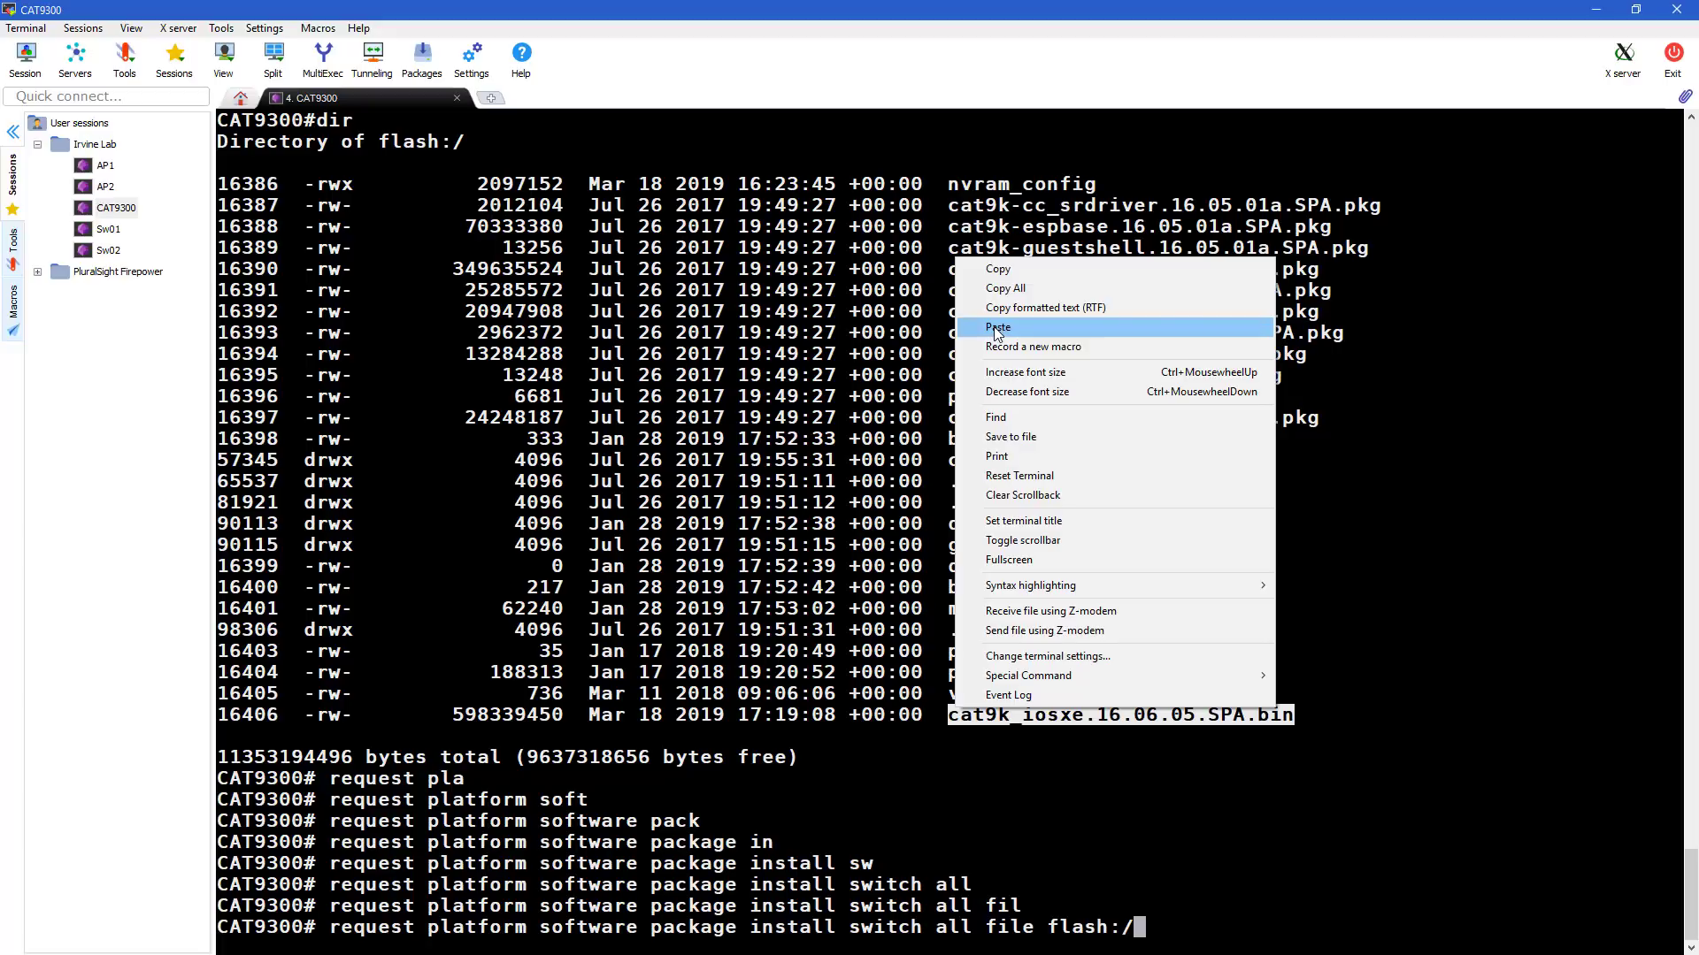
left_click(996, 328)
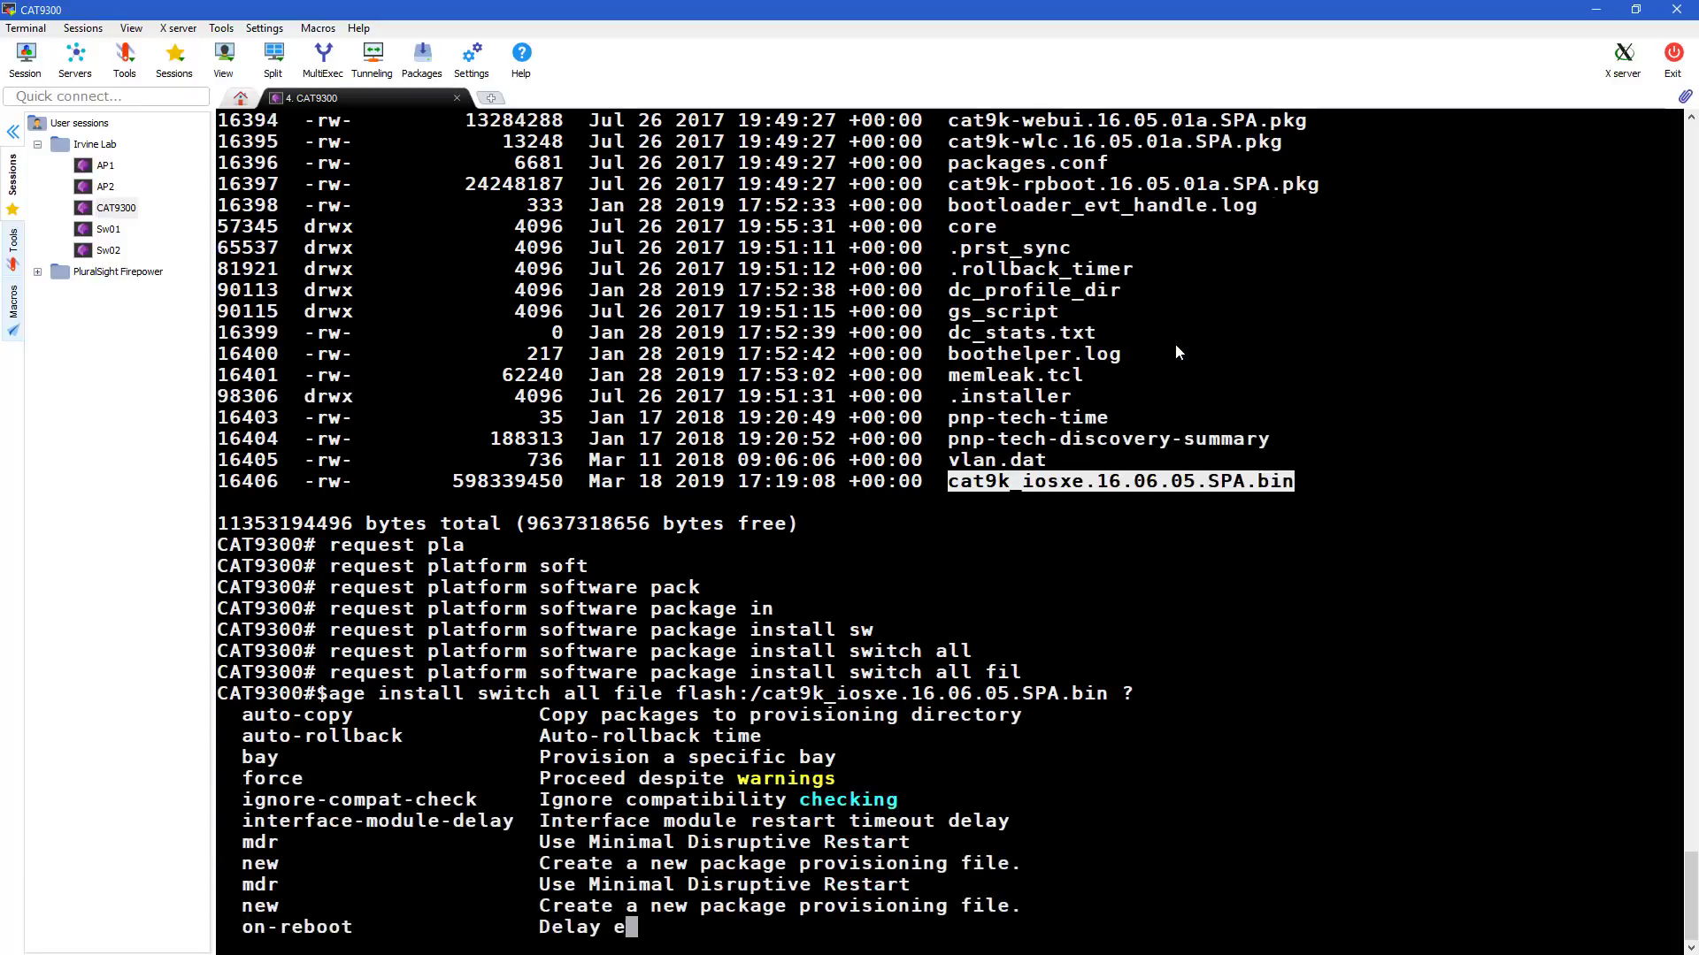
key("Return")
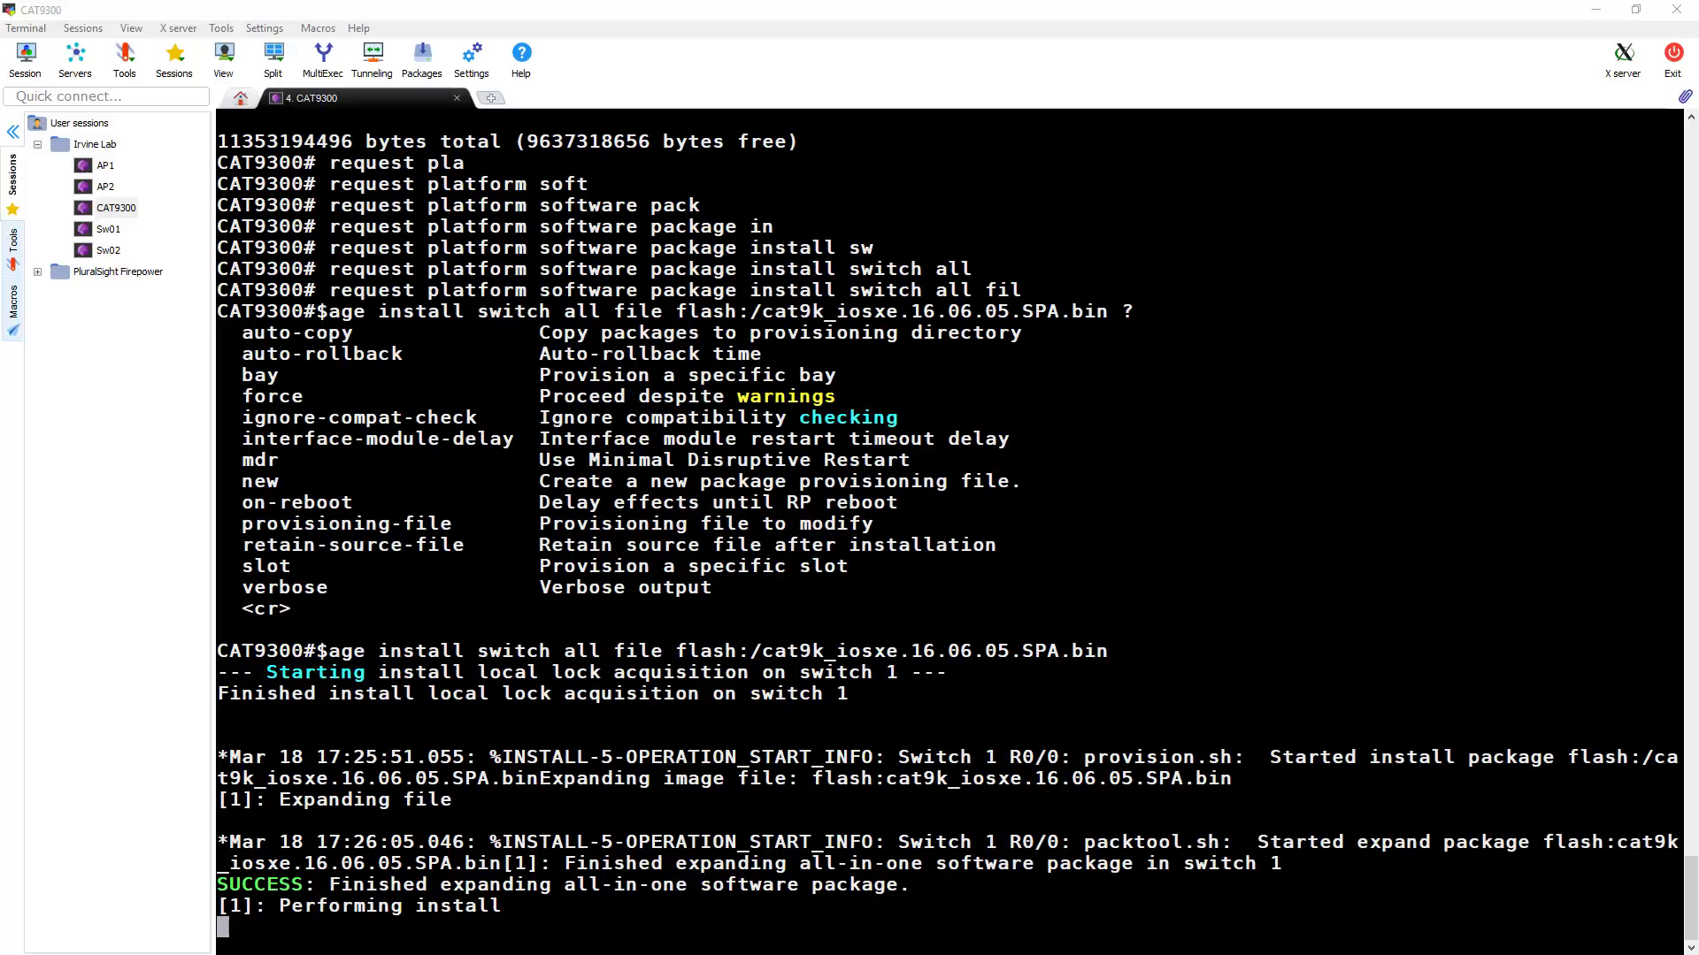
scroll("down", 3)
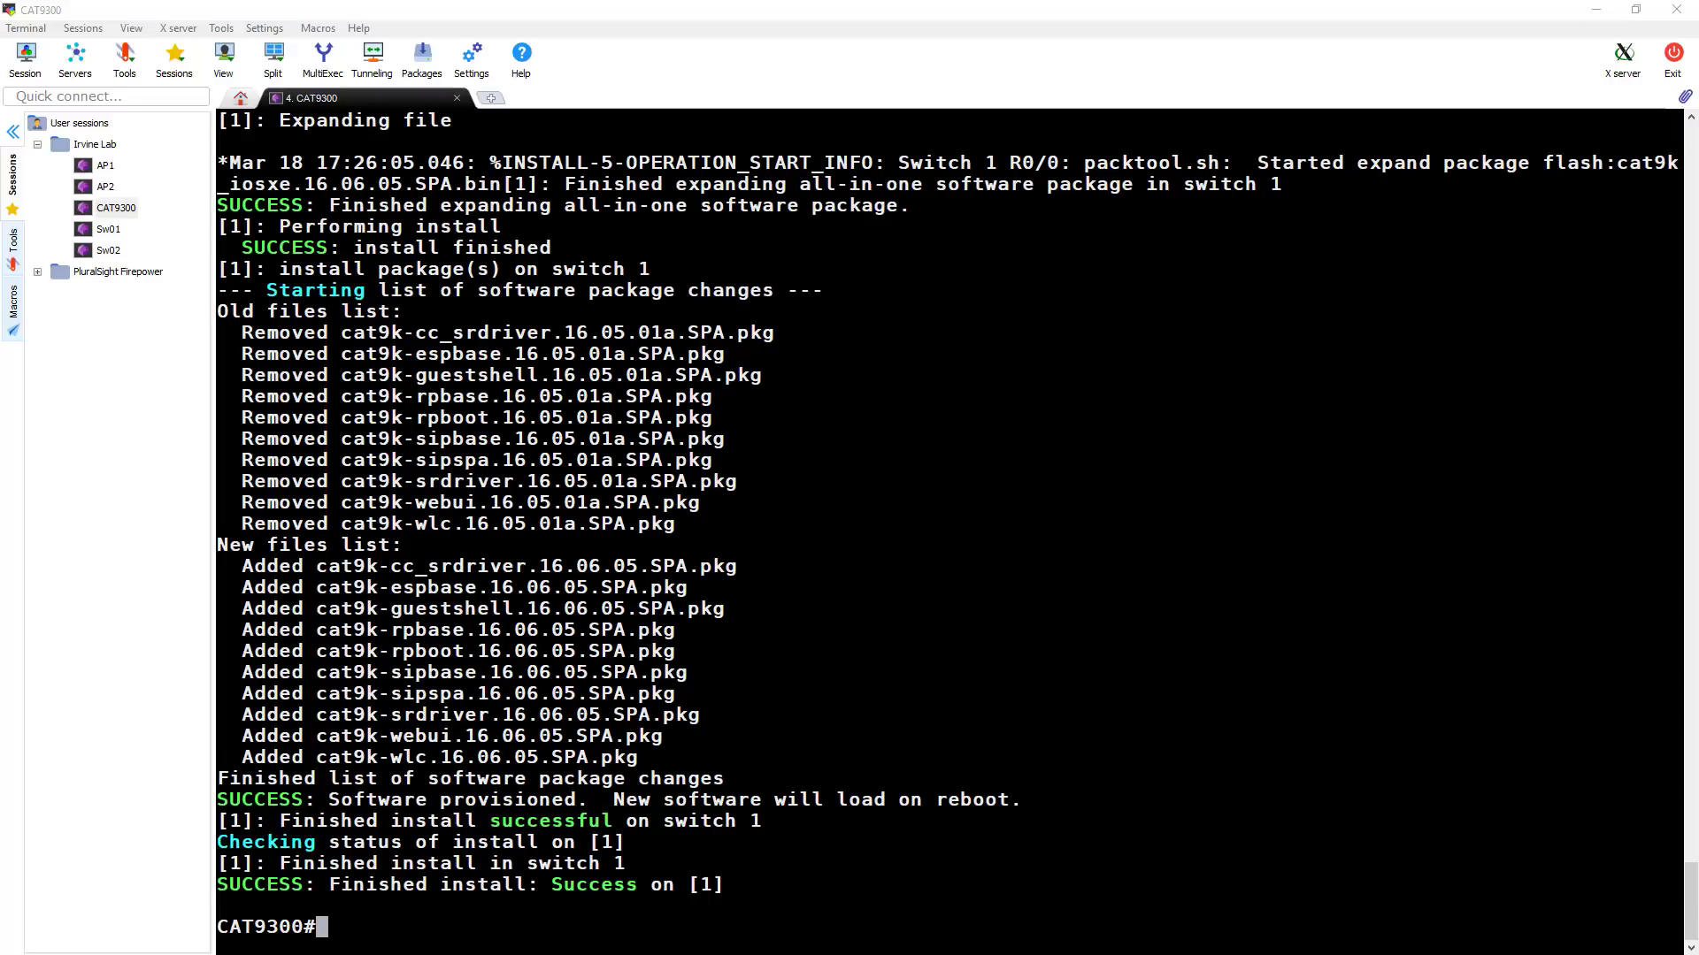
mouse_move(1051, 618)
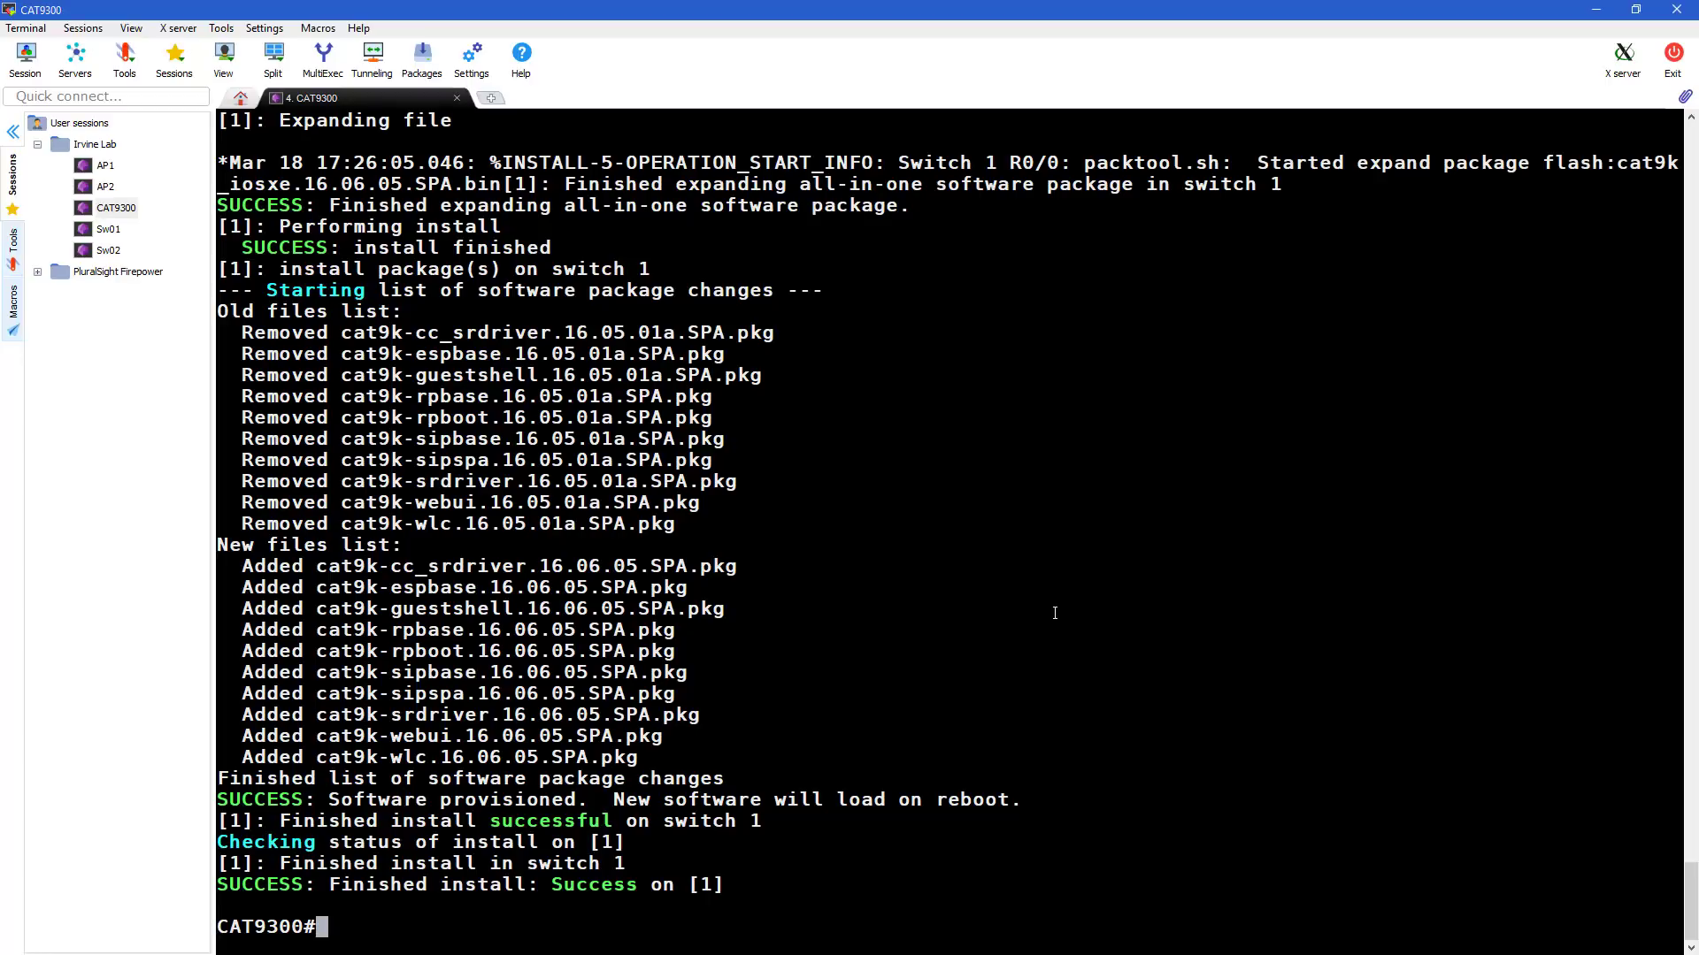
type("show ver")
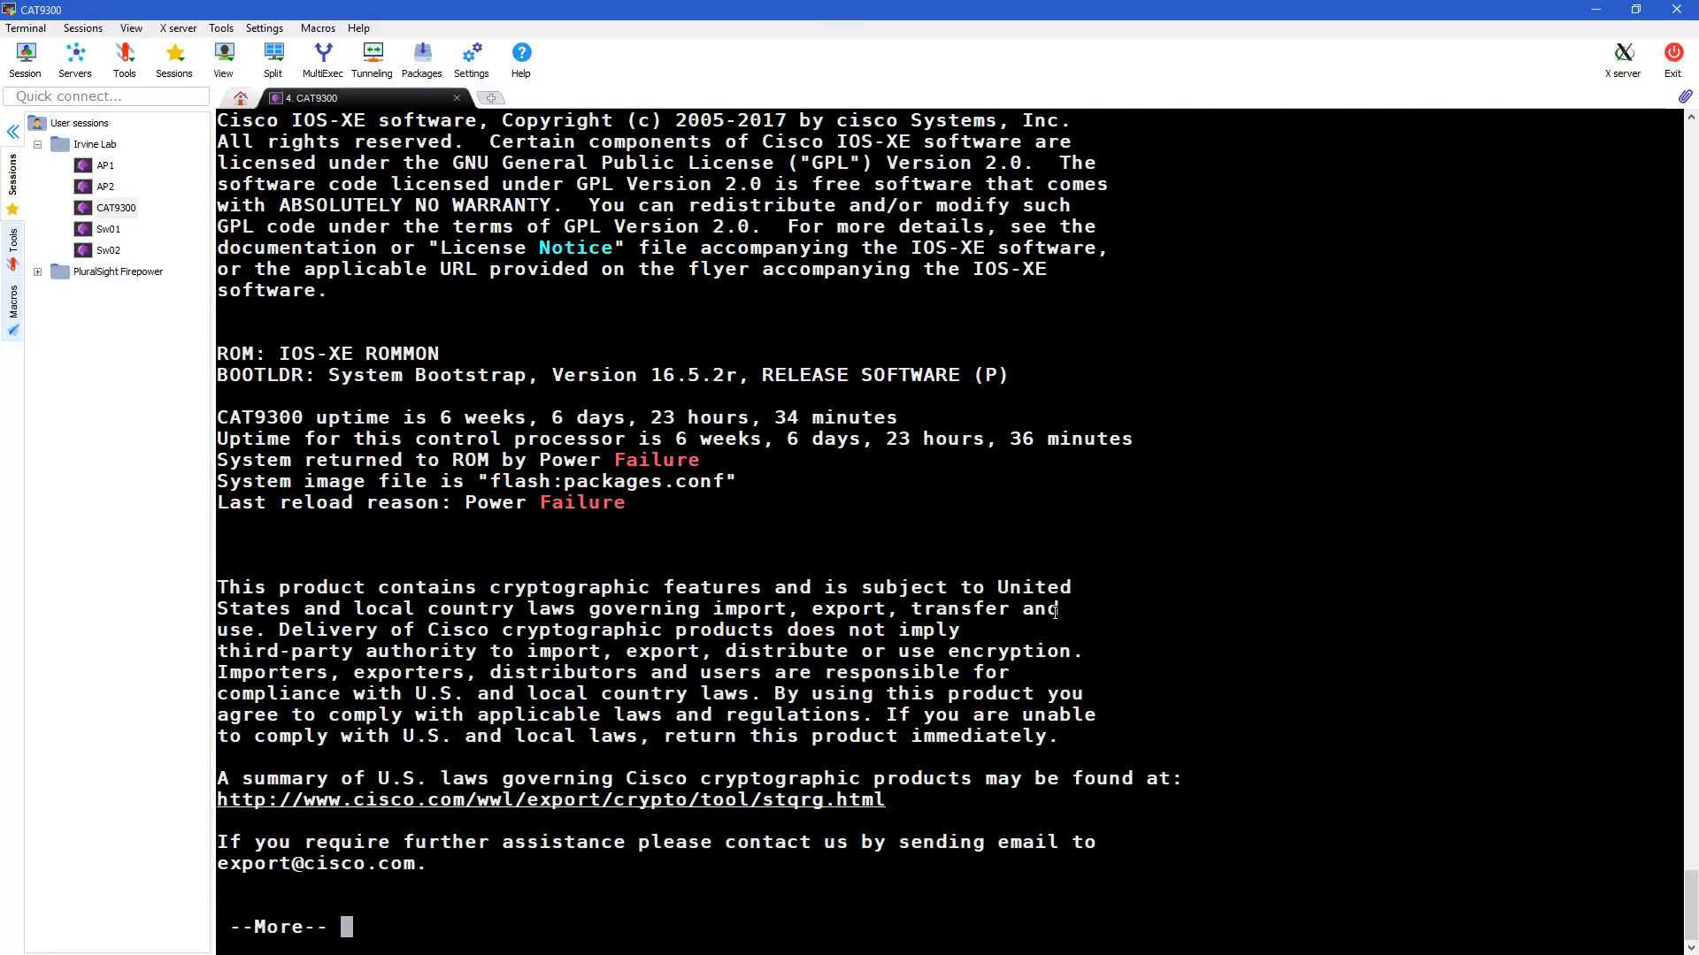
Page version output, check show boot for packages.conf, and save the config with write mem
key("space")
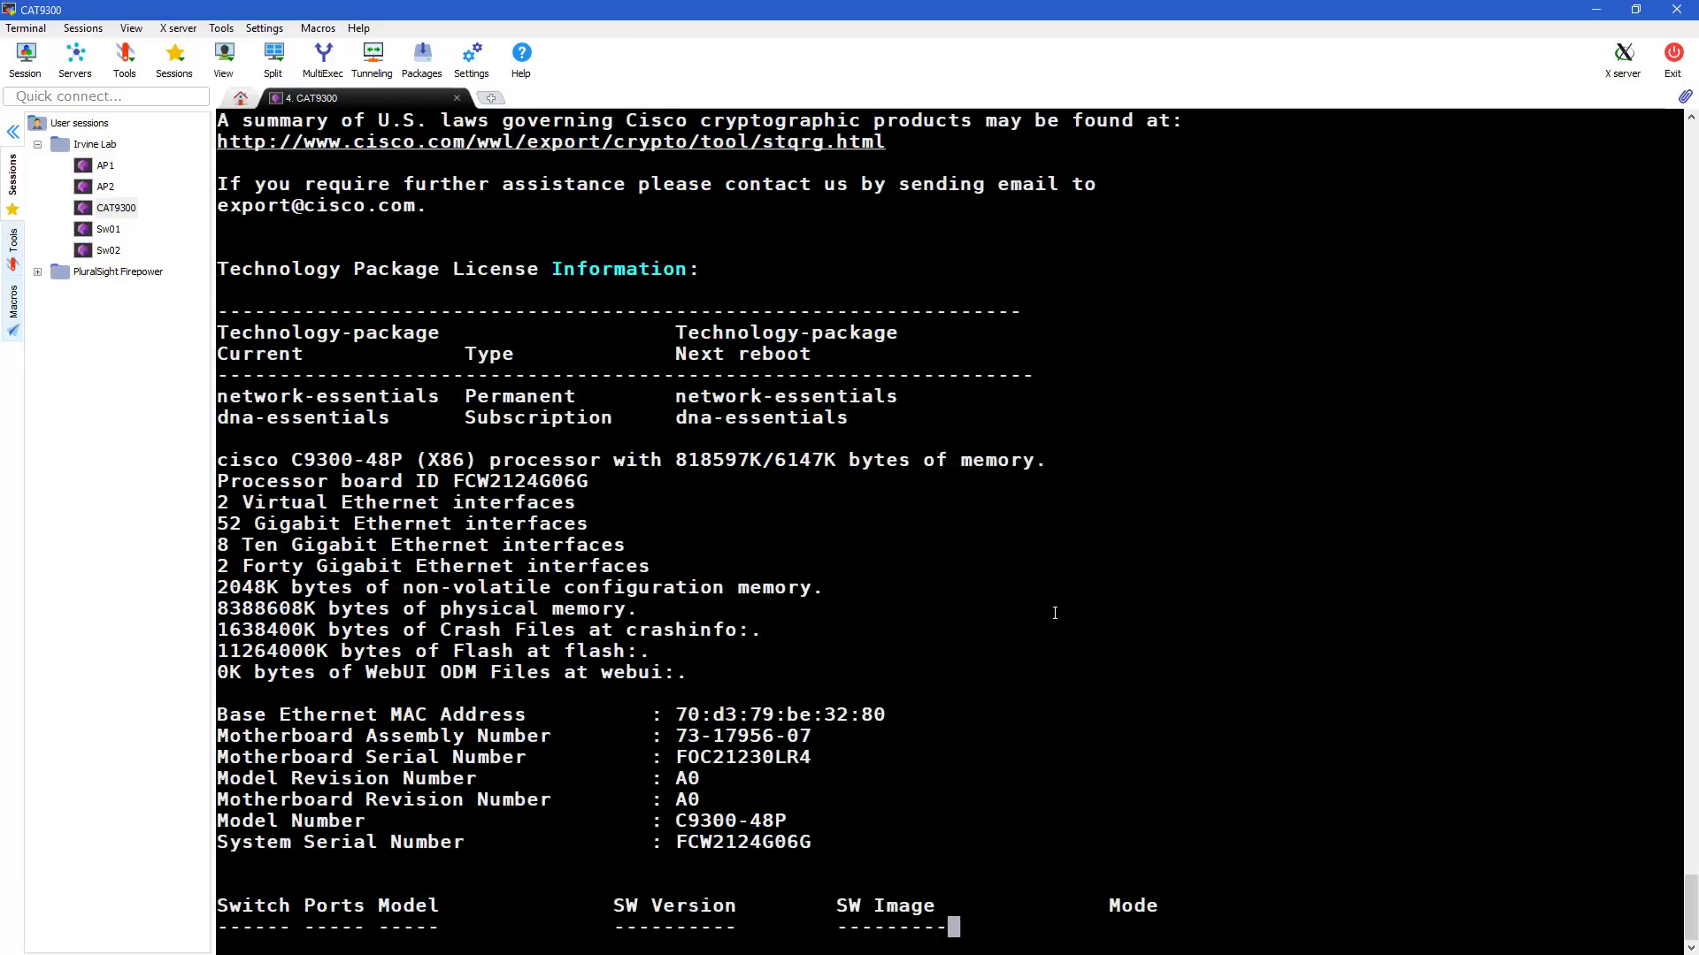
scroll("down", 3)
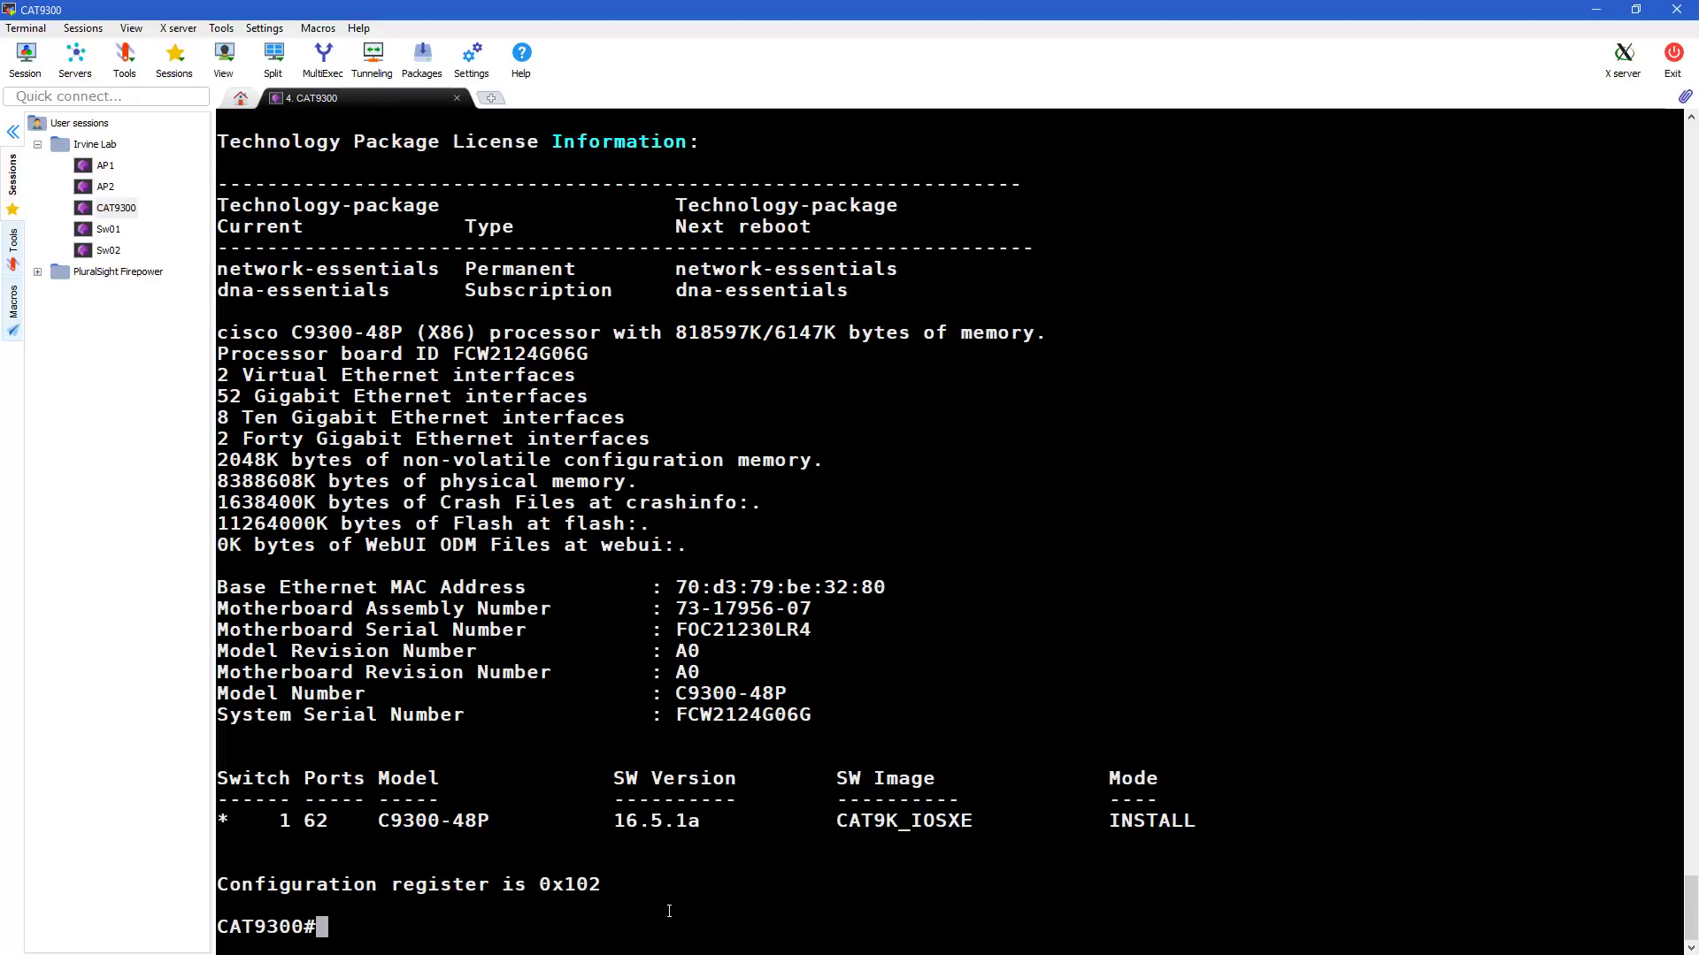
type("write m")
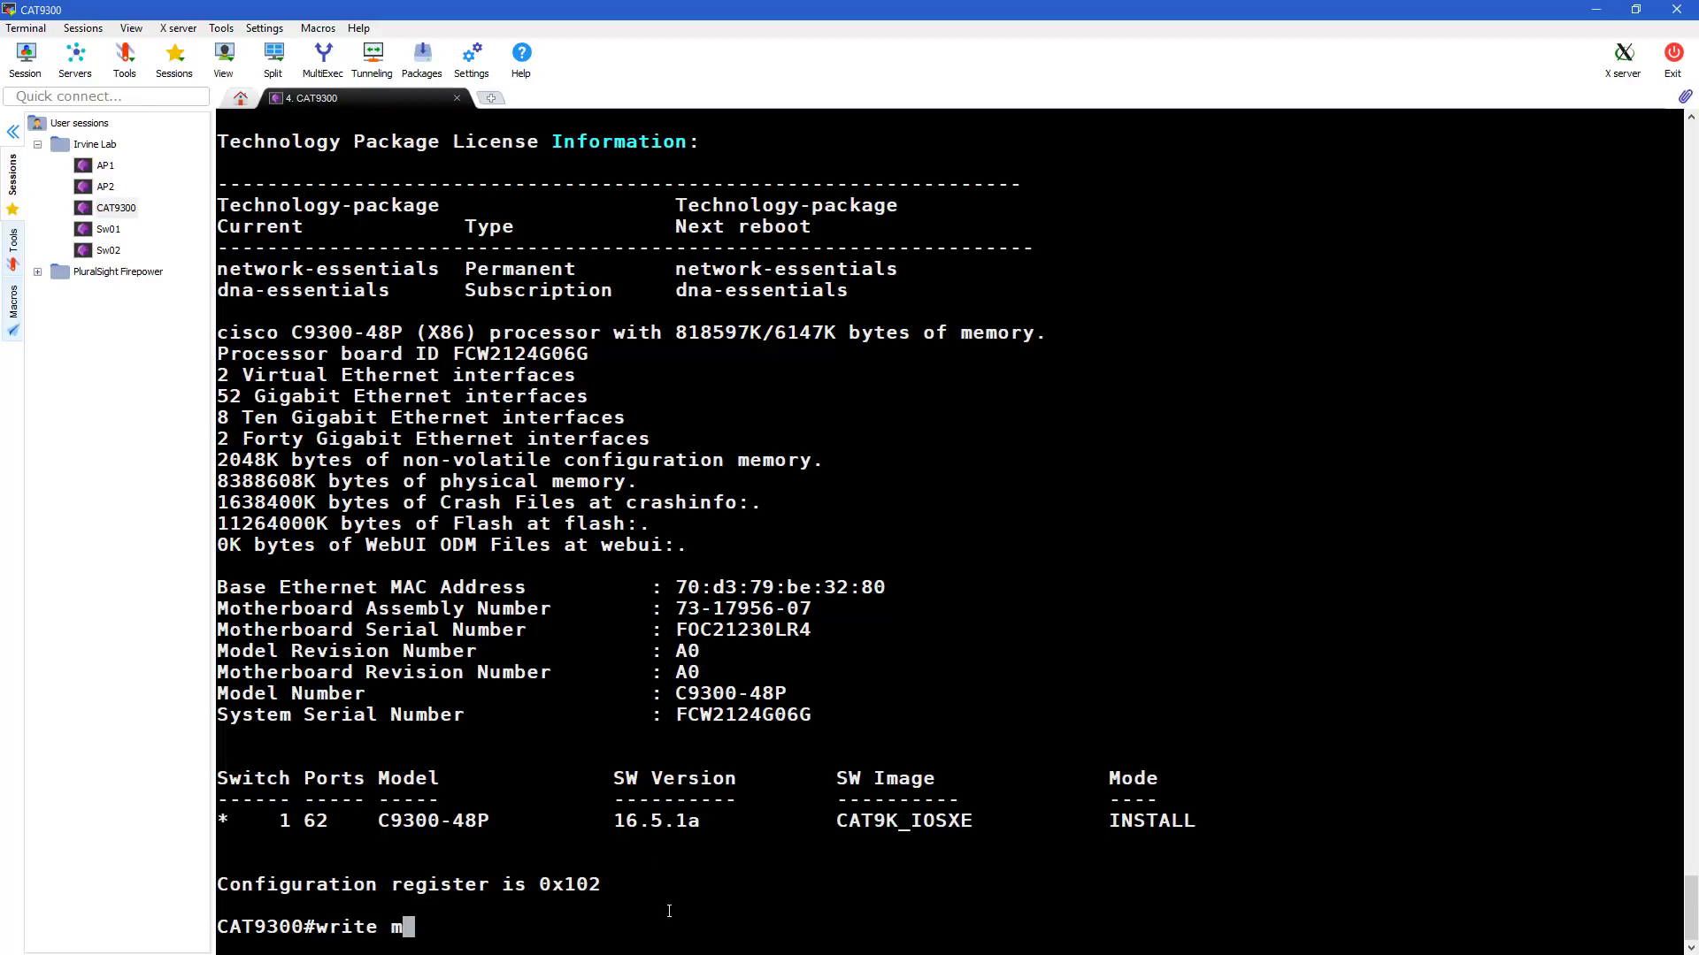
type("show boo")
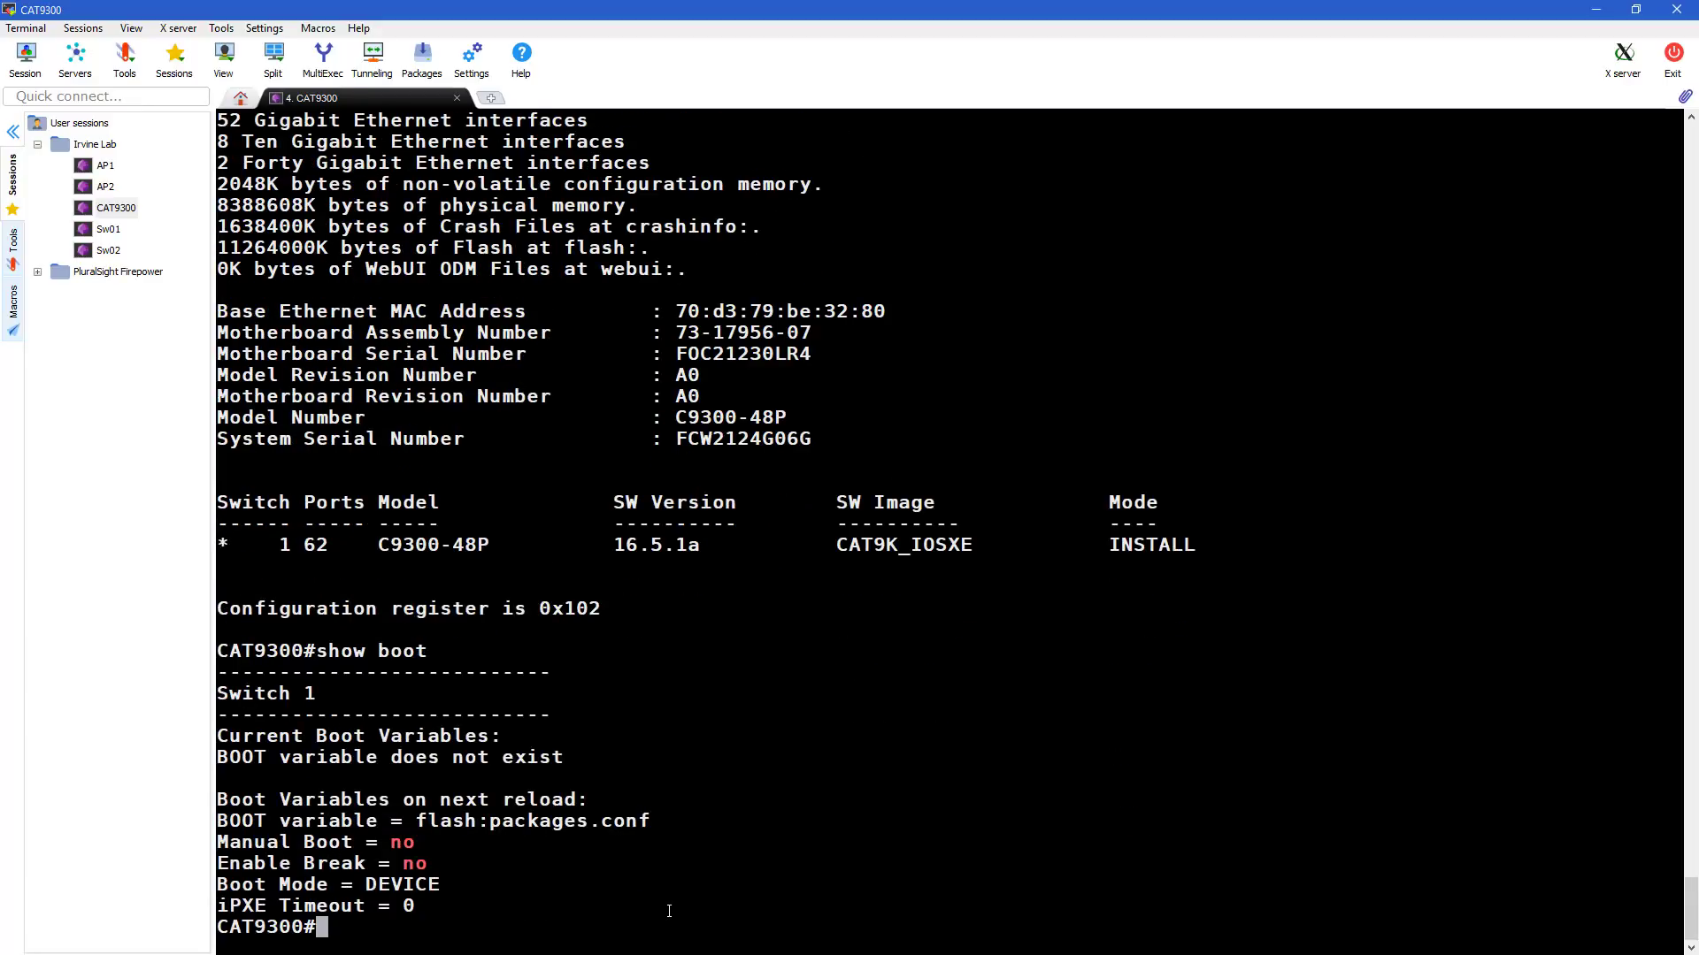
type("wrte")
type("reboot")
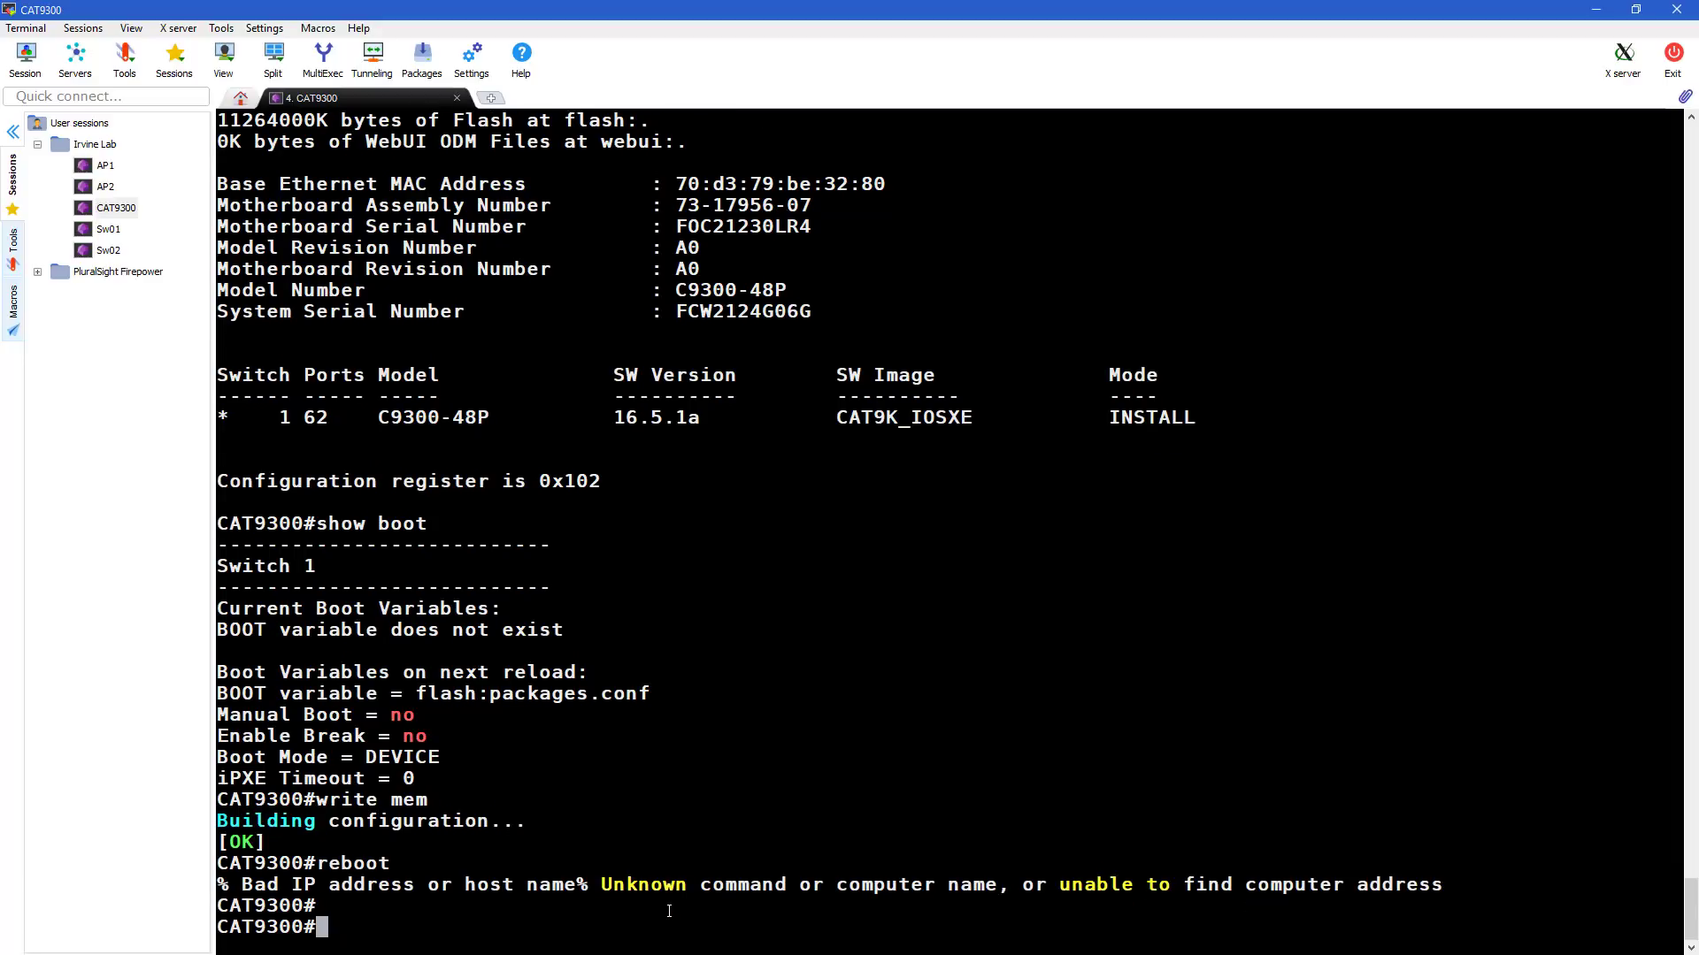
Reload the switch and follow the boot messages validating the 16.06.05 boot package
type("reload")
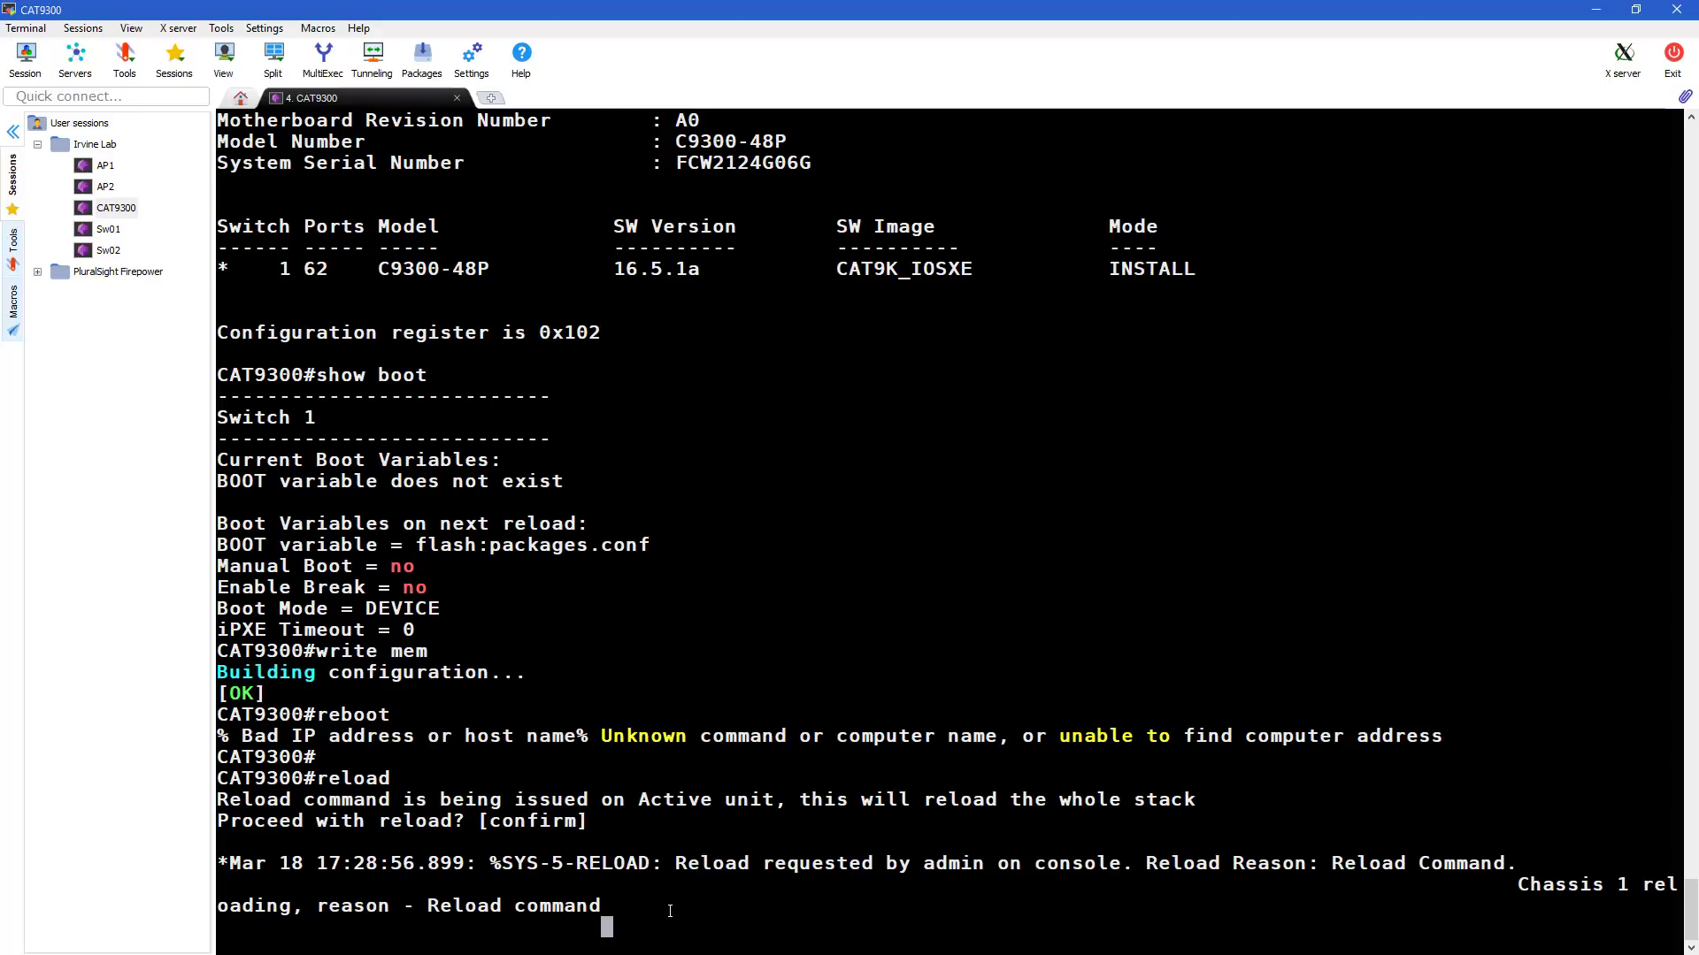
scroll("down", 3)
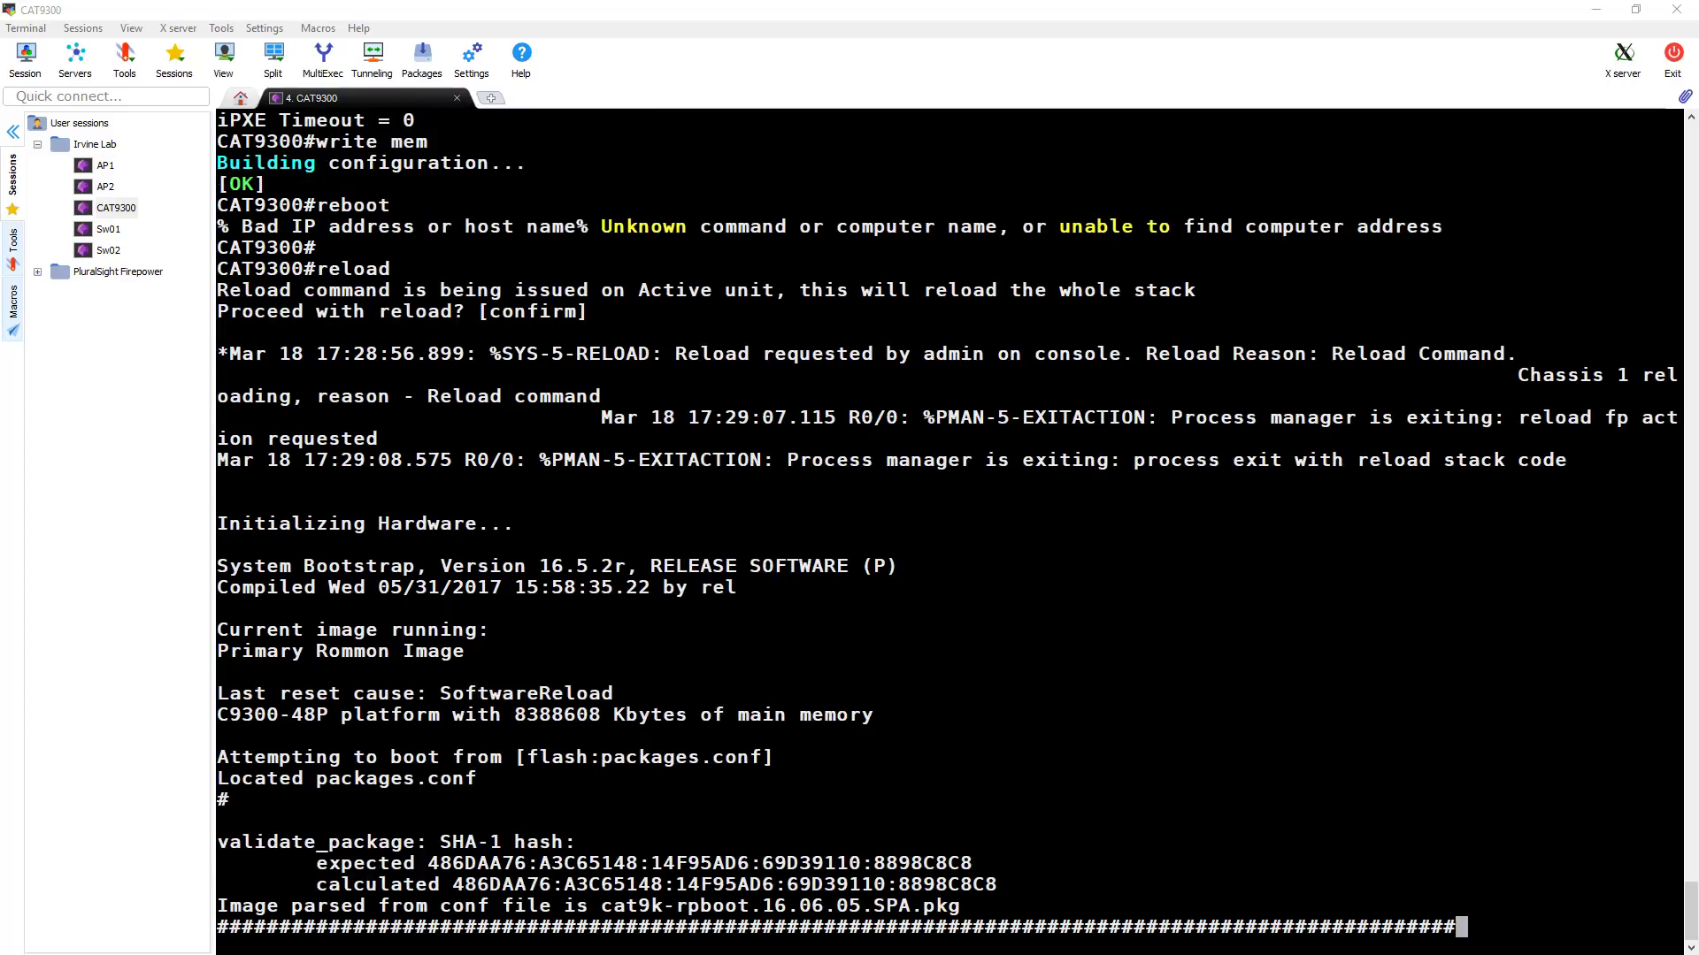
scroll("down", 3)
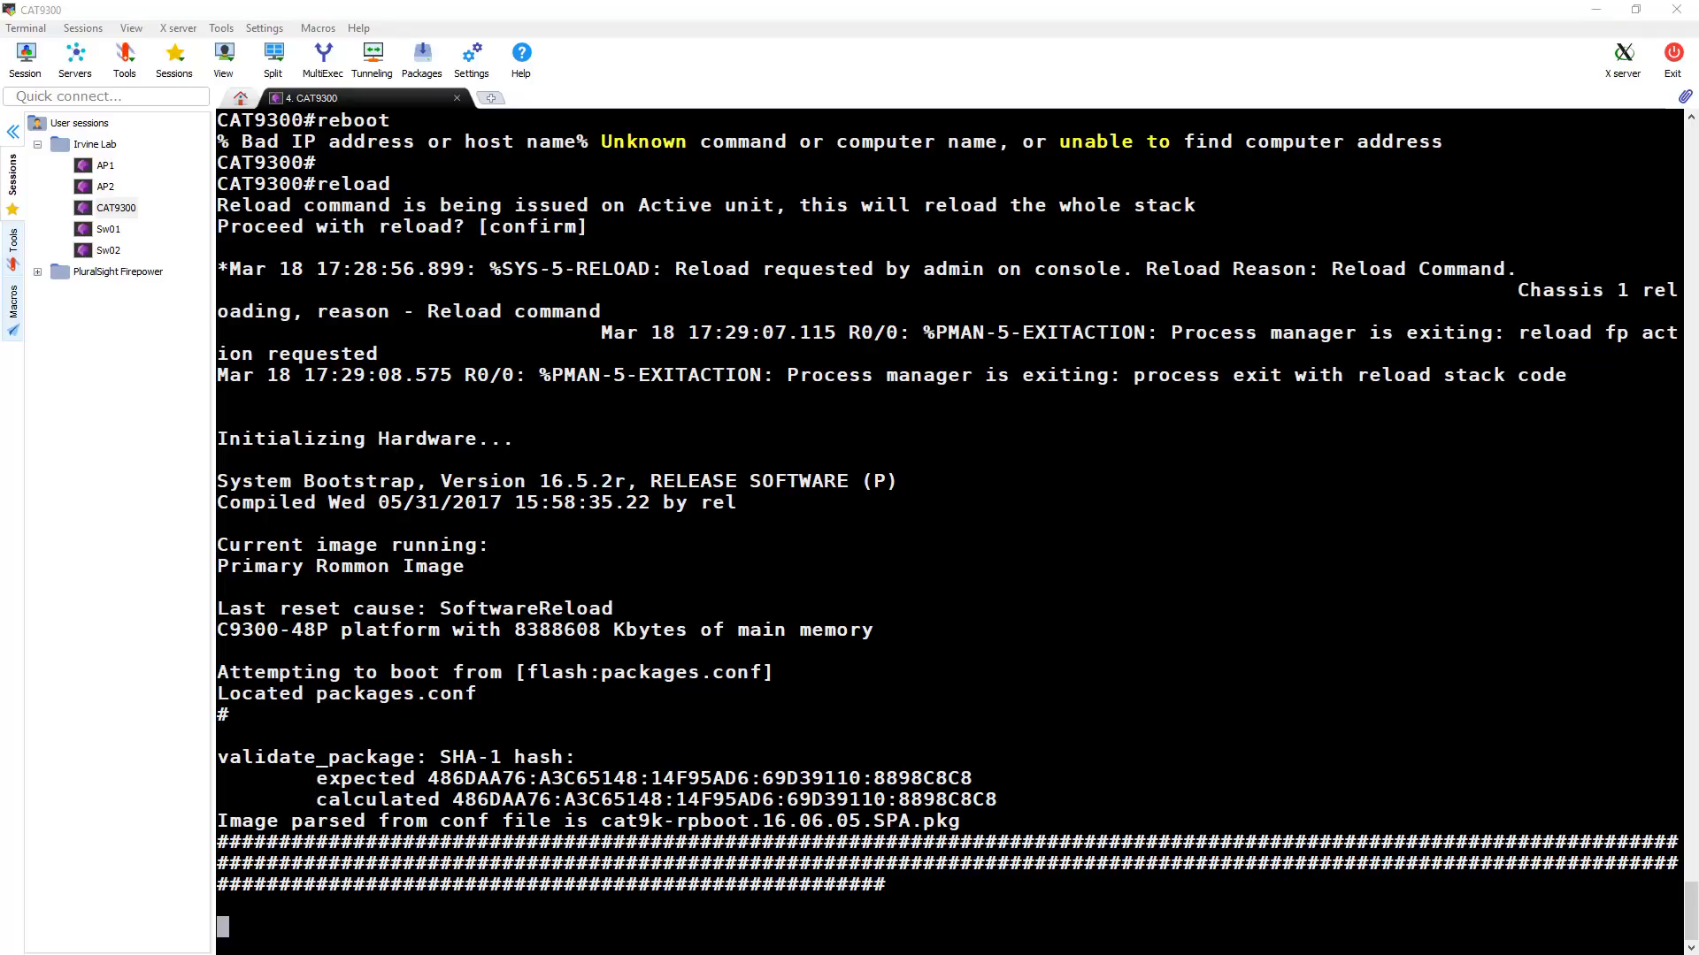
mouse_move(436, 789)
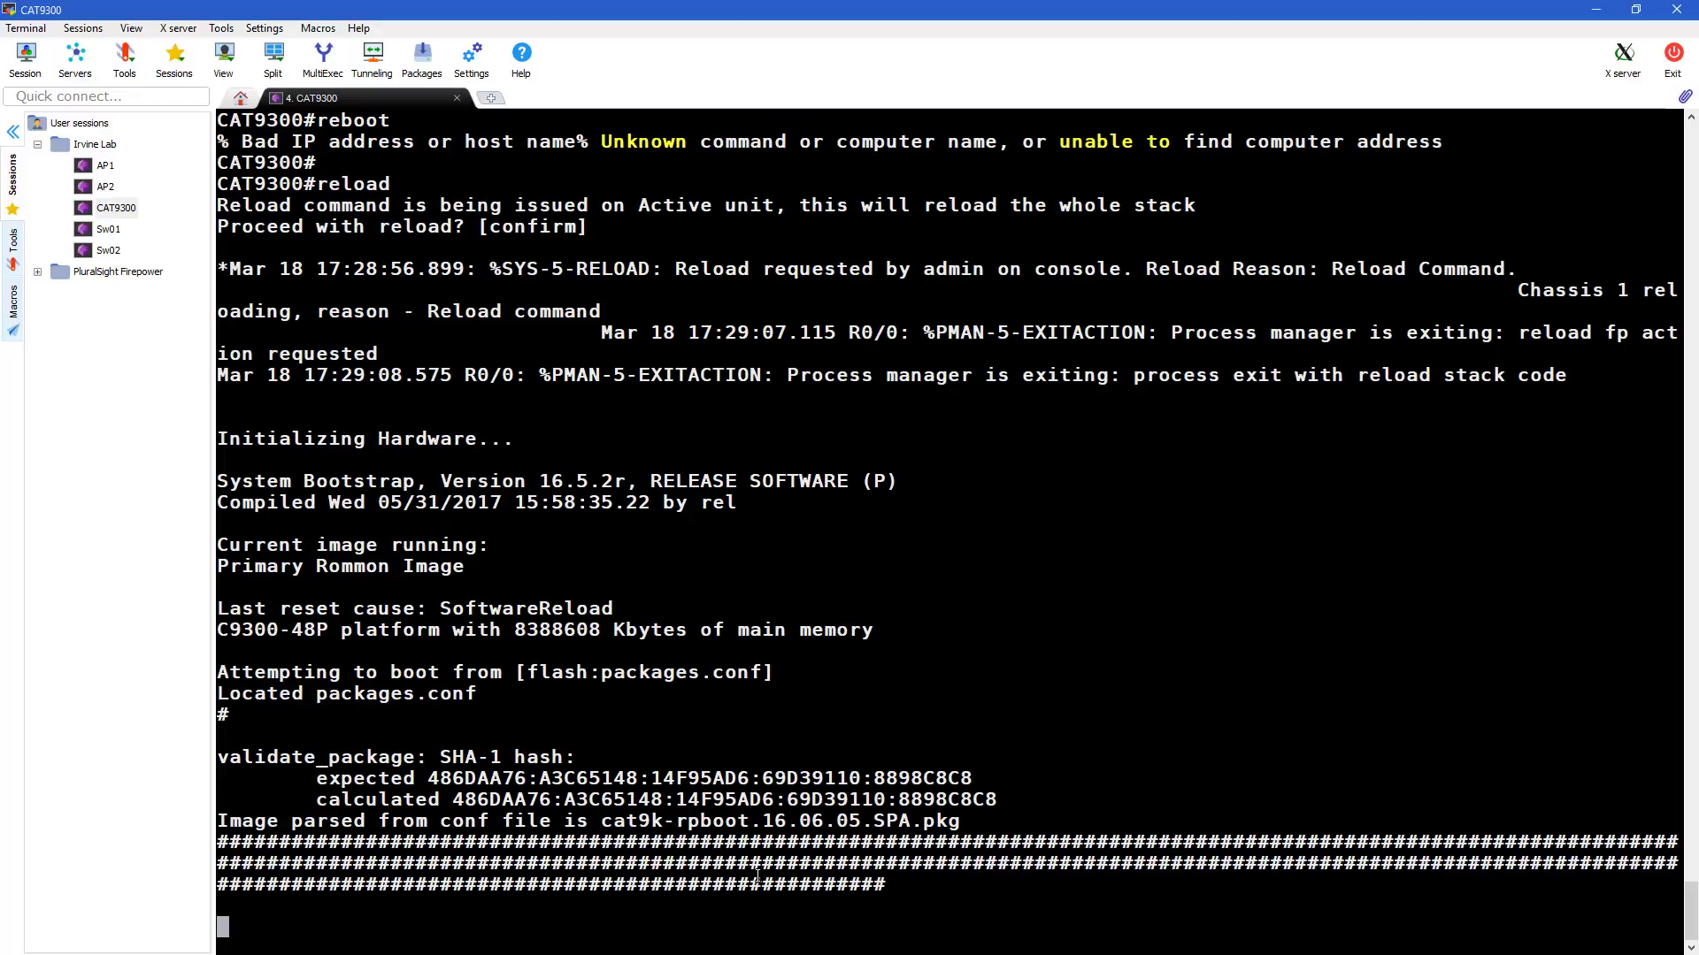
mouse_move(759, 867)
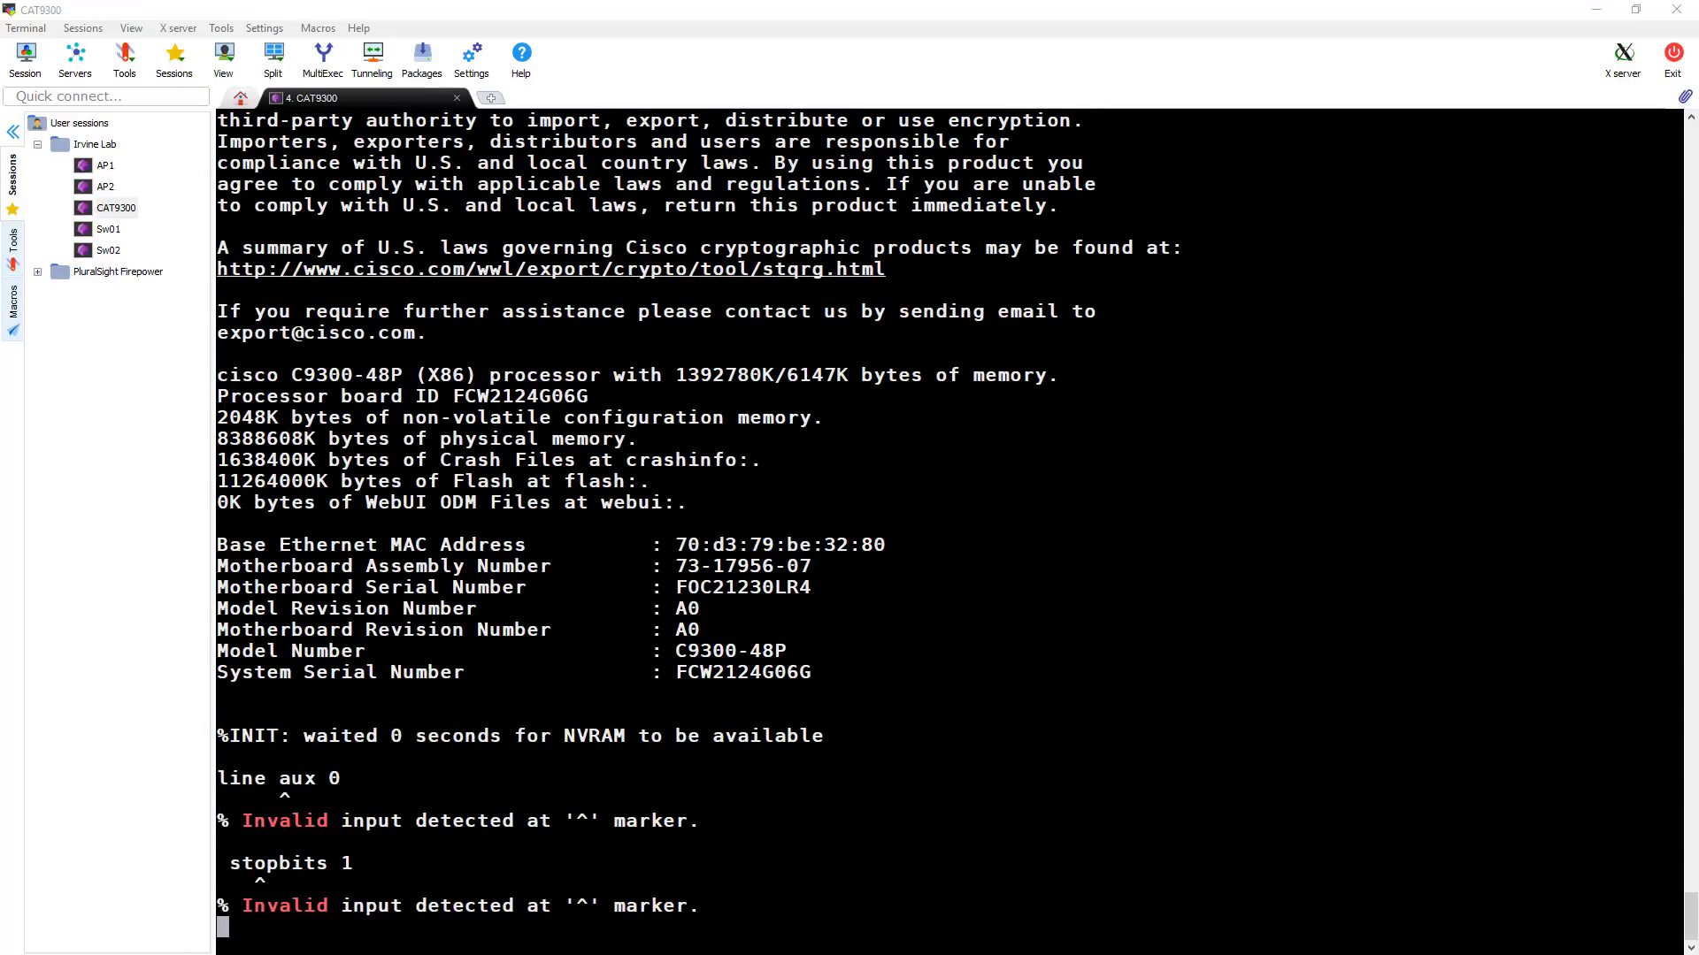
Log back in, confirm show version reports 16.6.5 in INSTALL mode, and write memory
scroll("down", 3)
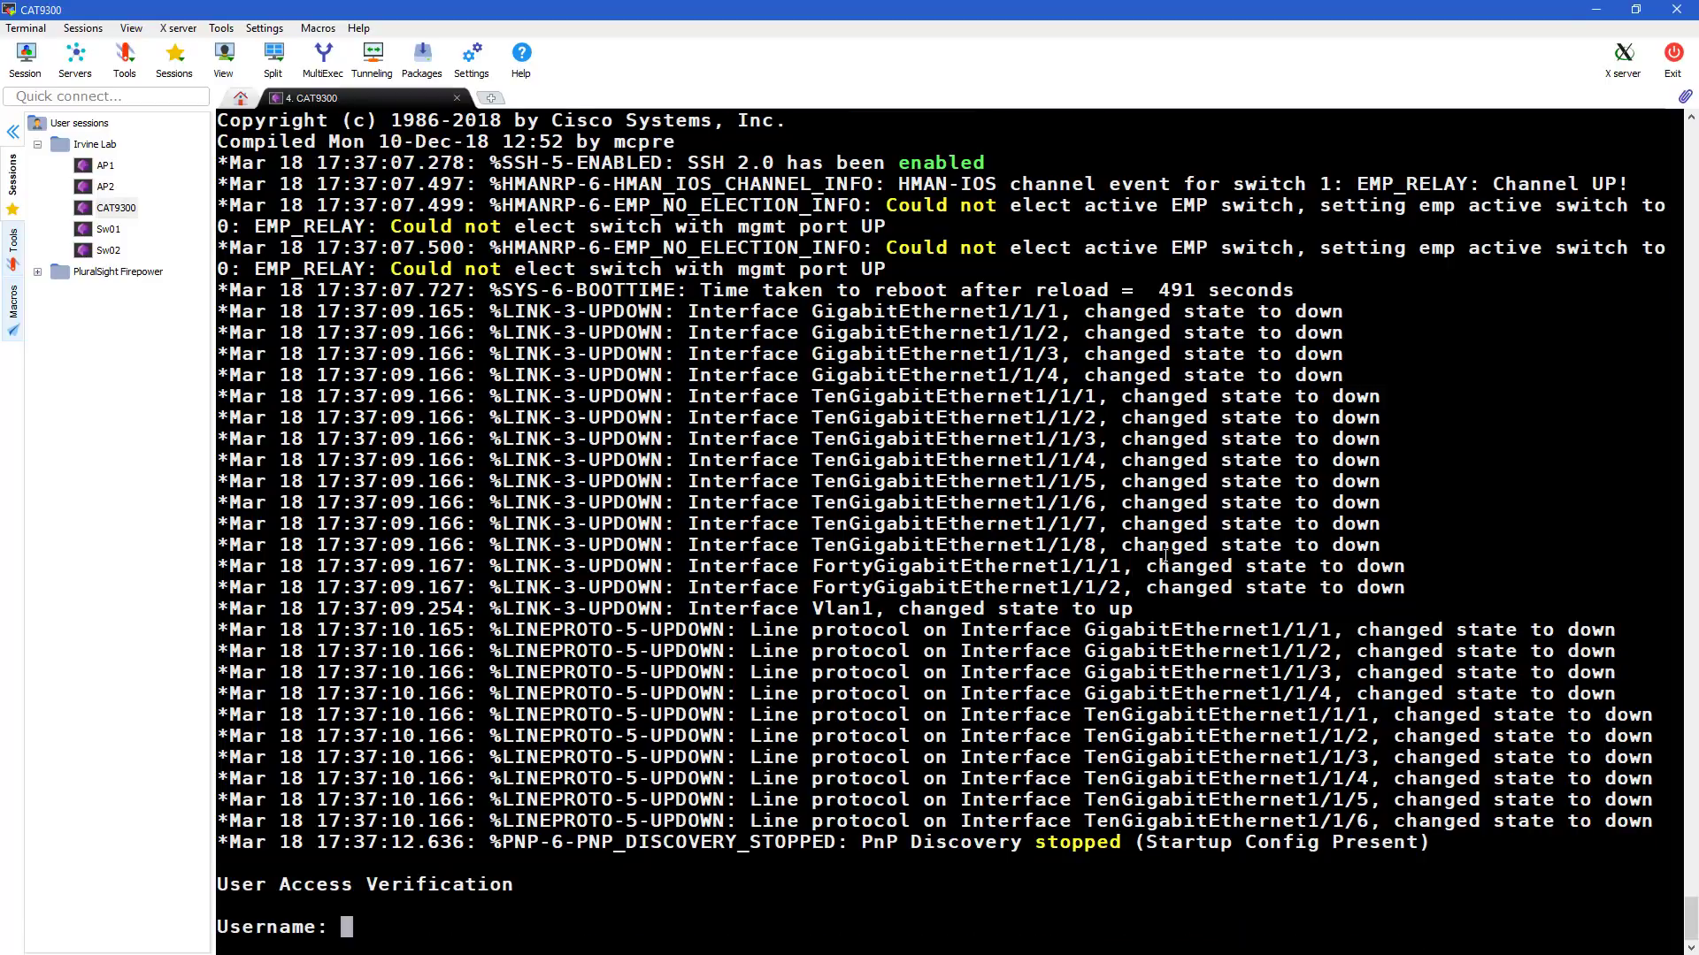
type("admin")
type("show ver")
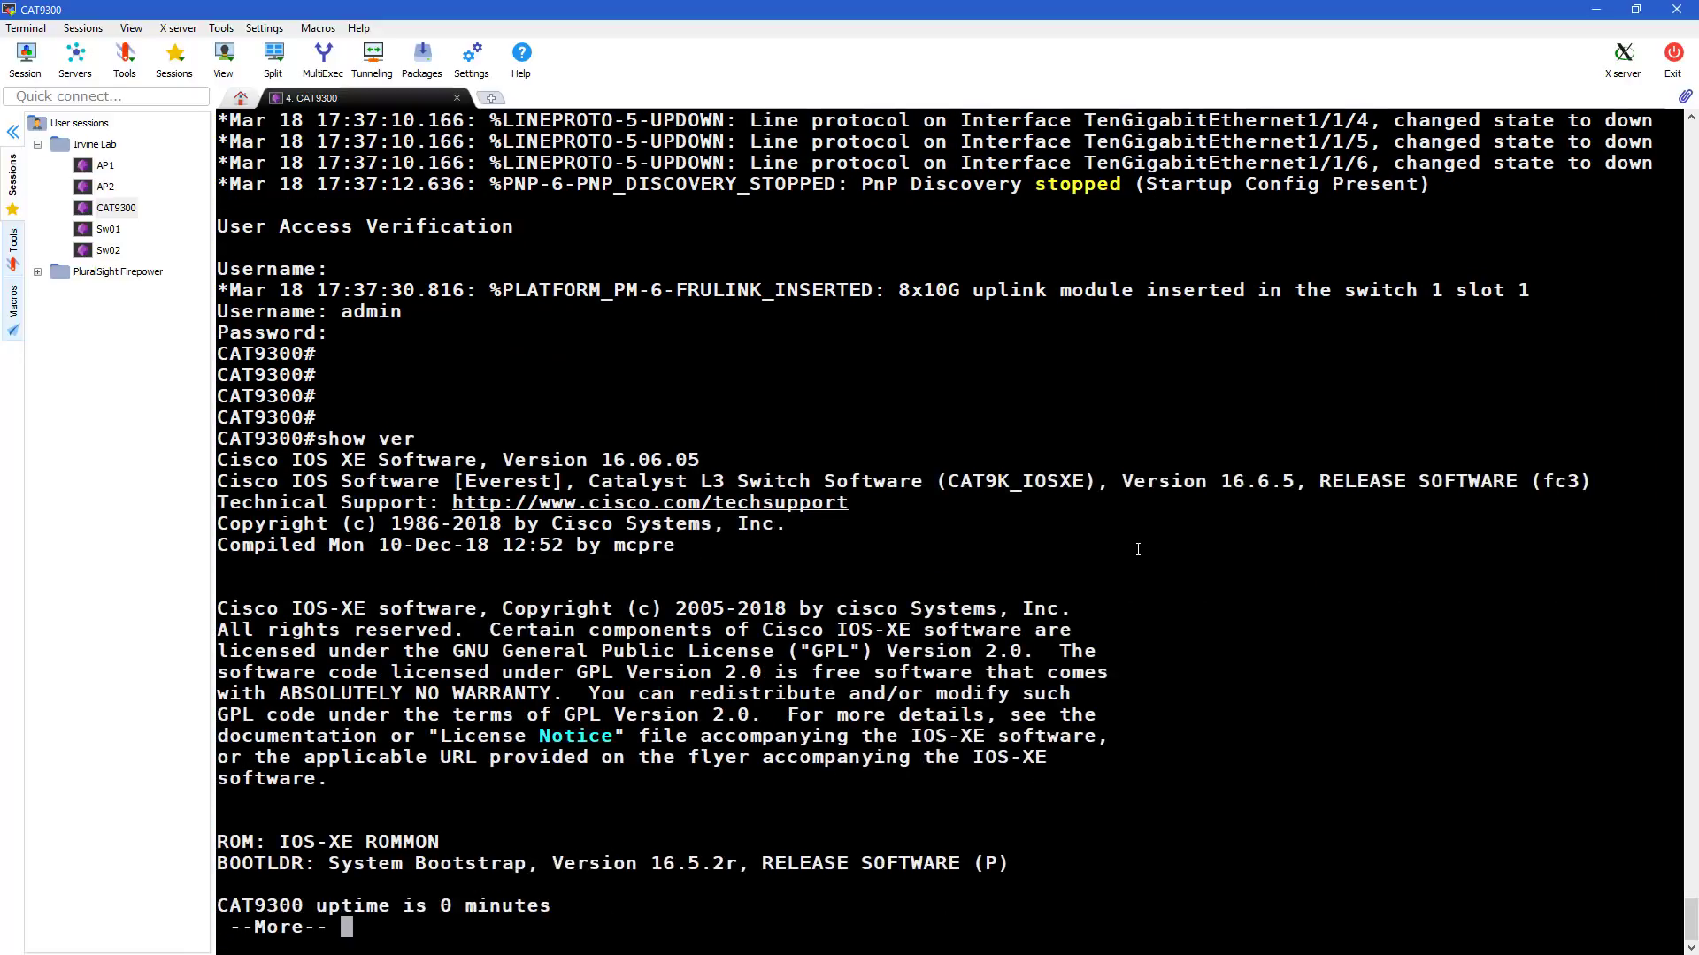
key("space")
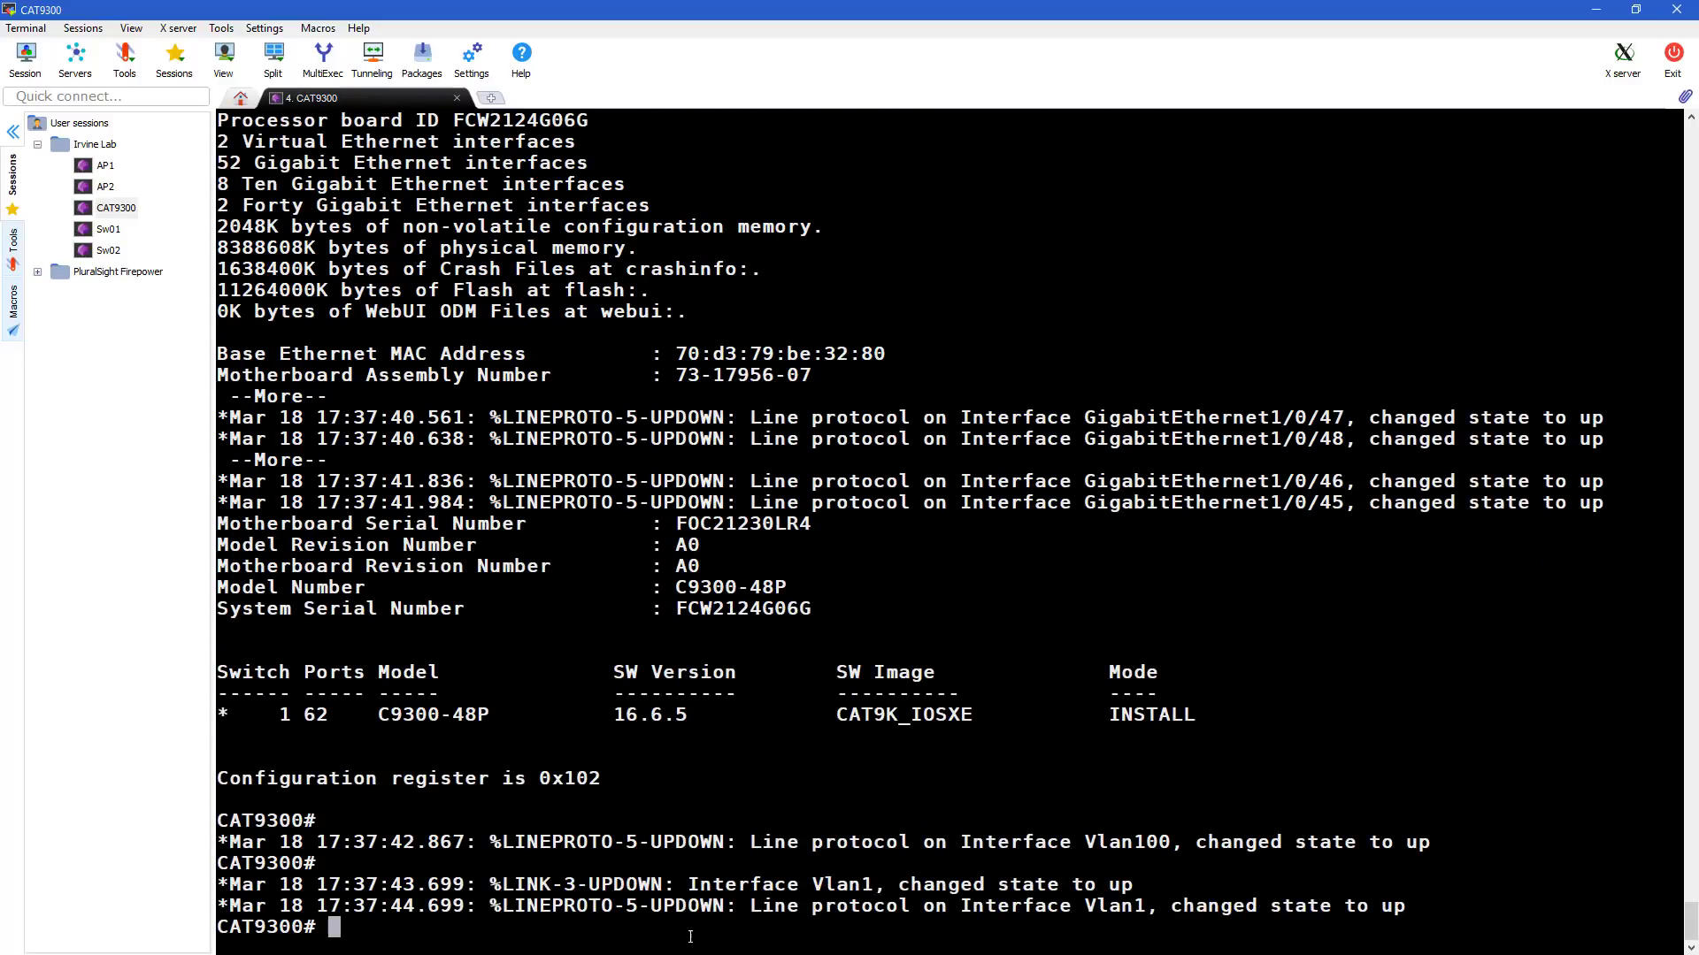
type("write me")
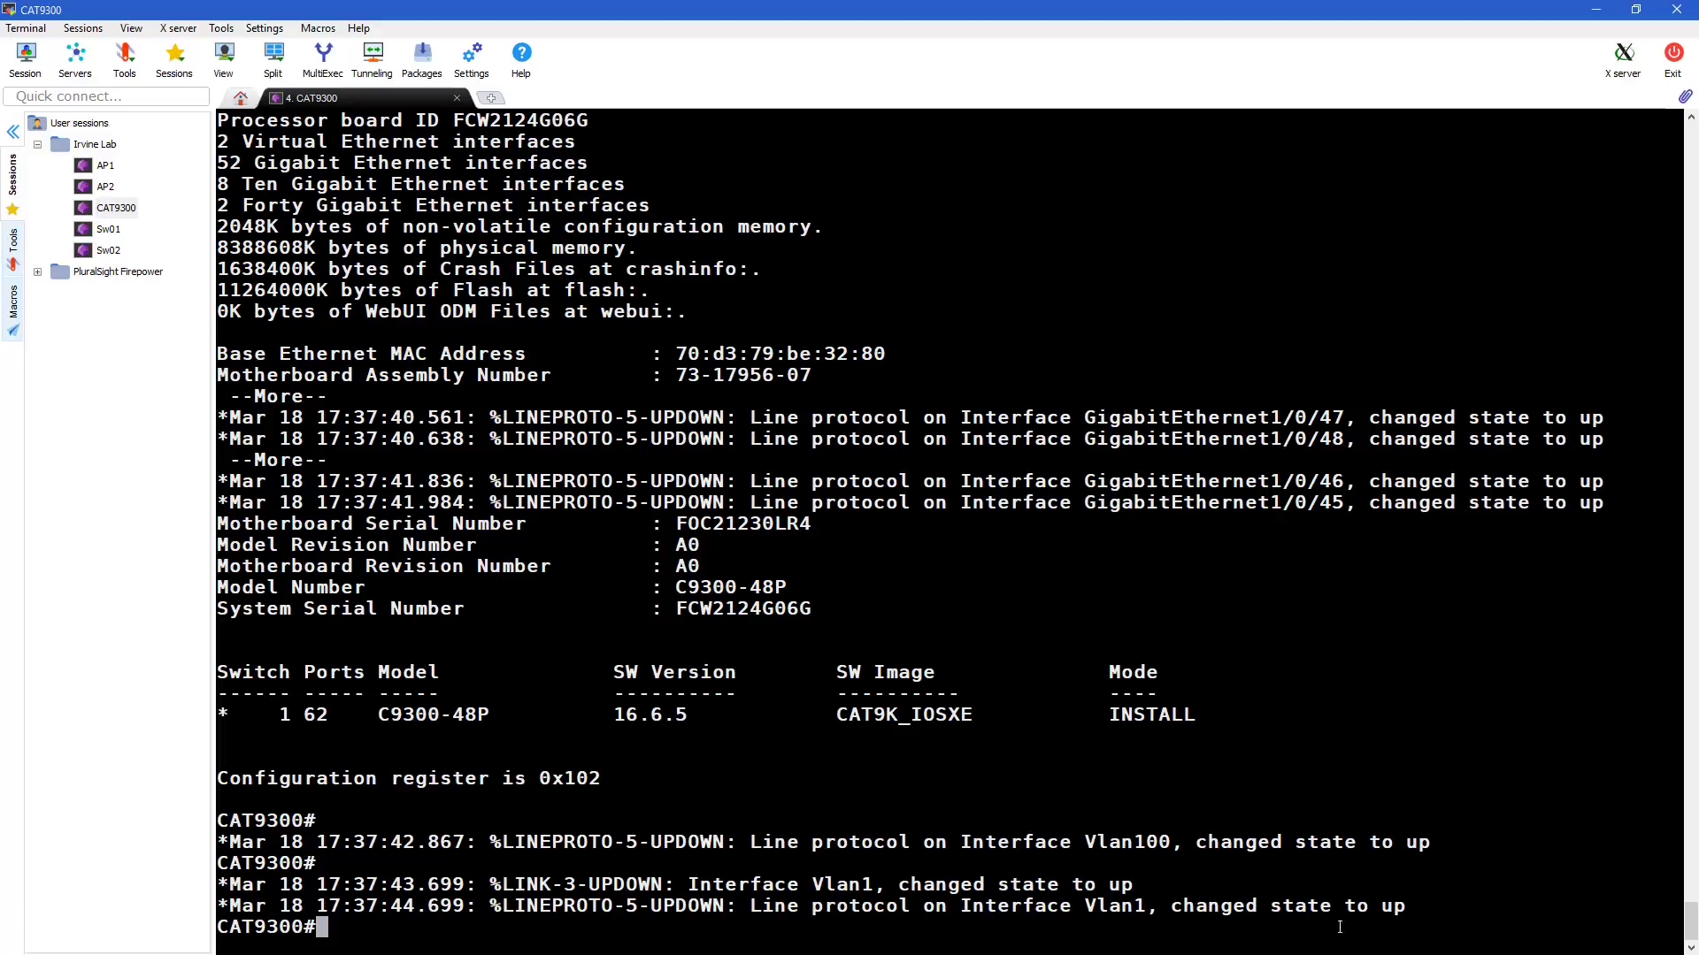
Explore ? help for request platform and install activate file flash: options
type("request platform")
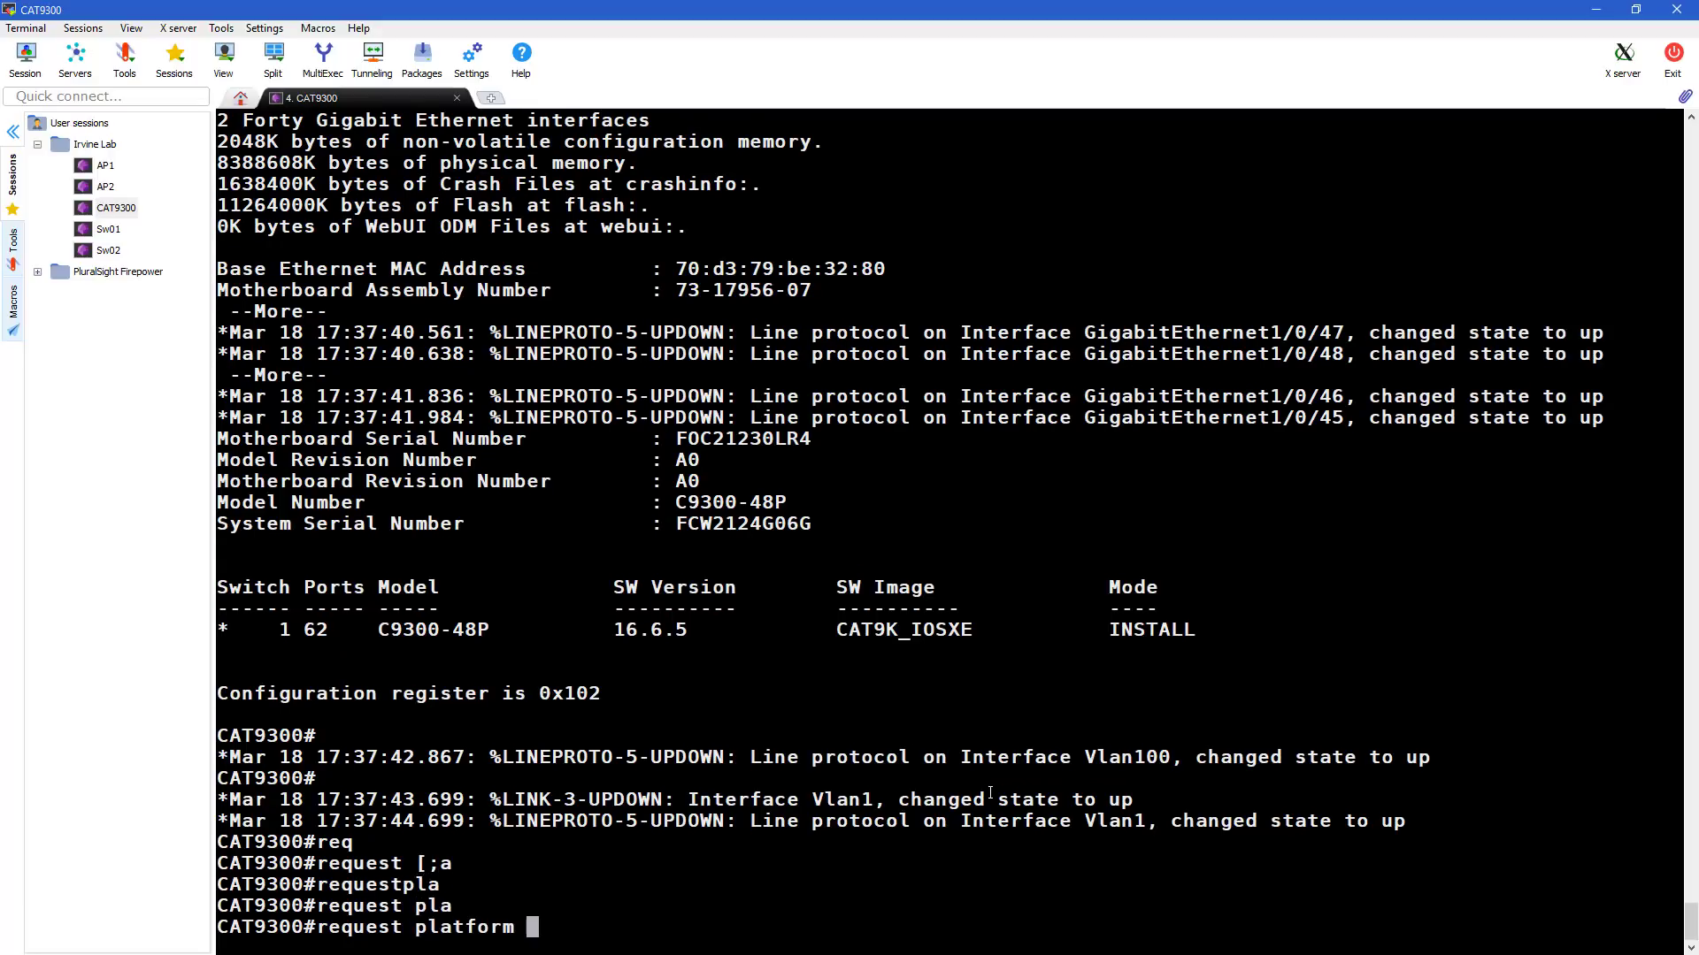
type("?")
type("install")
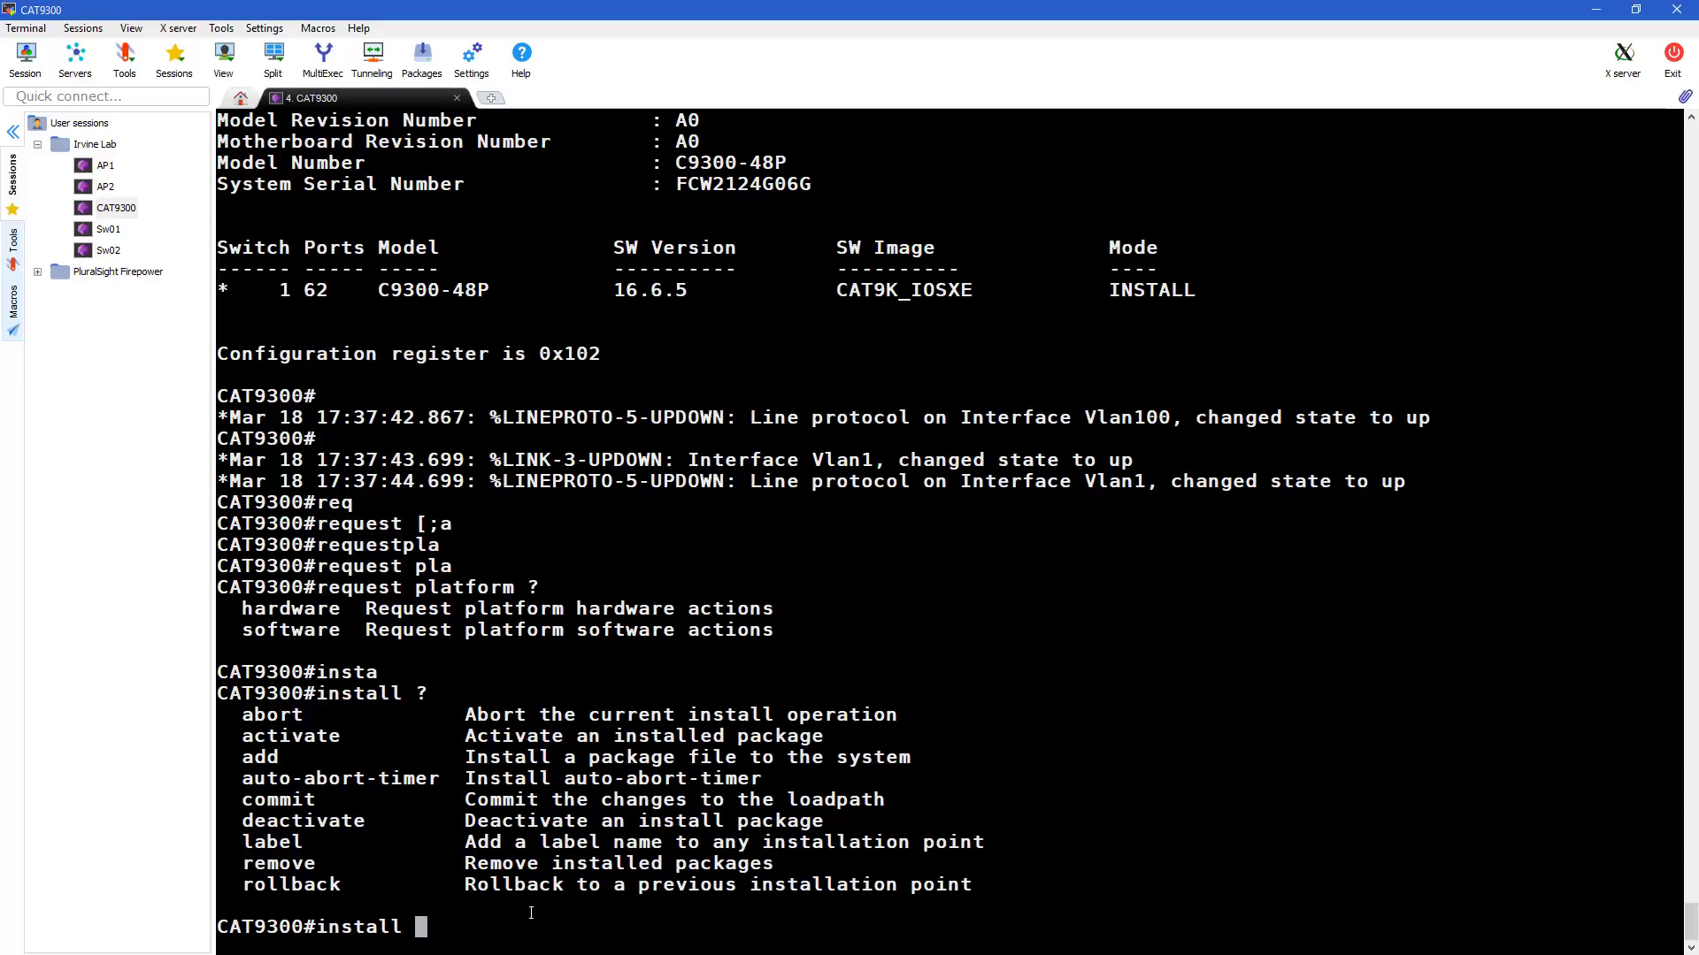
mouse_move(524, 922)
type(" ac")
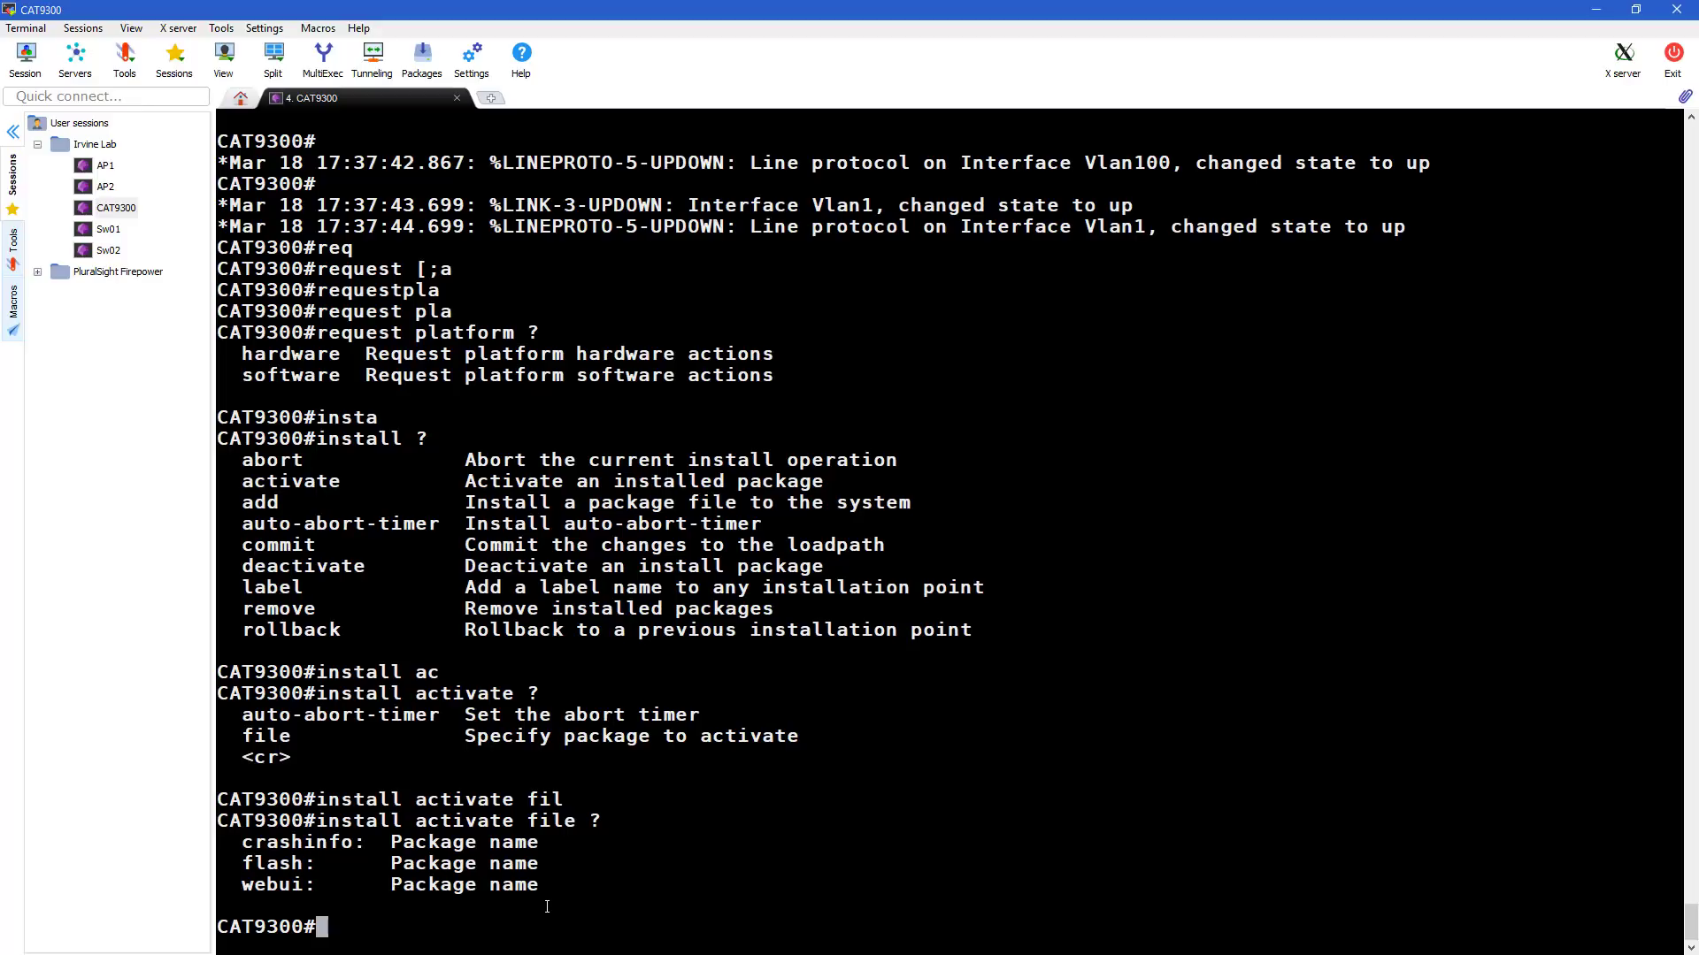
type("show ver")
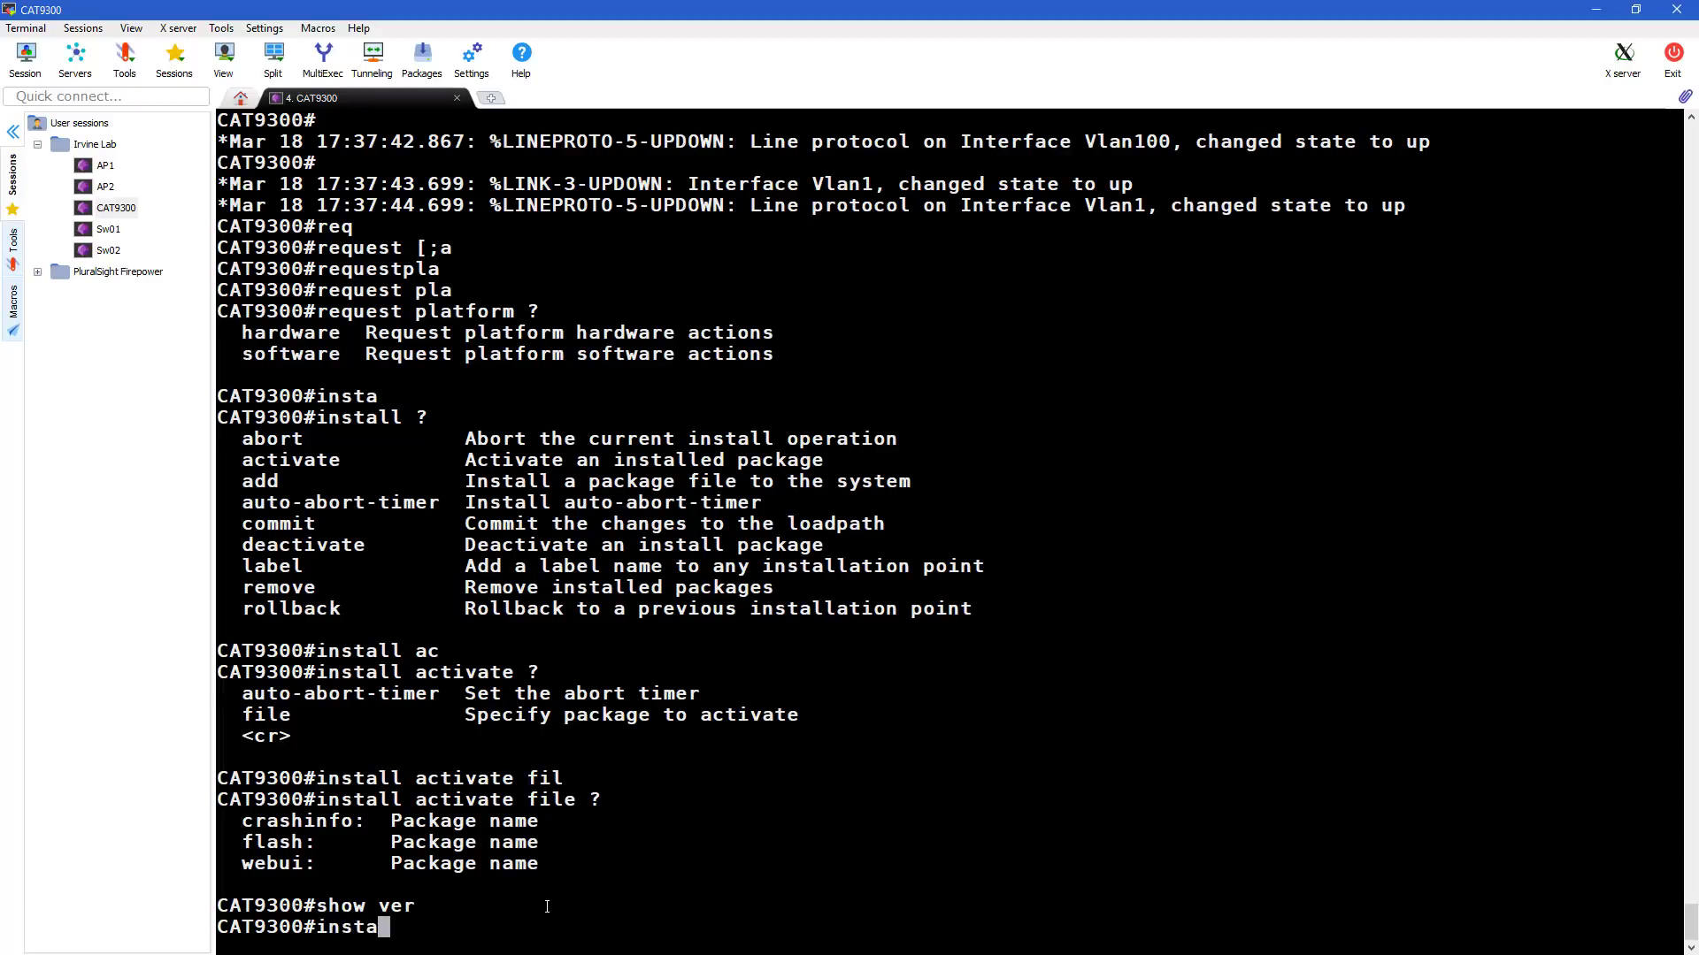
type("install activate file fla")
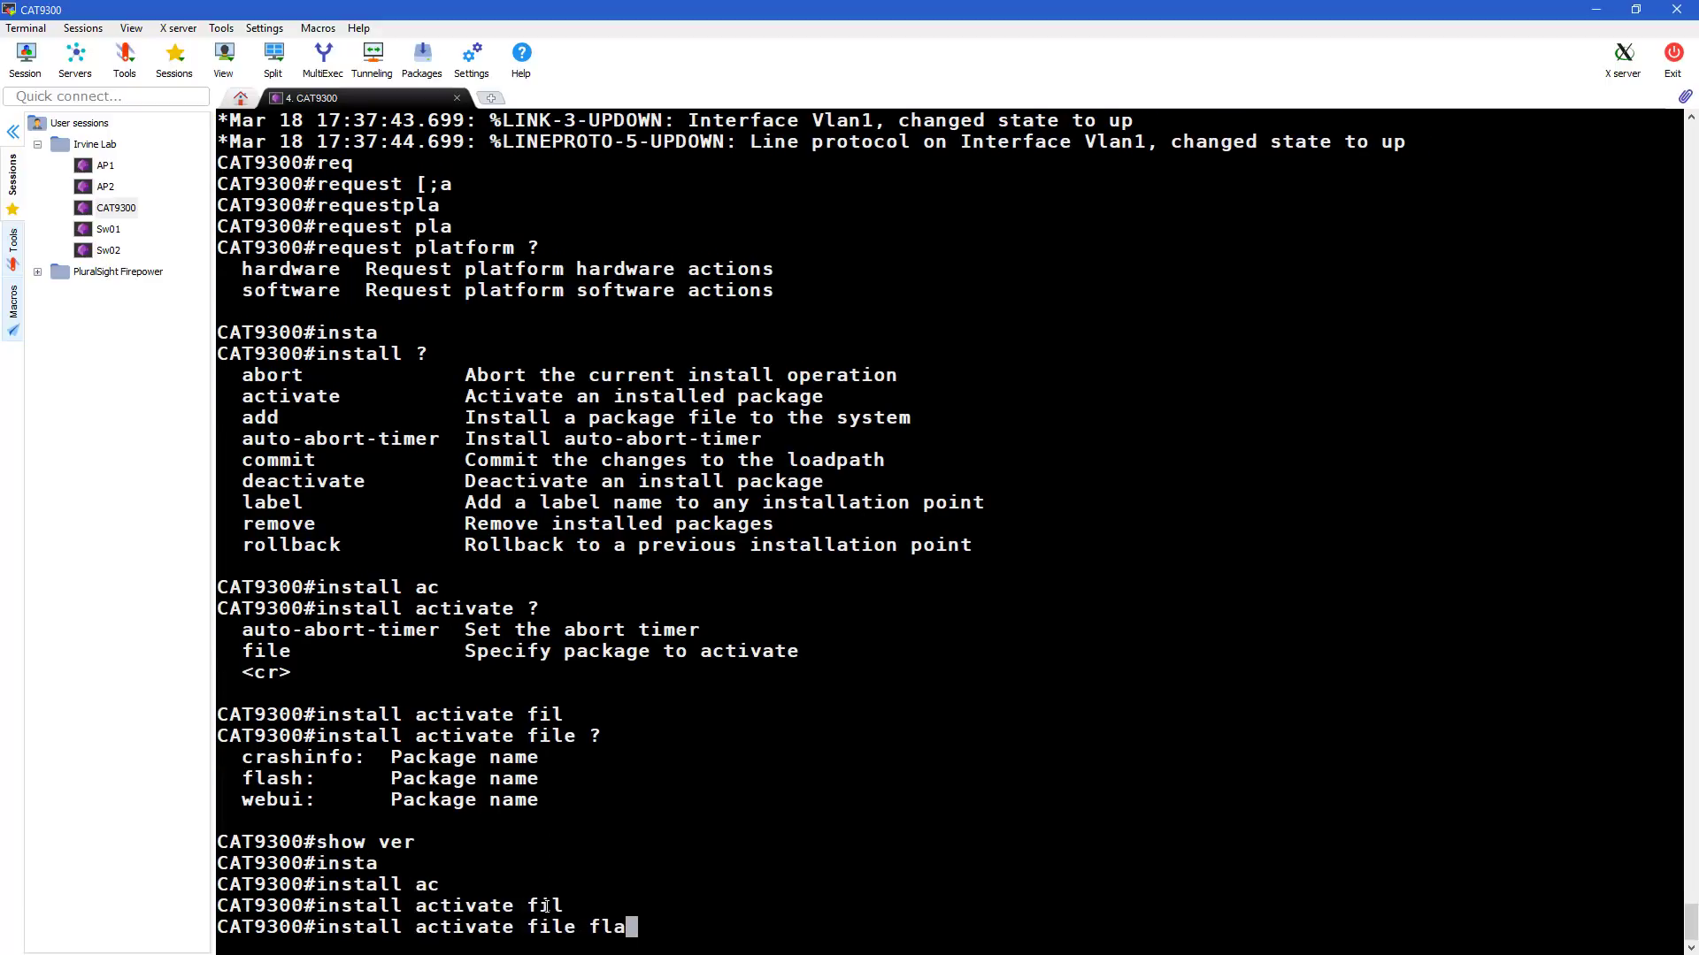
type("flash: ?")
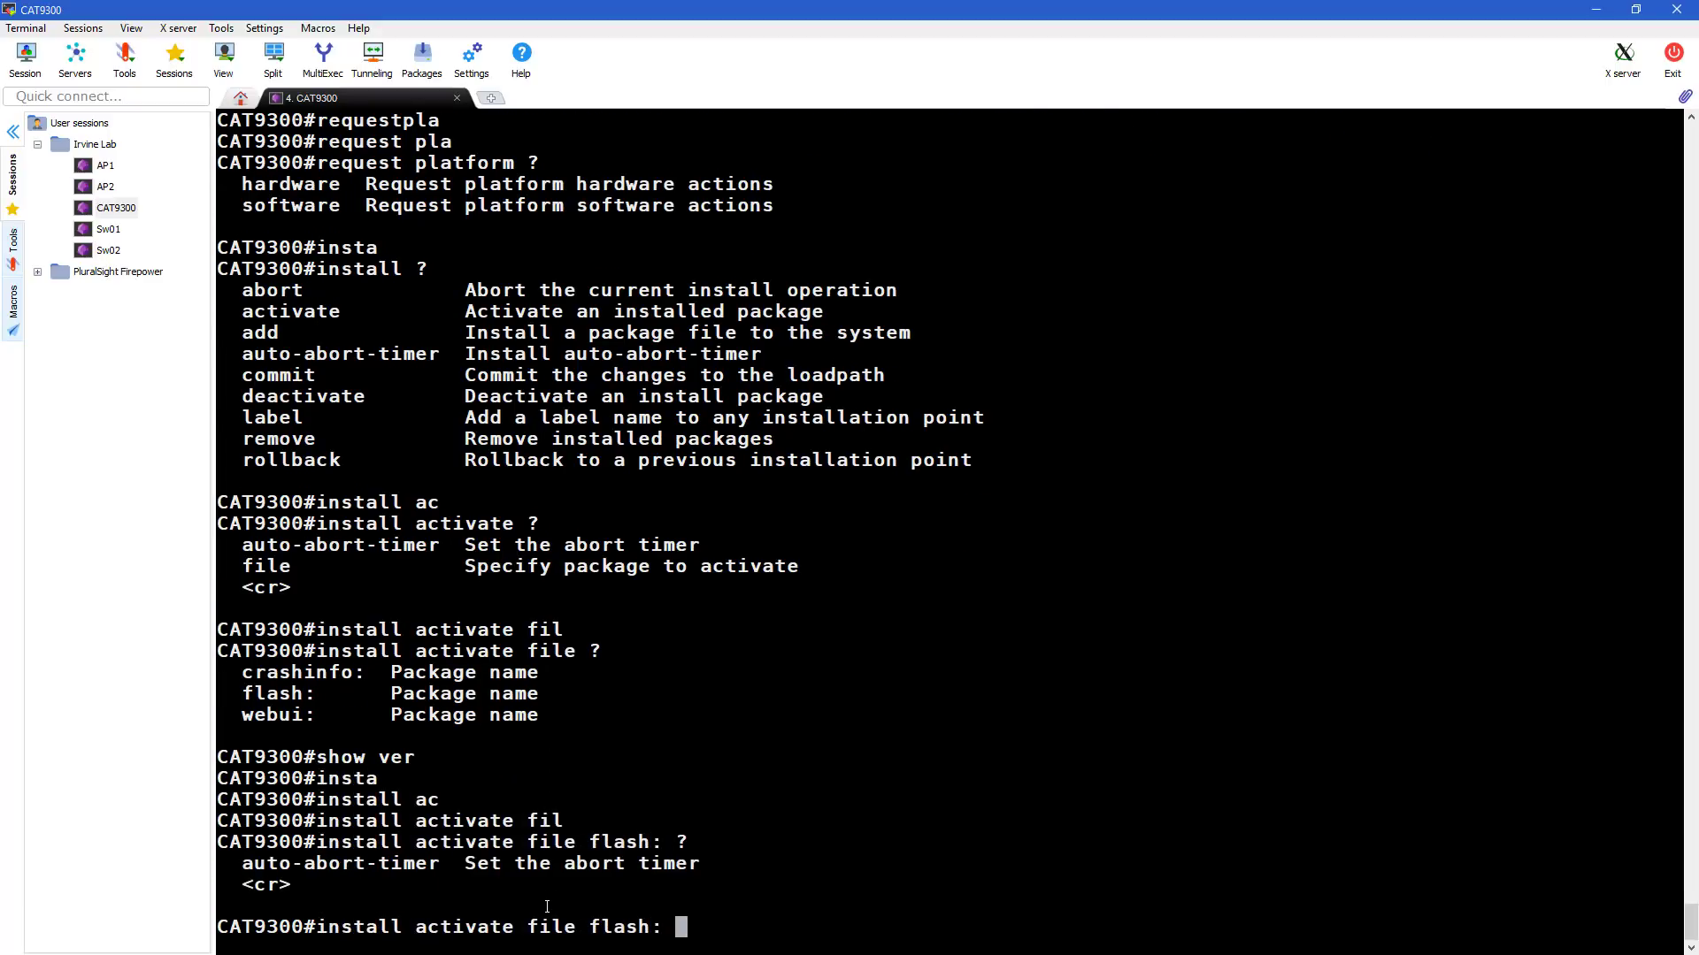